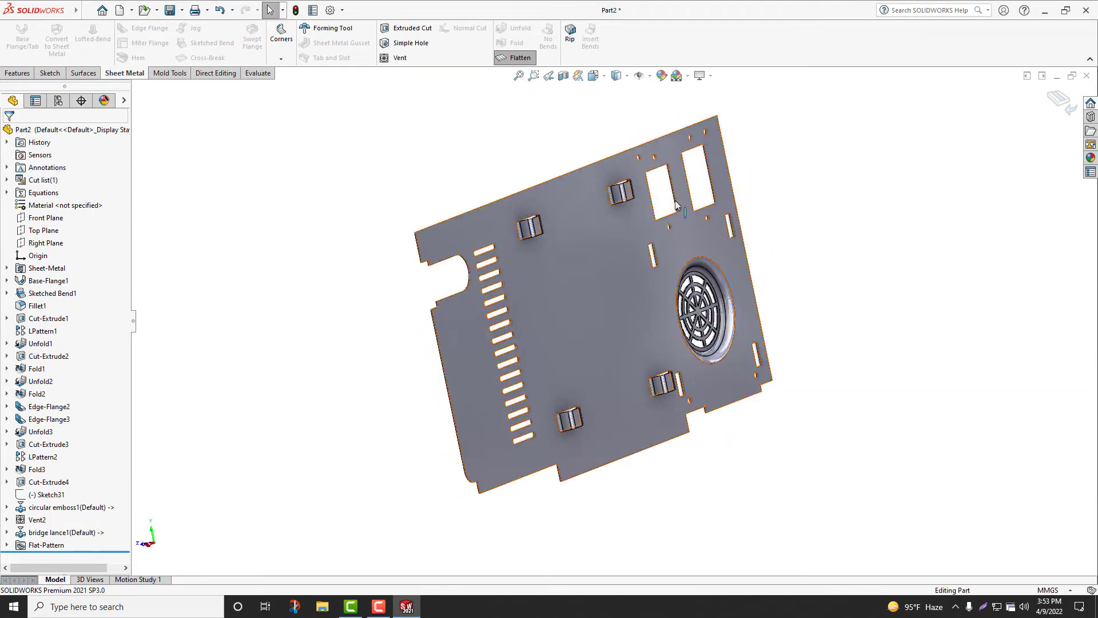
# Close the vented case without saving and start a new empty part document
pyautogui.click(518, 57)
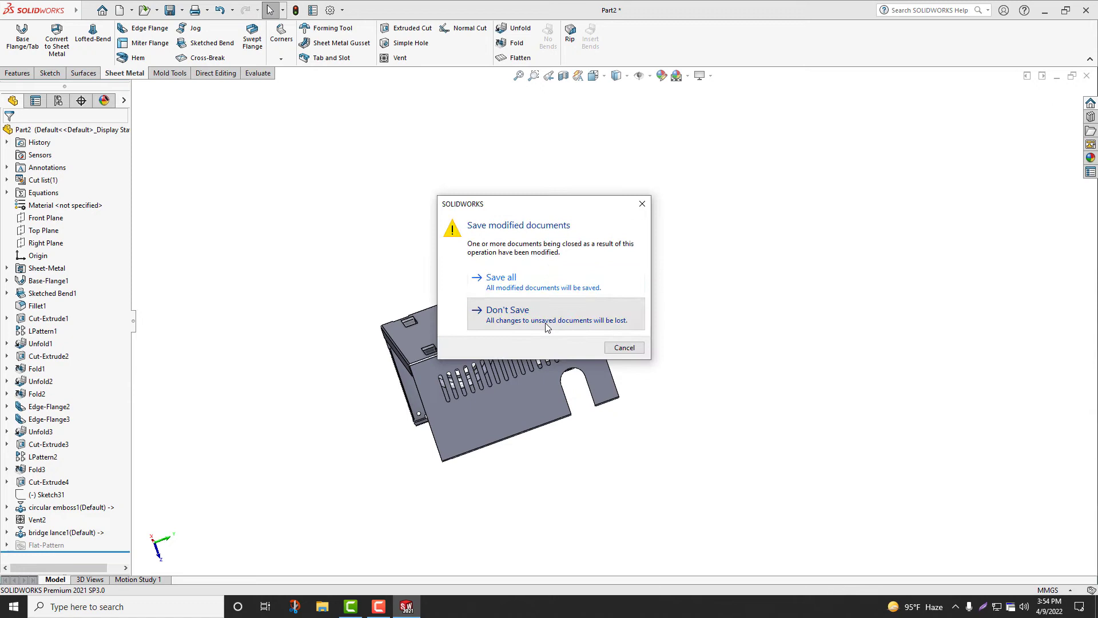
pyautogui.click(506, 310)
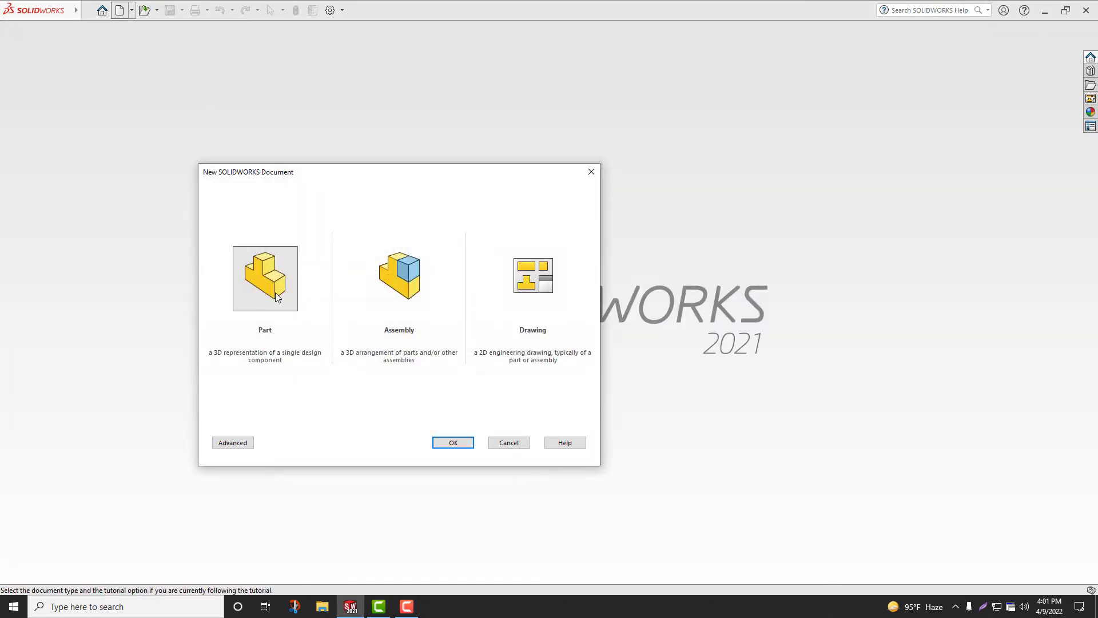
pyautogui.click(453, 441)
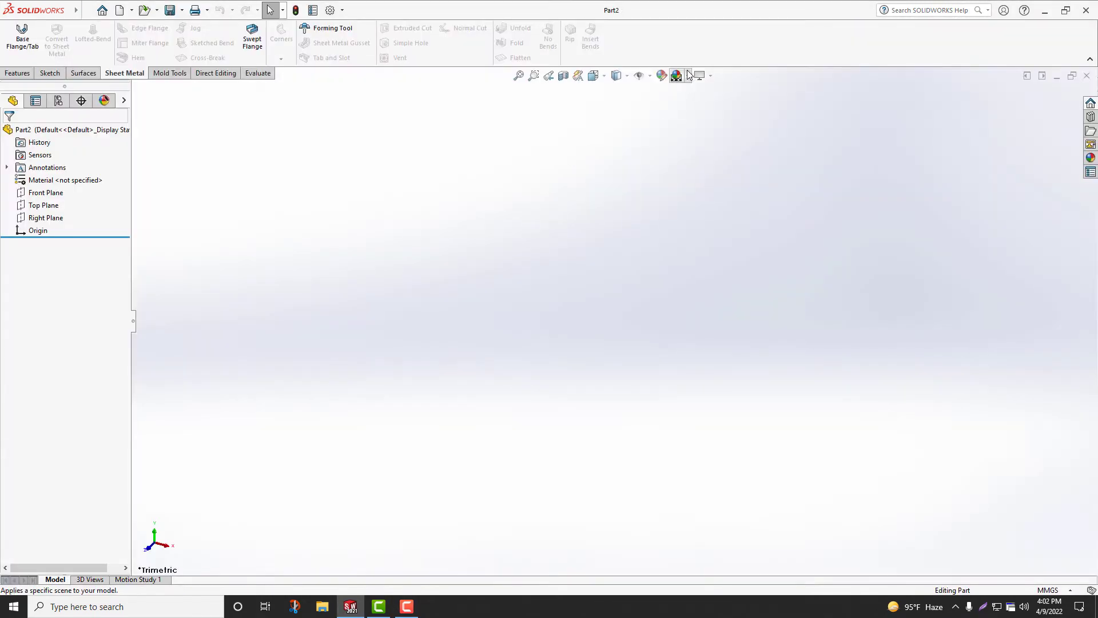
# Sketch a corner rectangle and dimension it 326 mm wide by 148 mm high
pyautogui.click(687, 75)
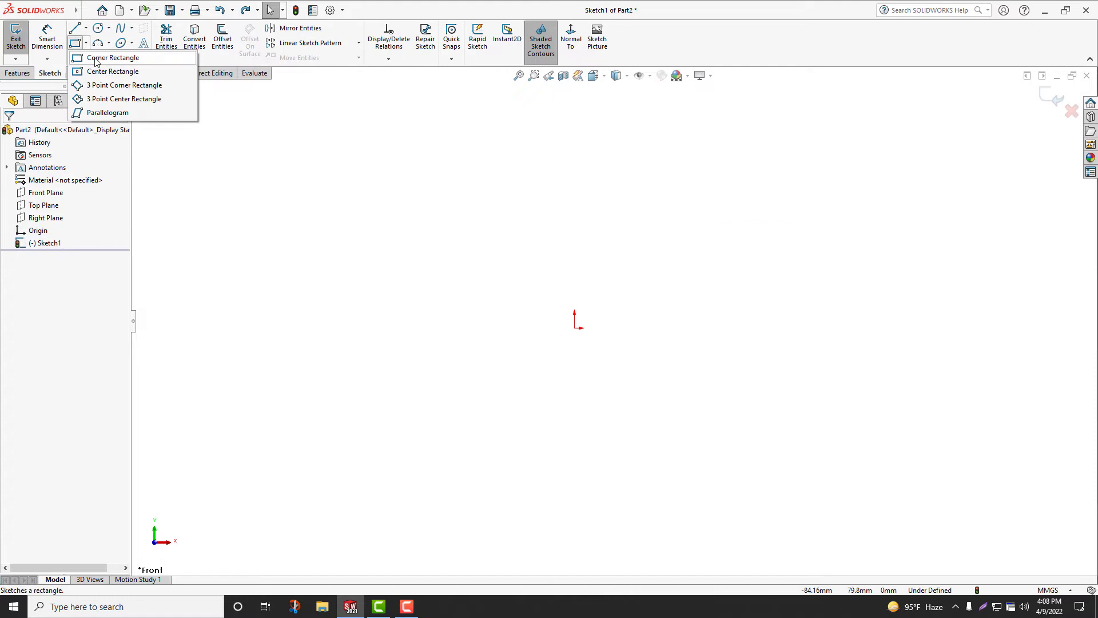
pyautogui.click(114, 57)
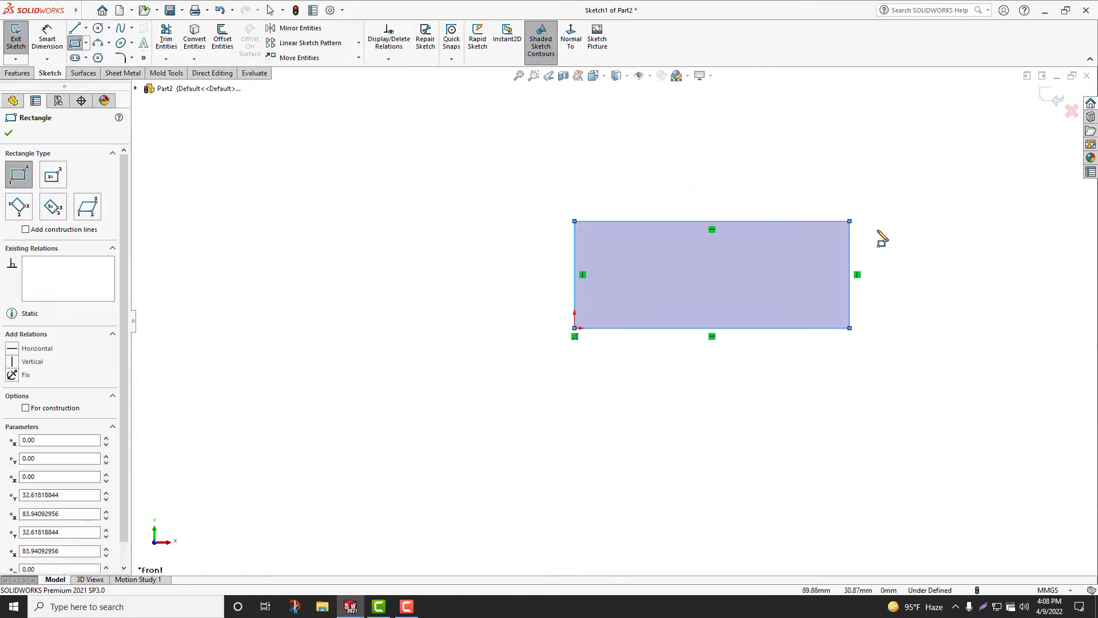
pyautogui.click(8, 134)
pyautogui.write('32')
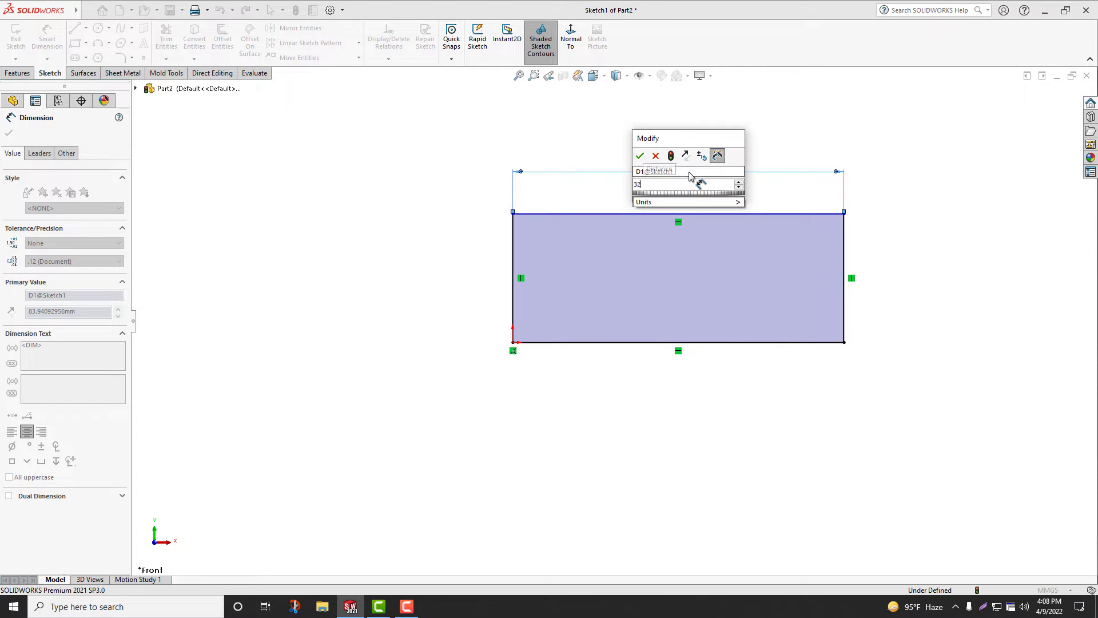
pyautogui.click(638, 156)
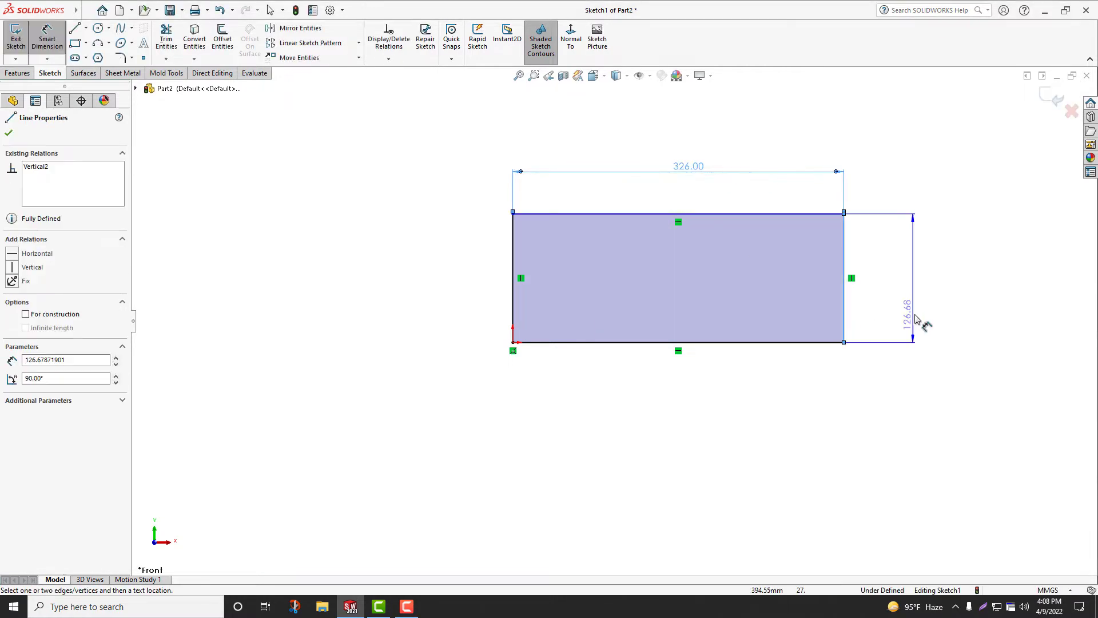
pyautogui.click(8, 133)
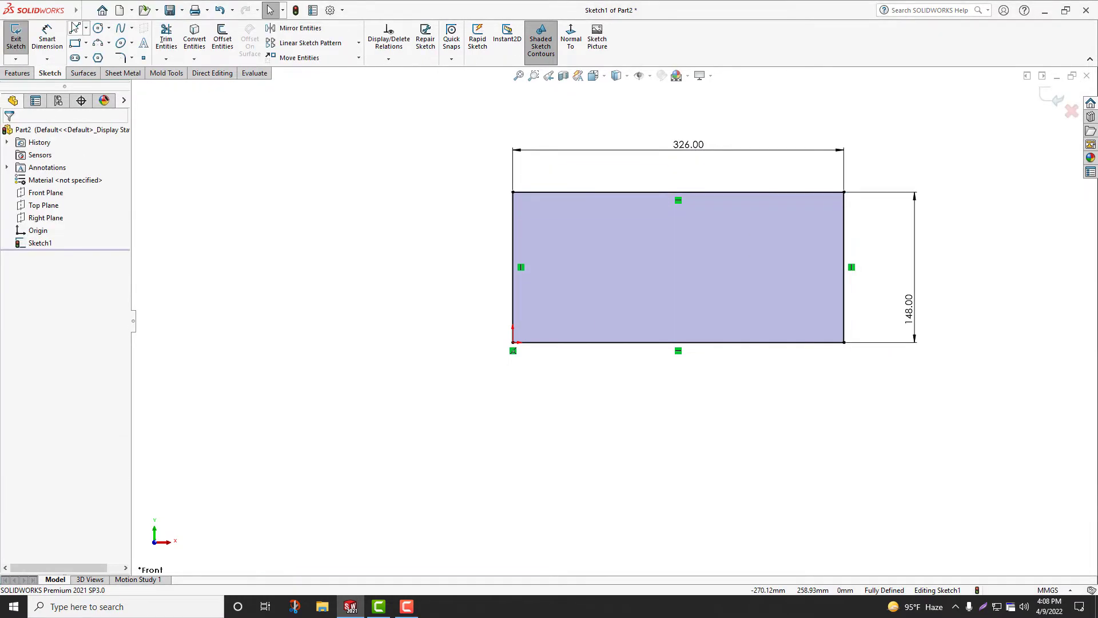
# Add a 10 by 7 mm rectangle at the bottom-left corner and trim it into a notch
pyautogui.click(74, 27)
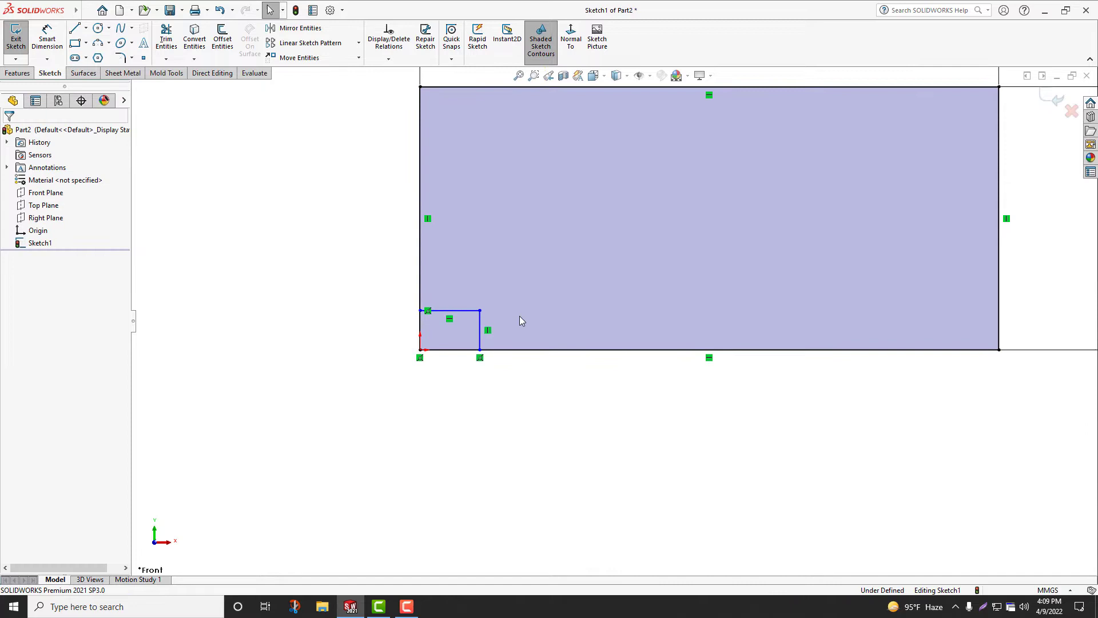
pyautogui.click(480, 330)
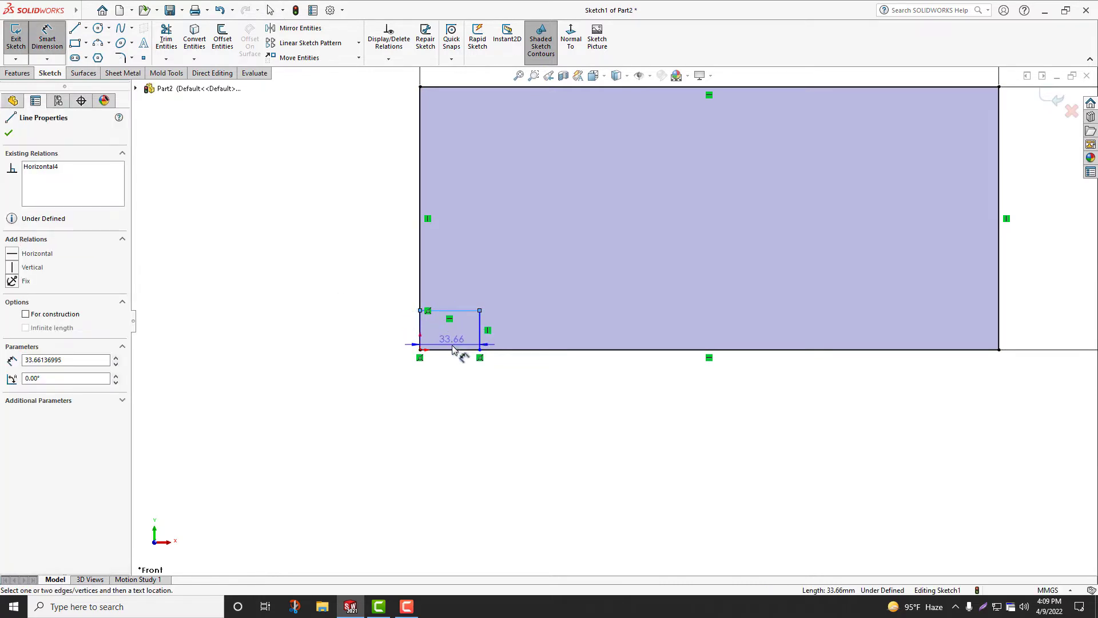
pyautogui.click(452, 343)
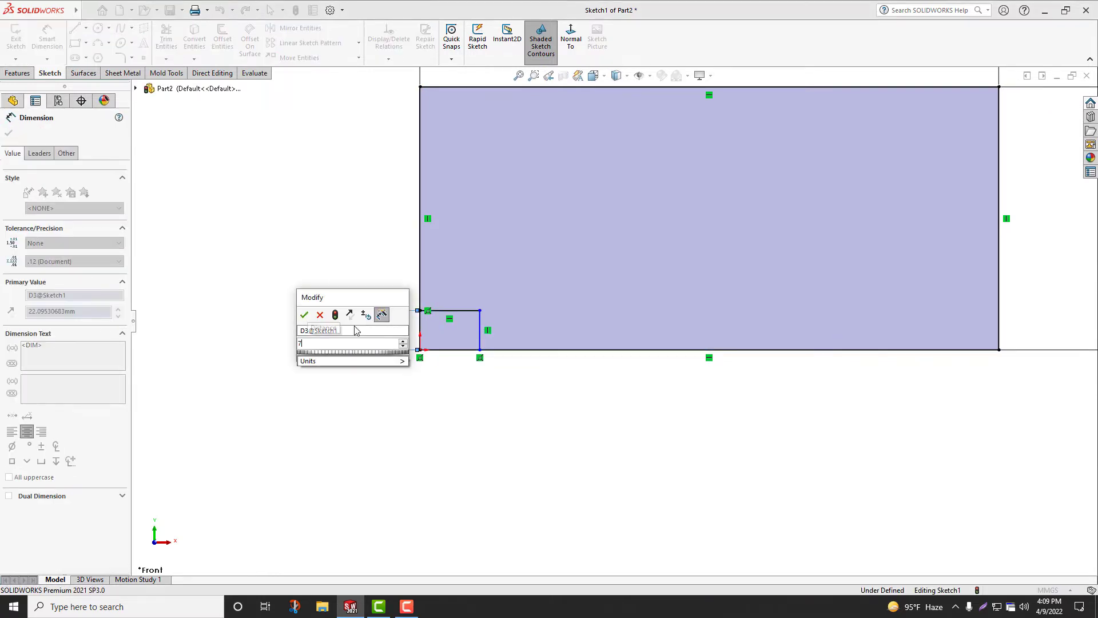
pyautogui.click(304, 314)
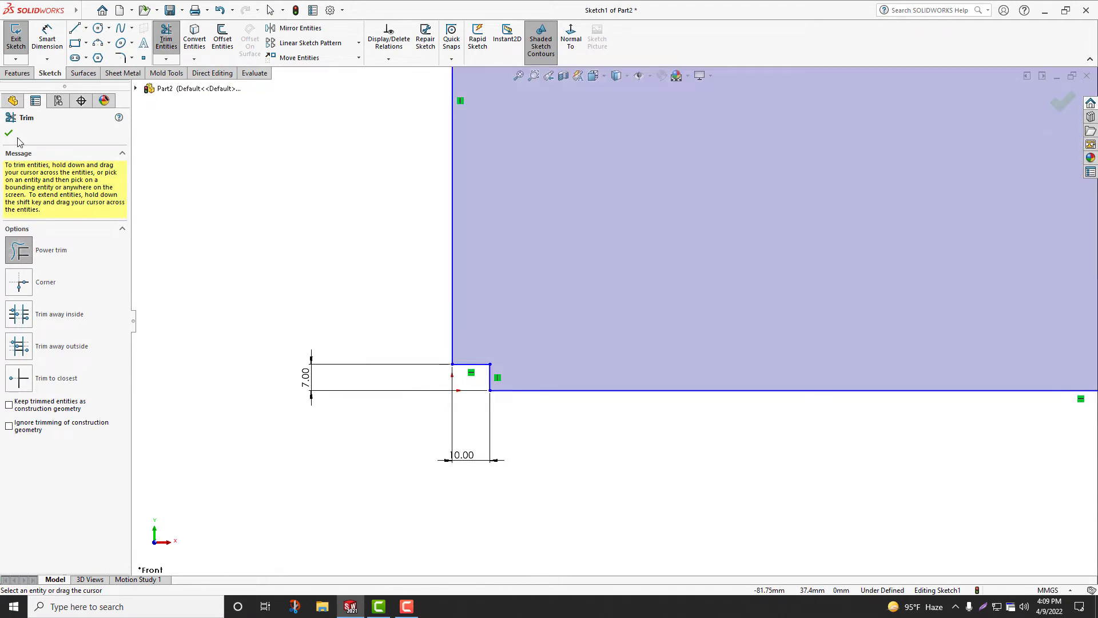
pyautogui.click(8, 132)
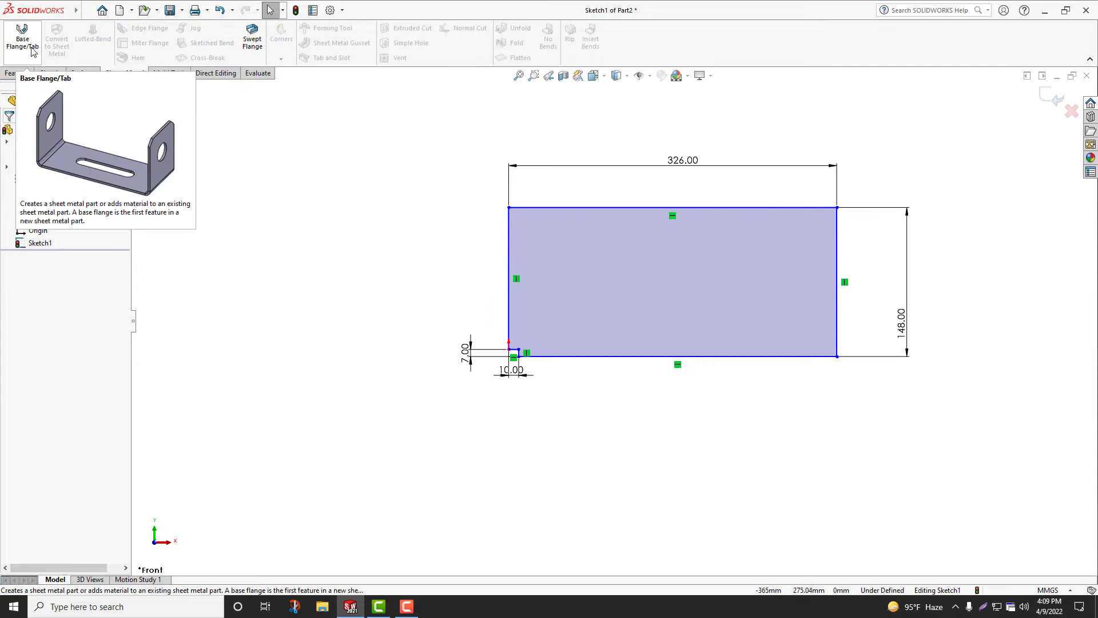
# Create a 0.50 mm Base Flange from the notched profile with the thickness direction reversed
pyautogui.click(22, 37)
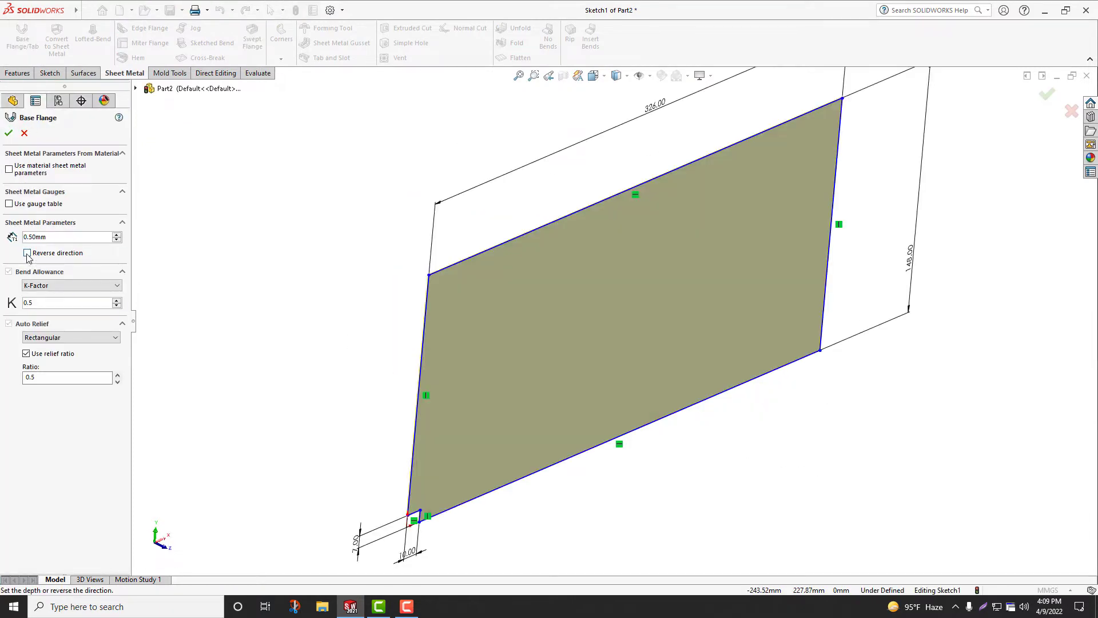
pyautogui.click(26, 253)
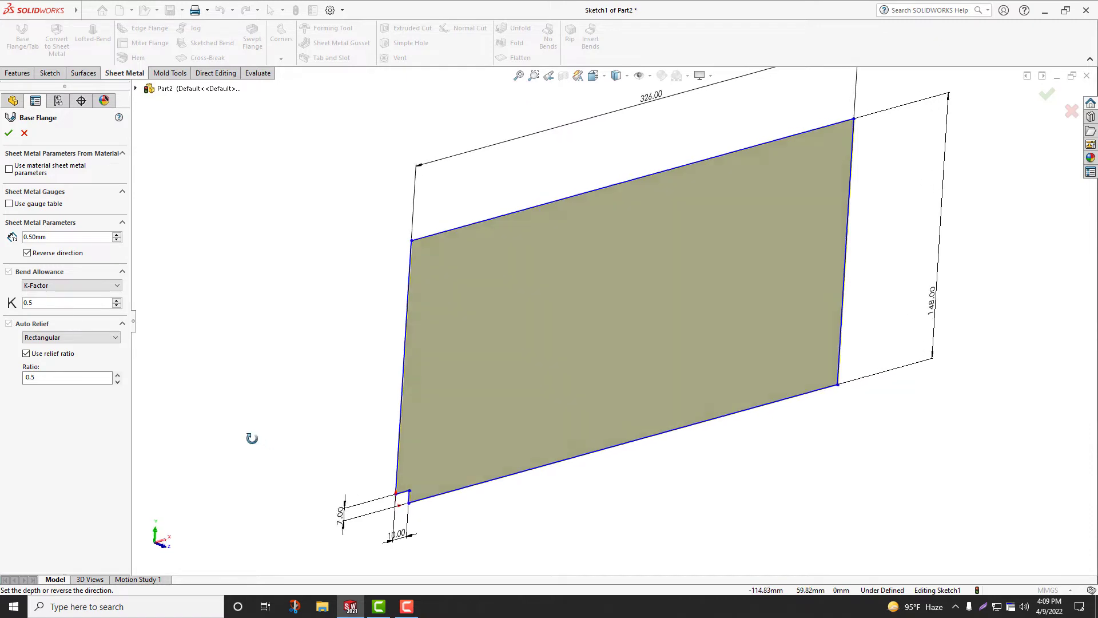
pyautogui.click(8, 132)
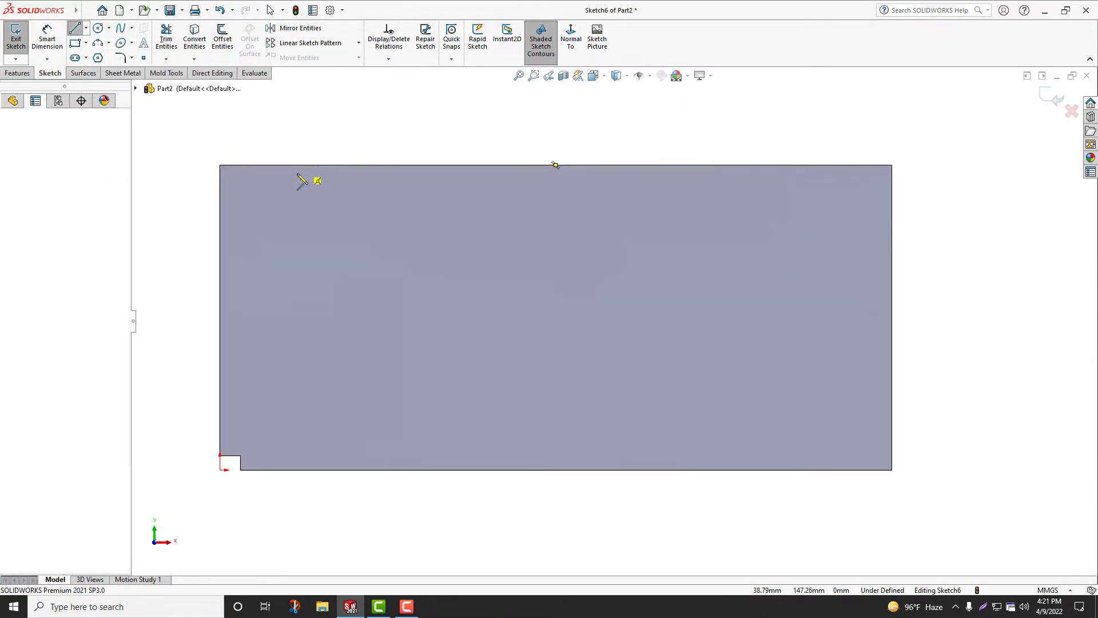
# Draw two vertical bend lines dimensioned 10 mm and 93 mm from the left edge
pyautogui.click(301, 317)
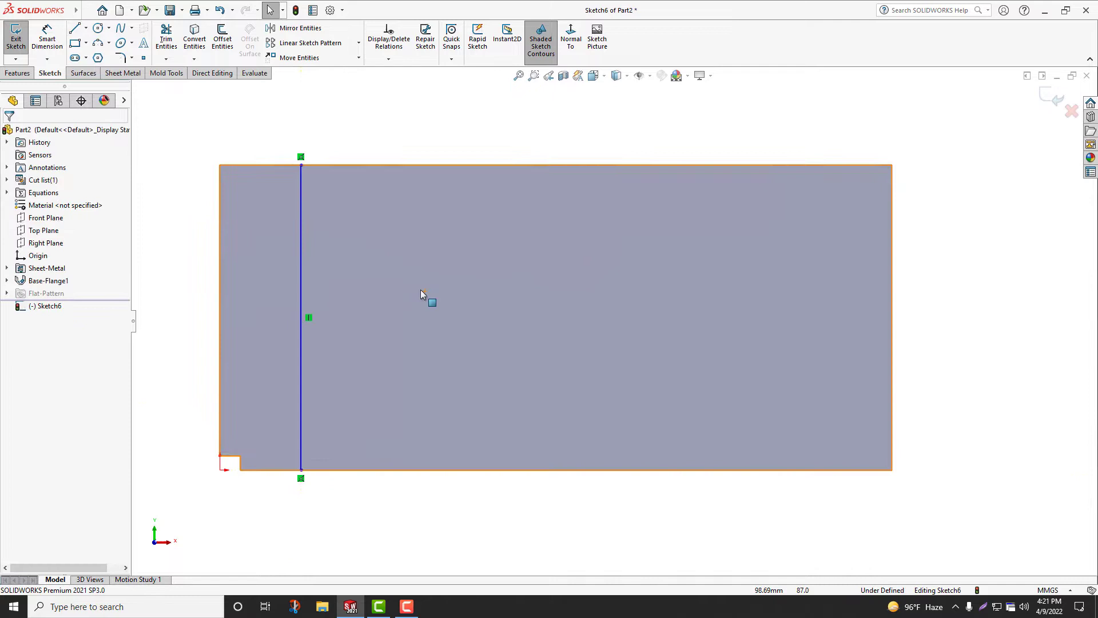
pyautogui.click(73, 27)
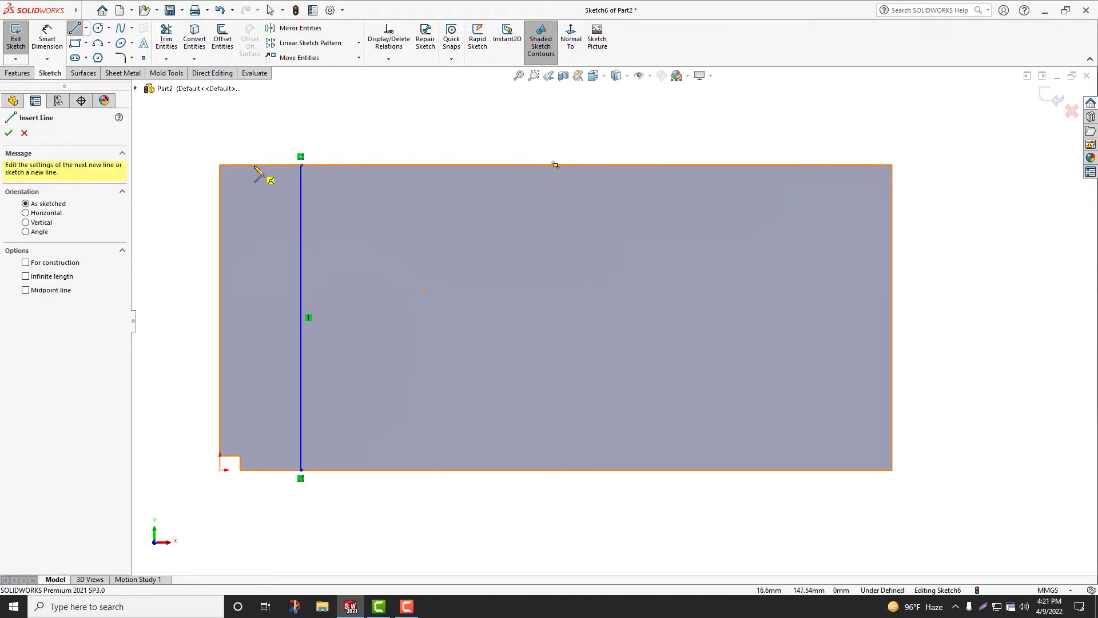
pyautogui.rightClick(254, 317)
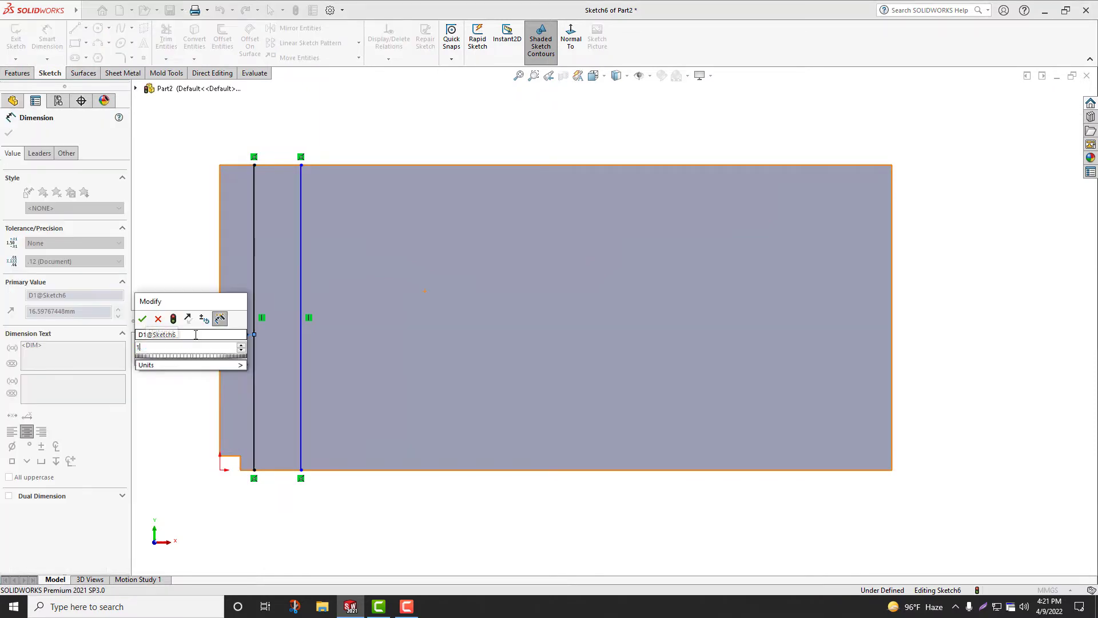
pyautogui.click(142, 319)
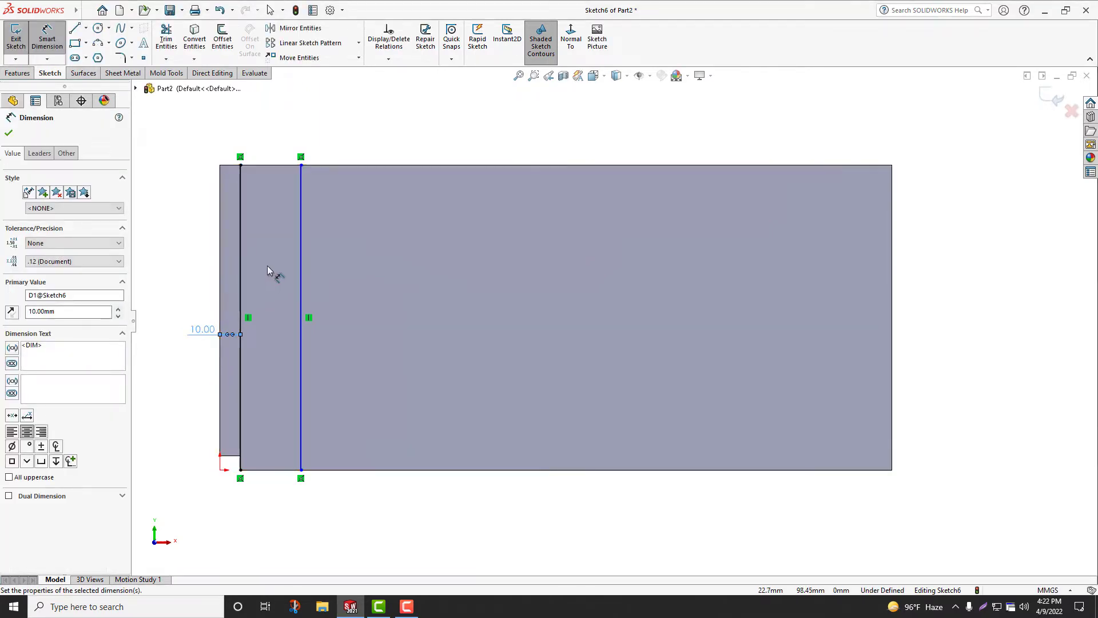
pyautogui.click(217, 316)
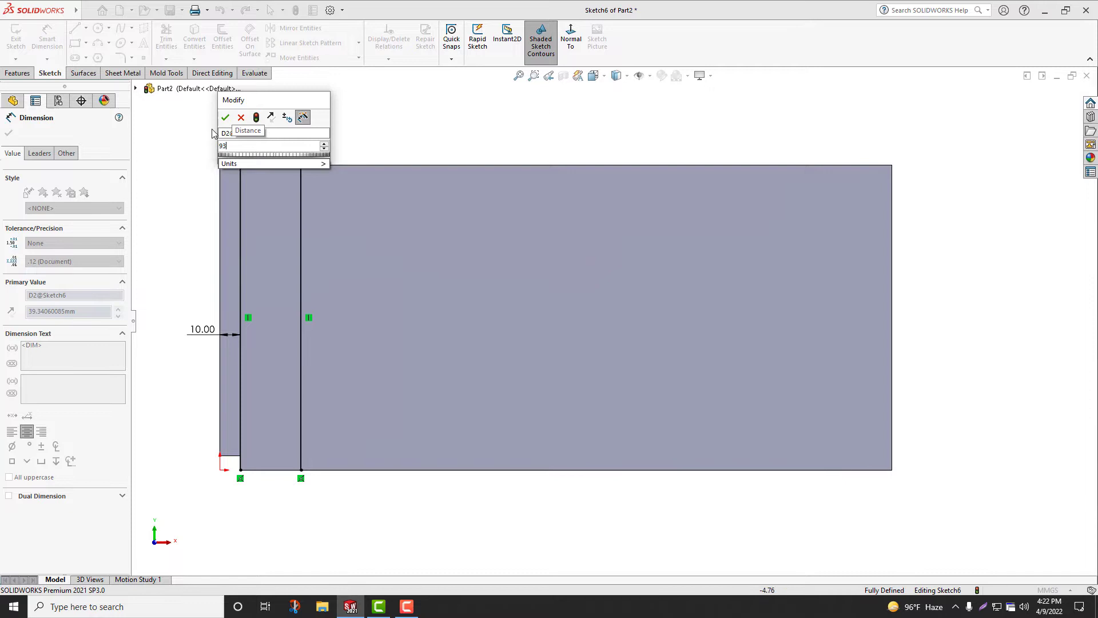
pyautogui.click(226, 117)
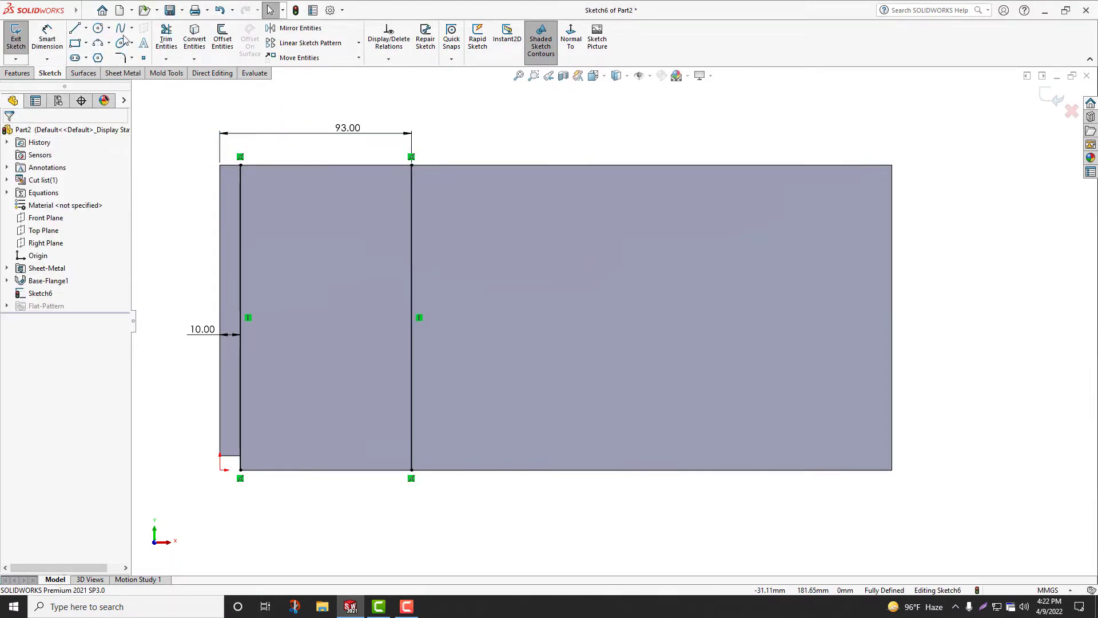
# Add a construction centerline at the top-edge midpoint and mirror the bend lines to the right half
pyautogui.click(75, 26)
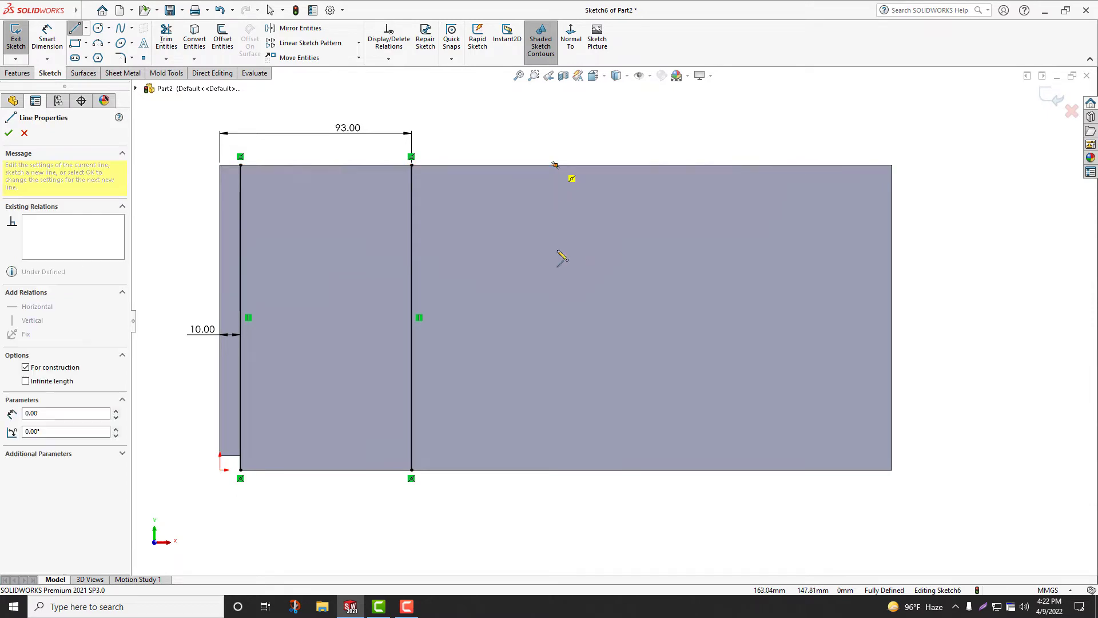
pyautogui.click(8, 132)
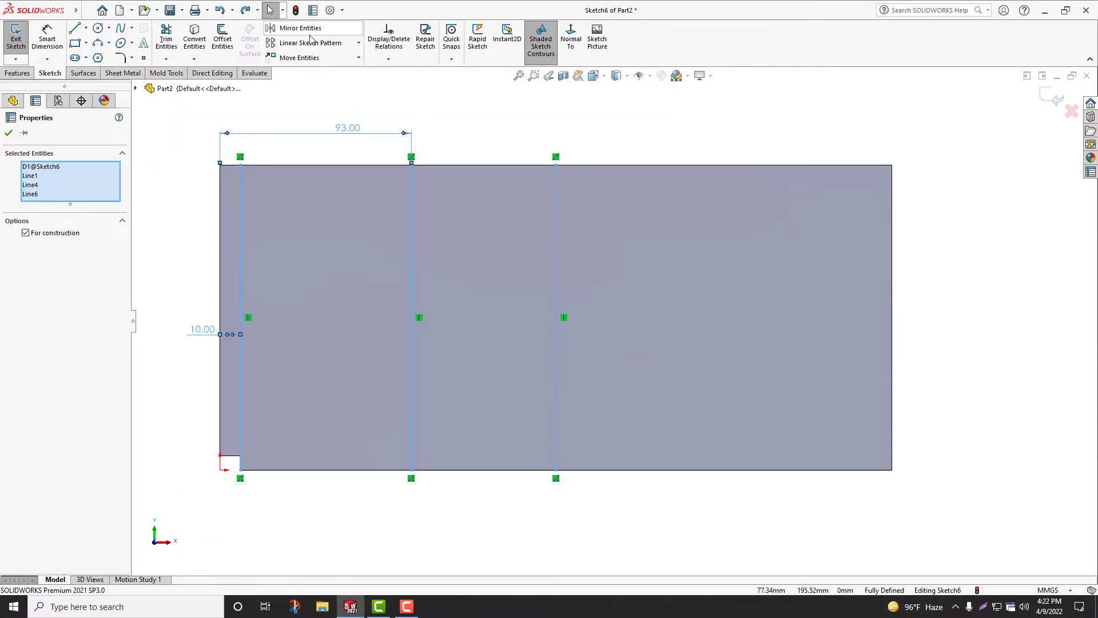
pyautogui.click(8, 132)
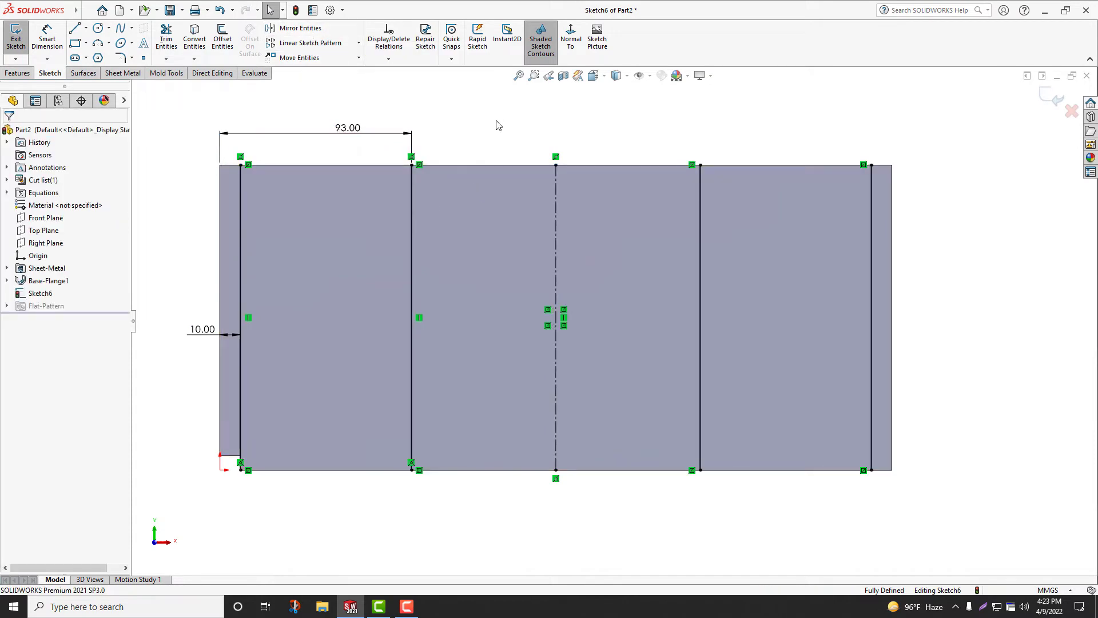
# Apply a Sketched Bend at 90 degrees with the large face fixed, forming the channel with lips
pyautogui.click(206, 39)
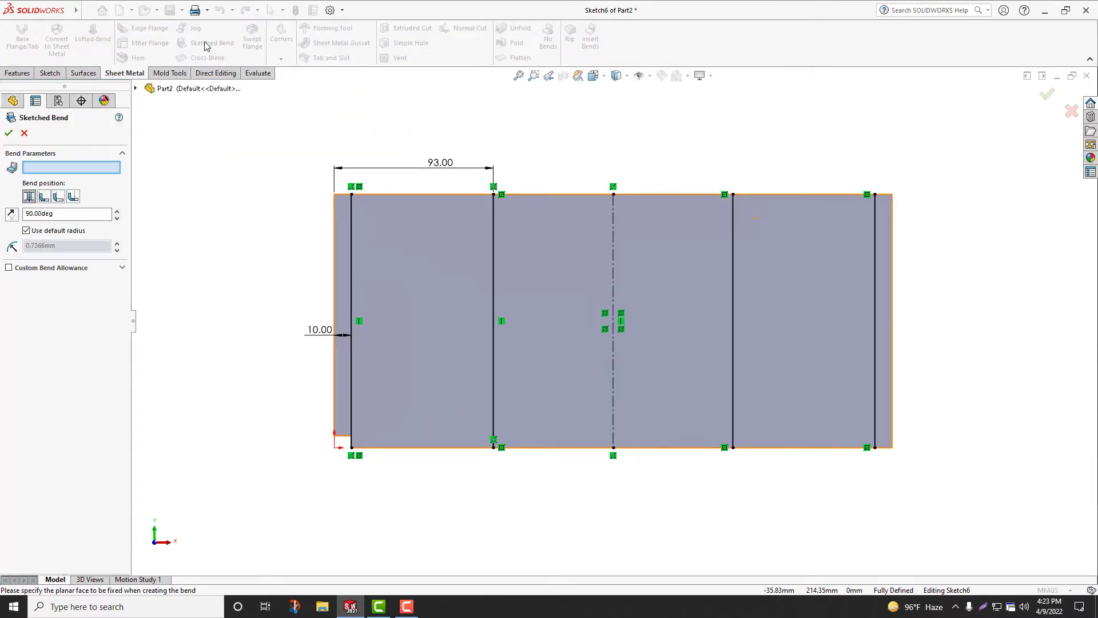
pyautogui.click(452, 323)
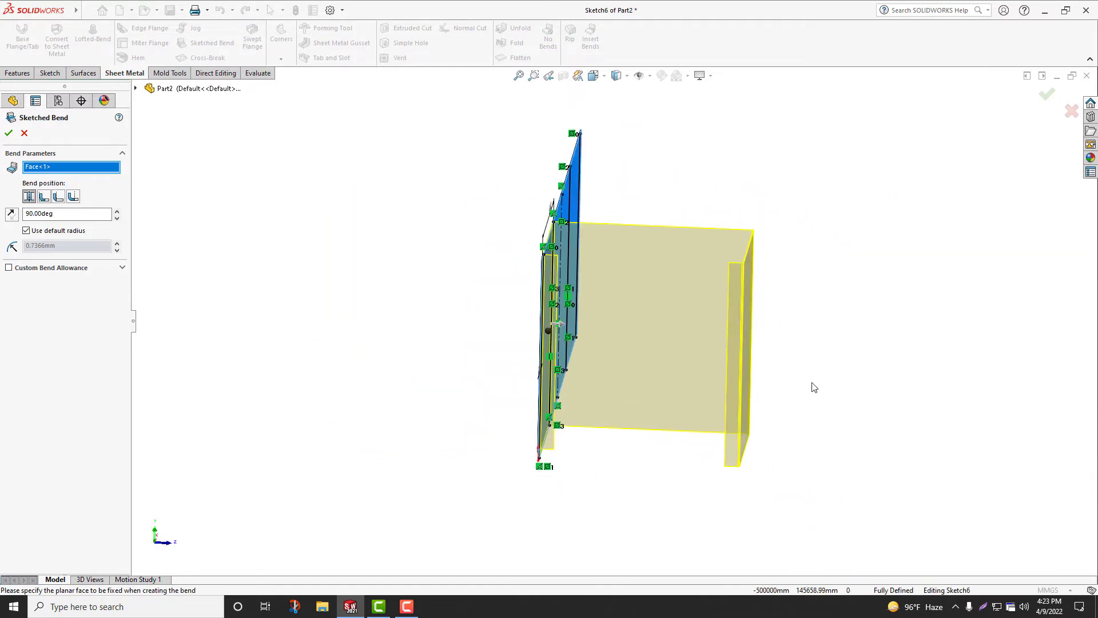
pyautogui.click(8, 133)
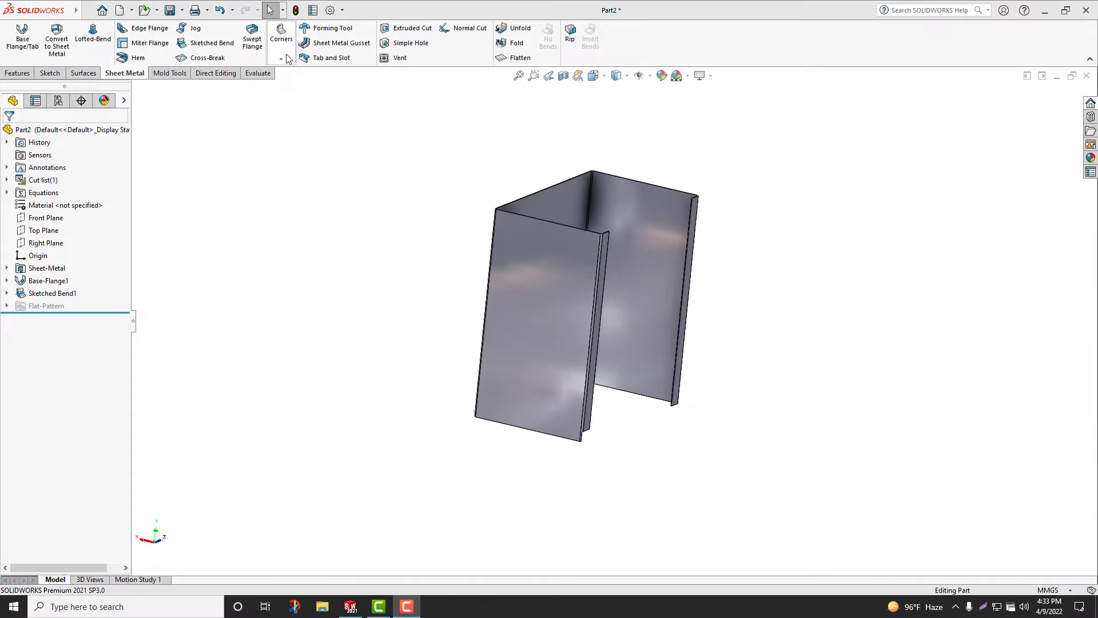
# Add a 7 mm fillet-type Break Corner to the bottom corner of the left flange lip edge
pyautogui.click(281, 53)
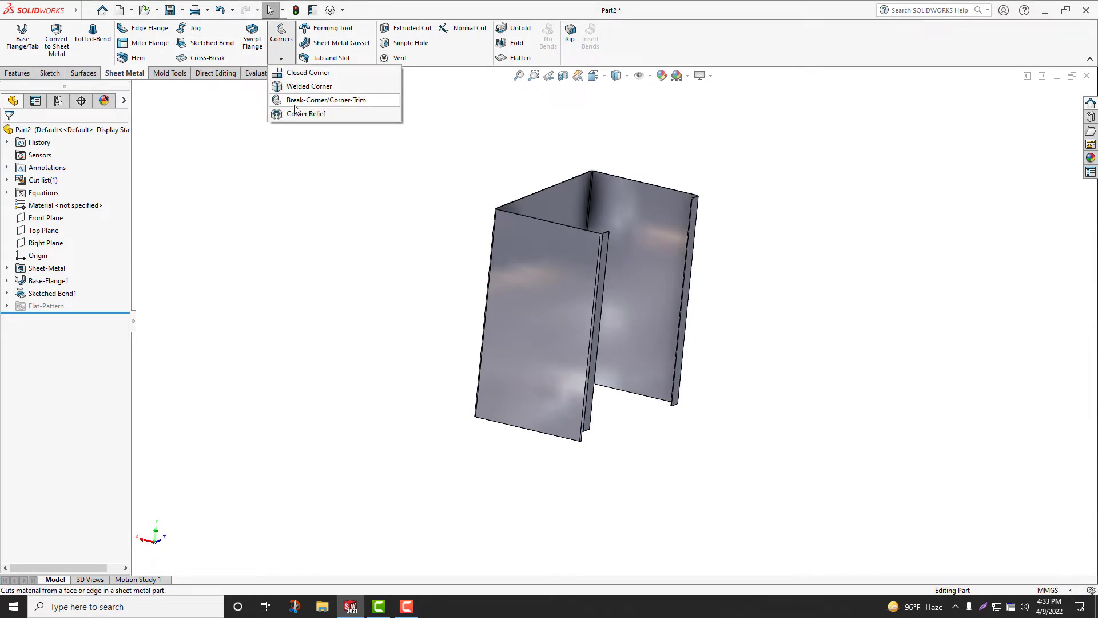
pyautogui.click(325, 100)
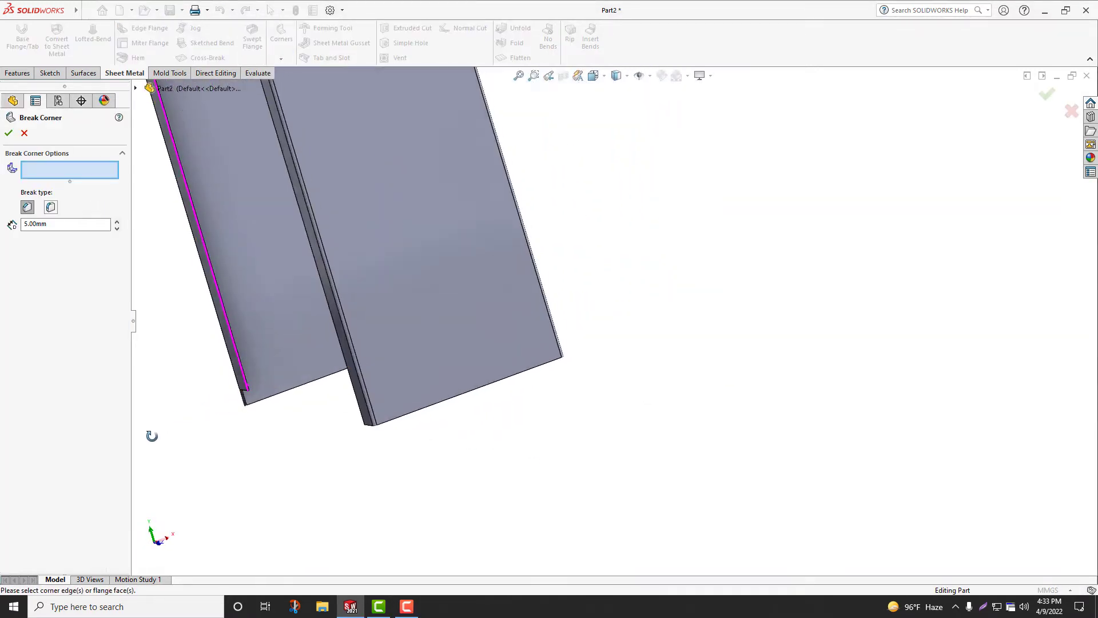
pyautogui.click(276, 382)
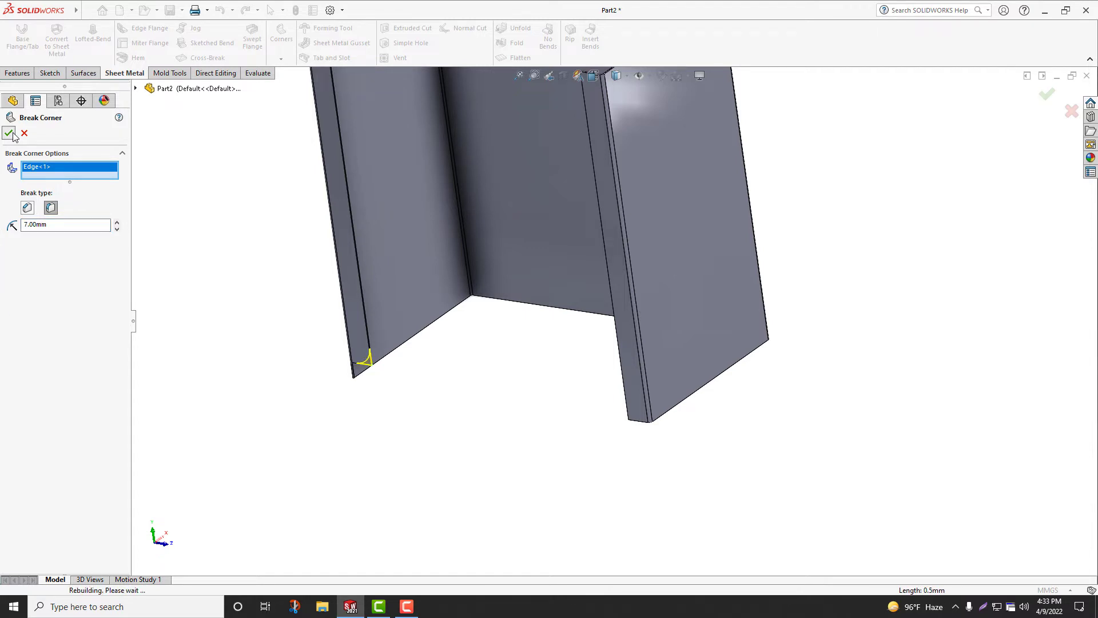
pyautogui.click(10, 133)
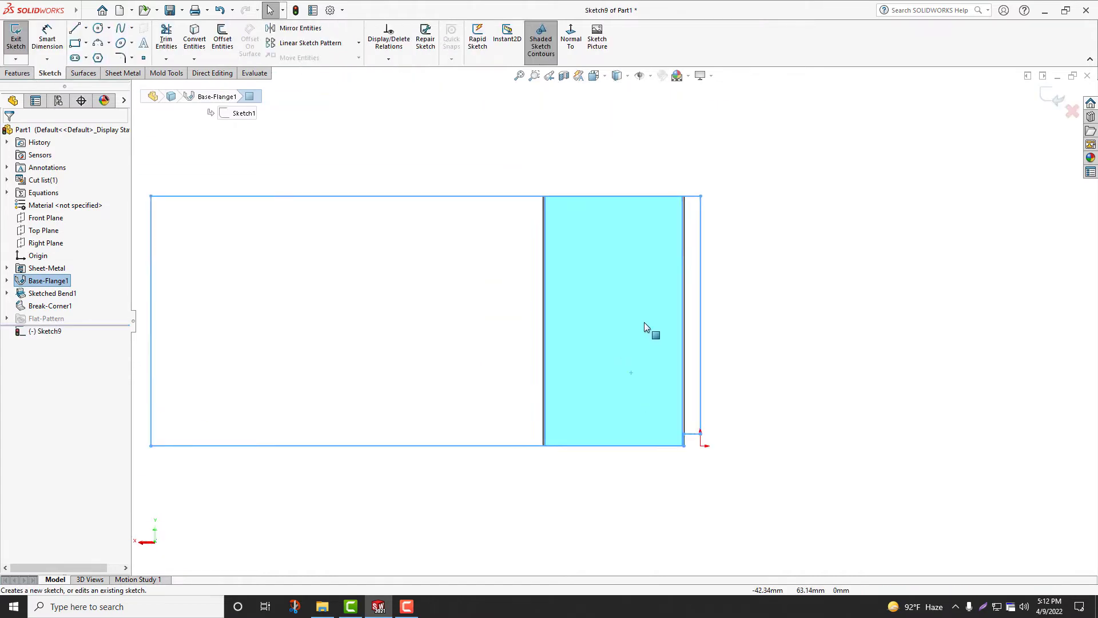
# Draw a horizontal Straight Slot 20 mm long, R1.50, dimensioned 18 mm in and 20 mm up
pyautogui.click(75, 26)
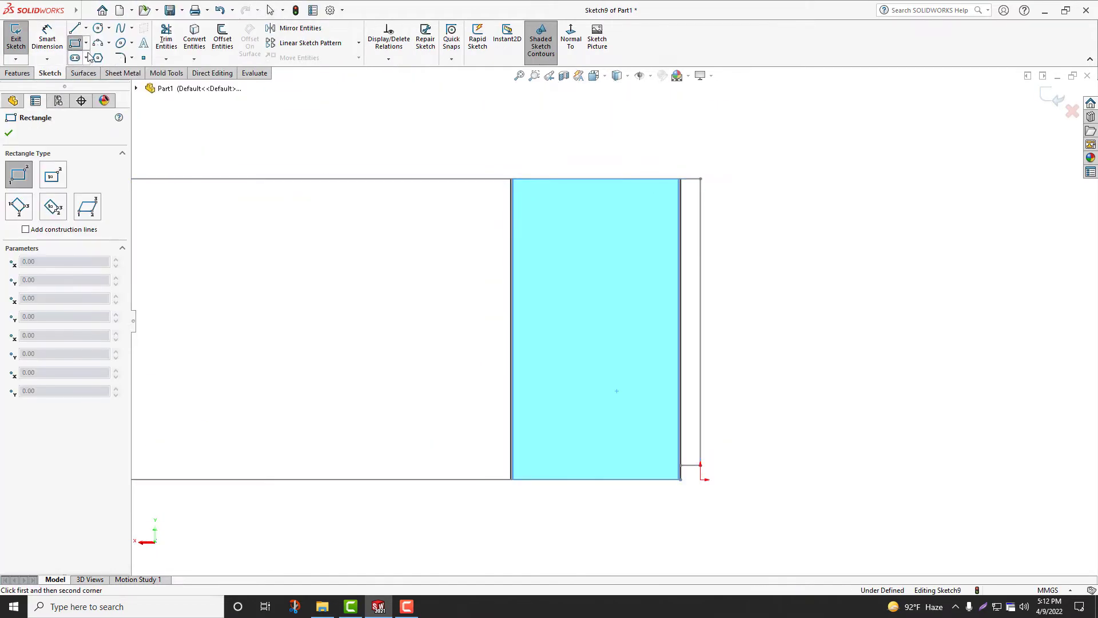
pyautogui.click(98, 58)
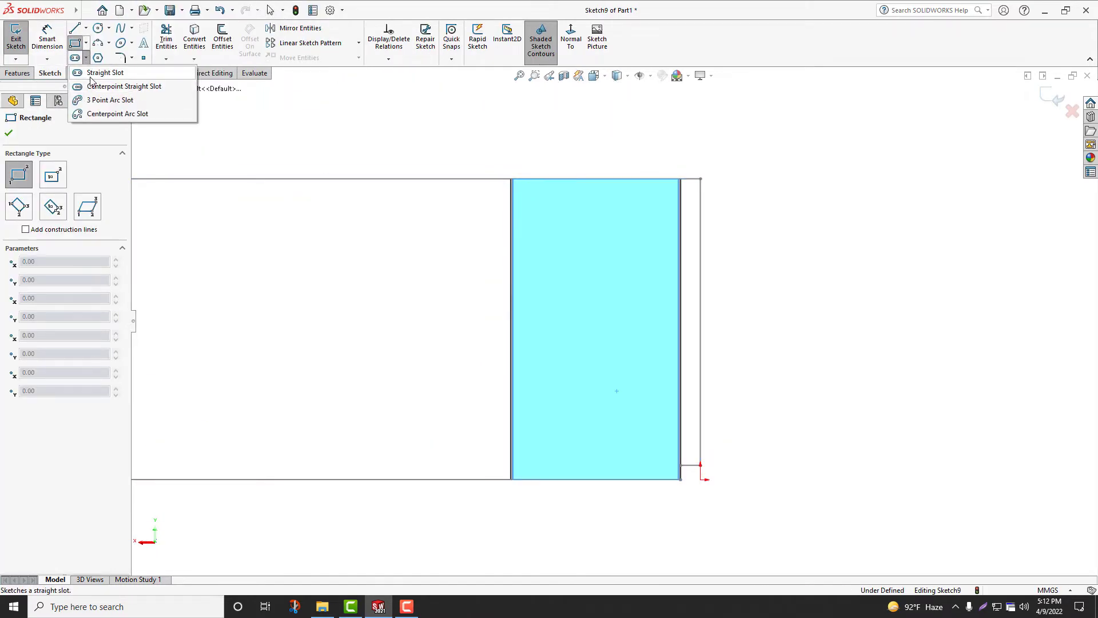
pyautogui.click(105, 72)
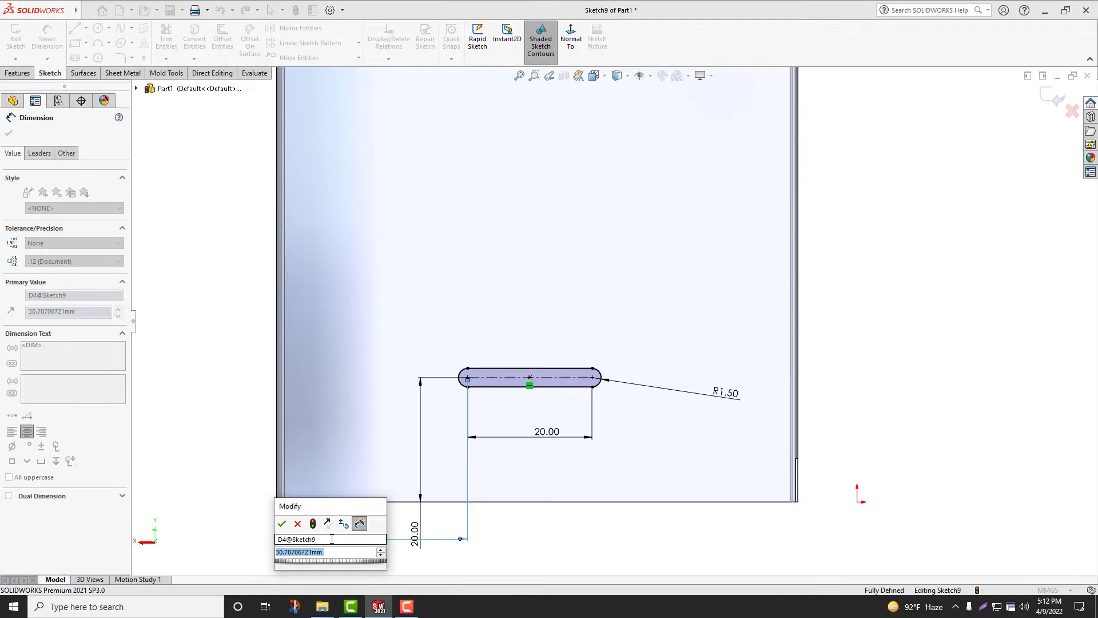
pyautogui.click(282, 524)
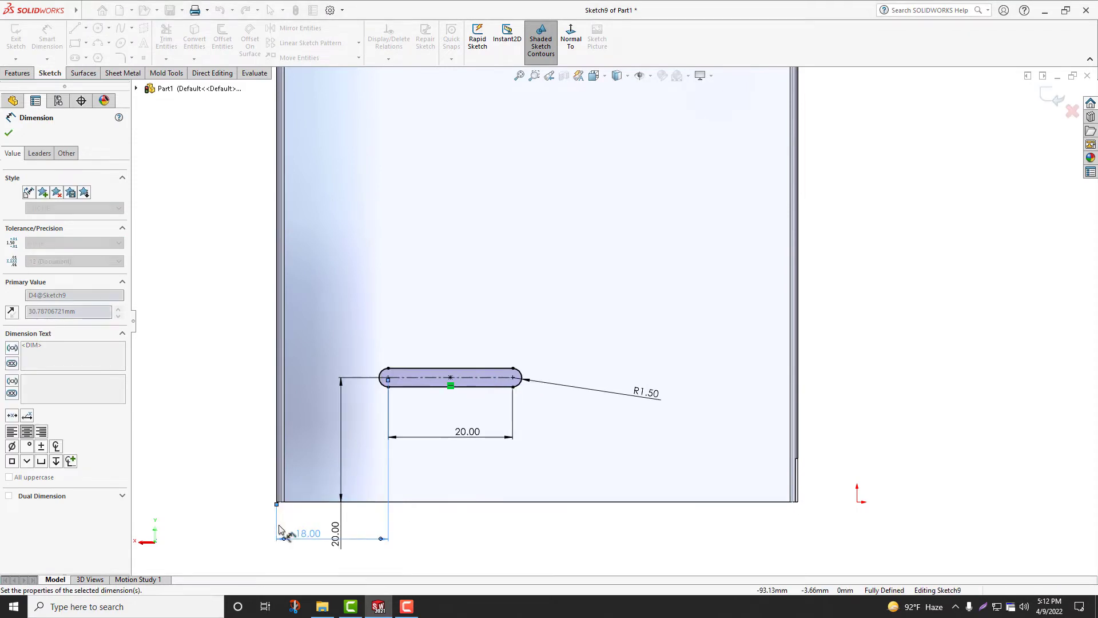
pyautogui.click(8, 133)
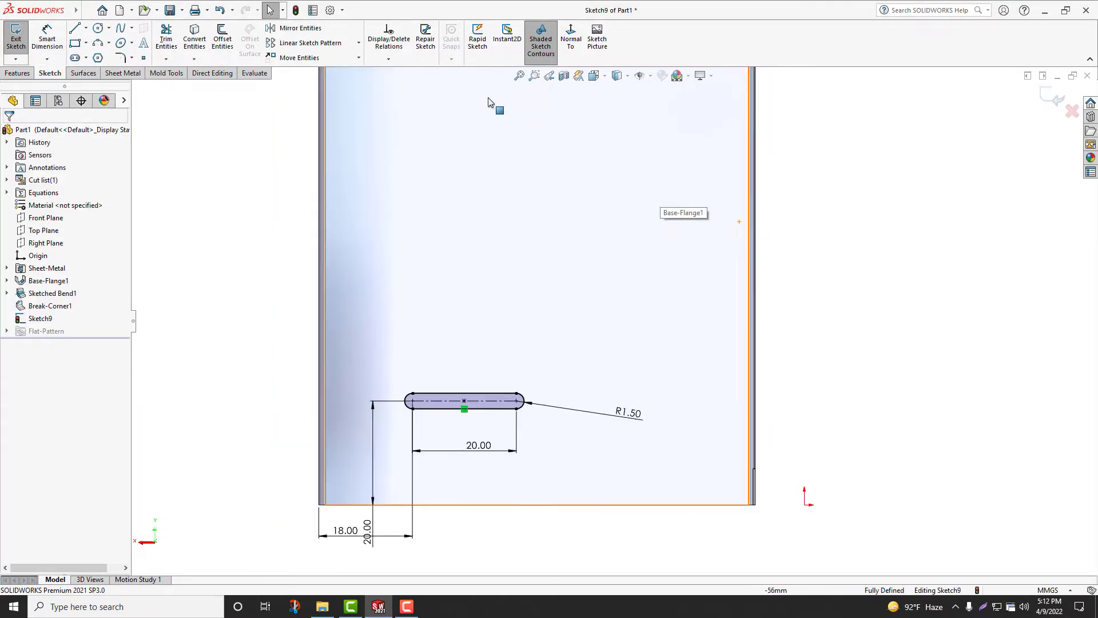
# Pattern the slot into 16 instances at 7 mm spacing up the face
pyautogui.click(310, 42)
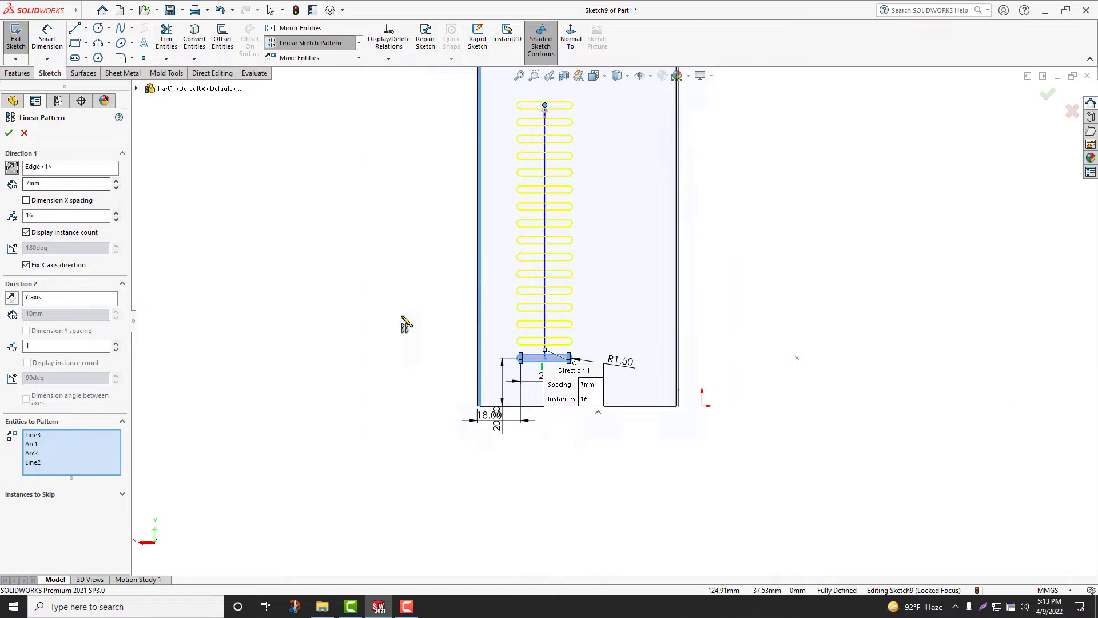
pyautogui.click(8, 133)
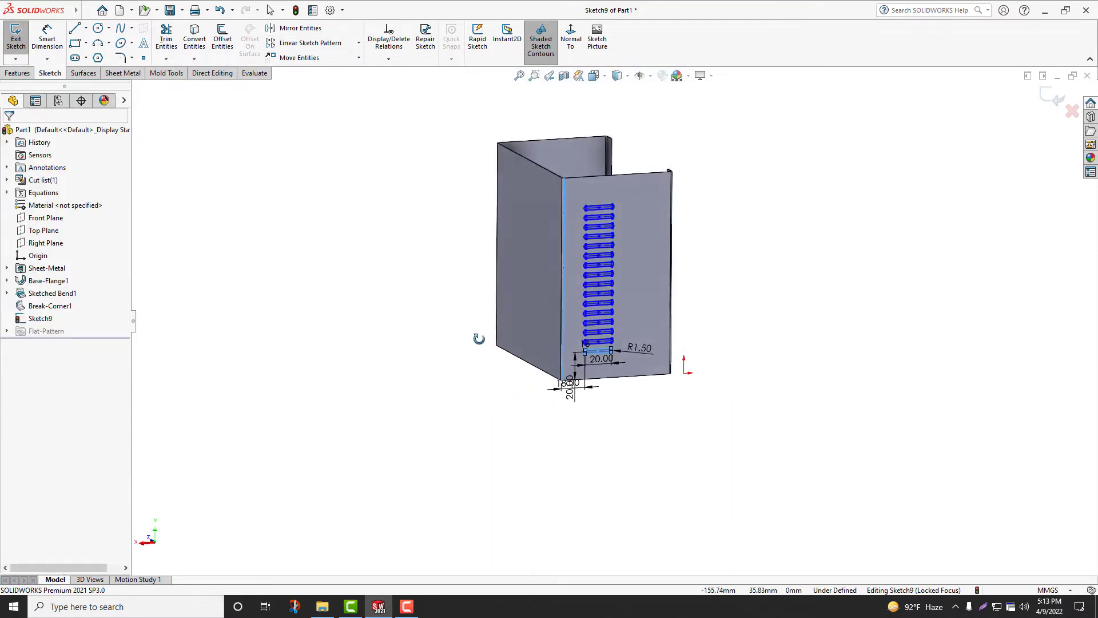
# Cut all the slots through the sheet with an Extruded Cut linked to thickness
pyautogui.click(125, 73)
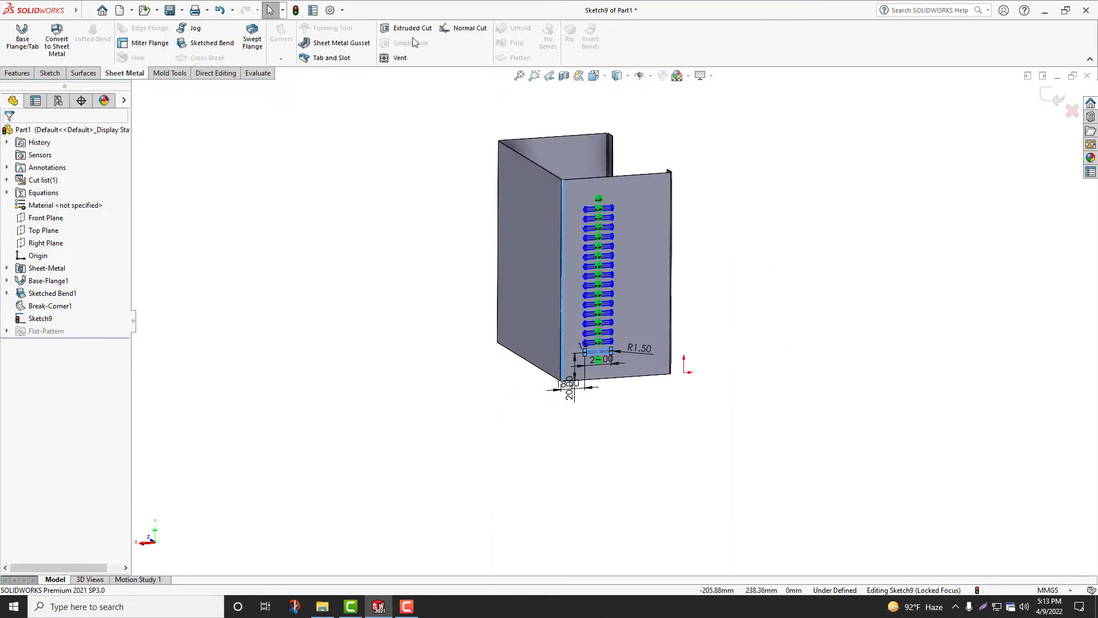
pyautogui.click(411, 28)
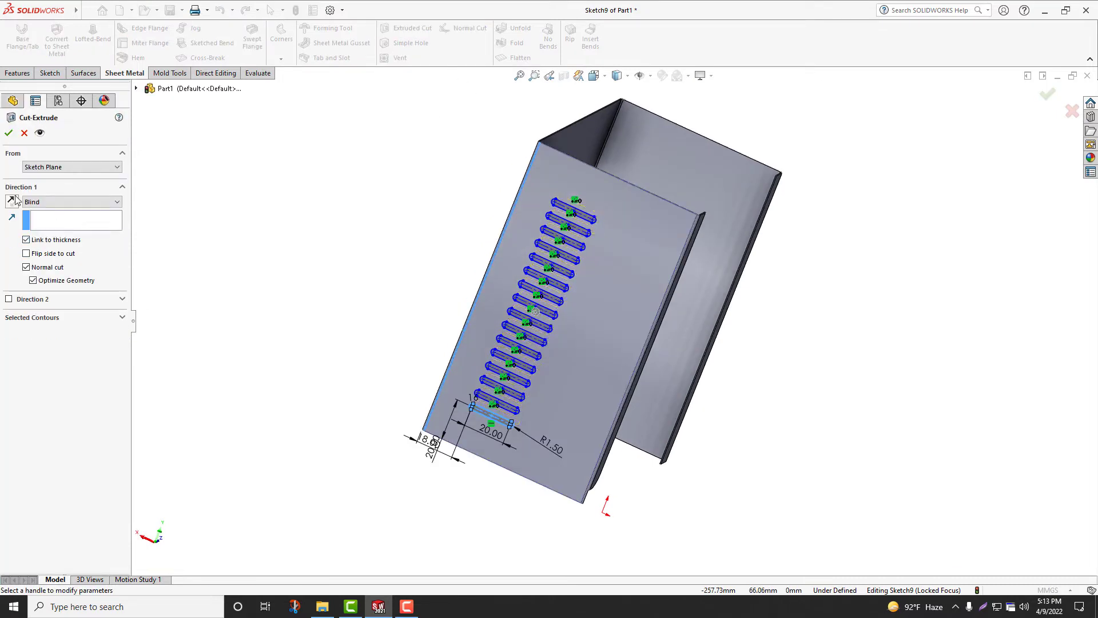
pyautogui.click(8, 133)
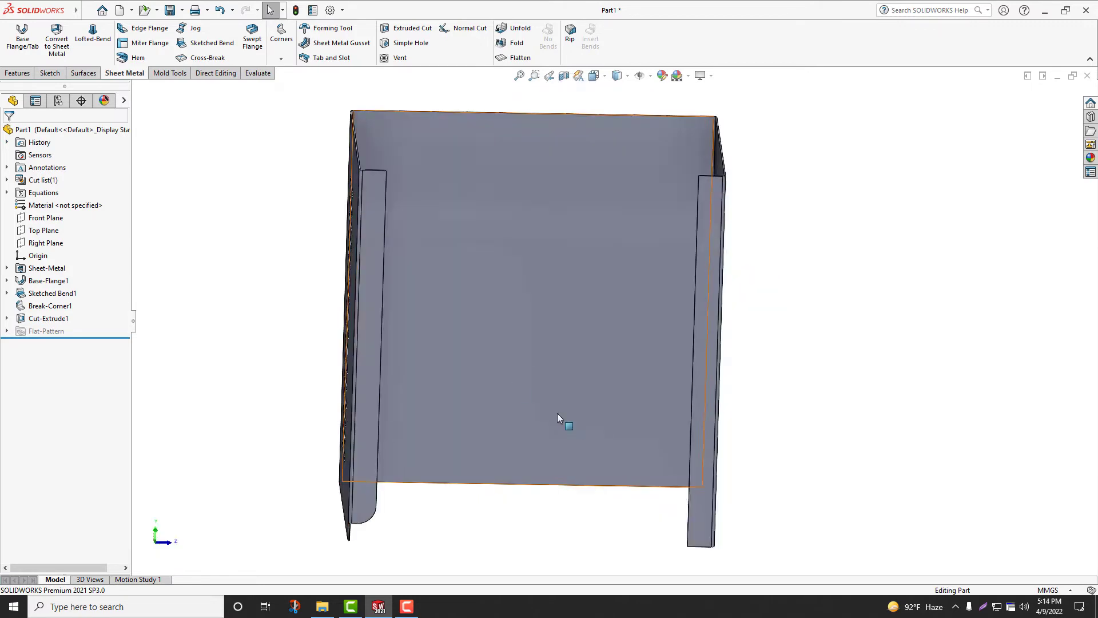
# Unfold all bends with the large face fixed and start a sketch on the flat vented face
pyautogui.click(48, 280)
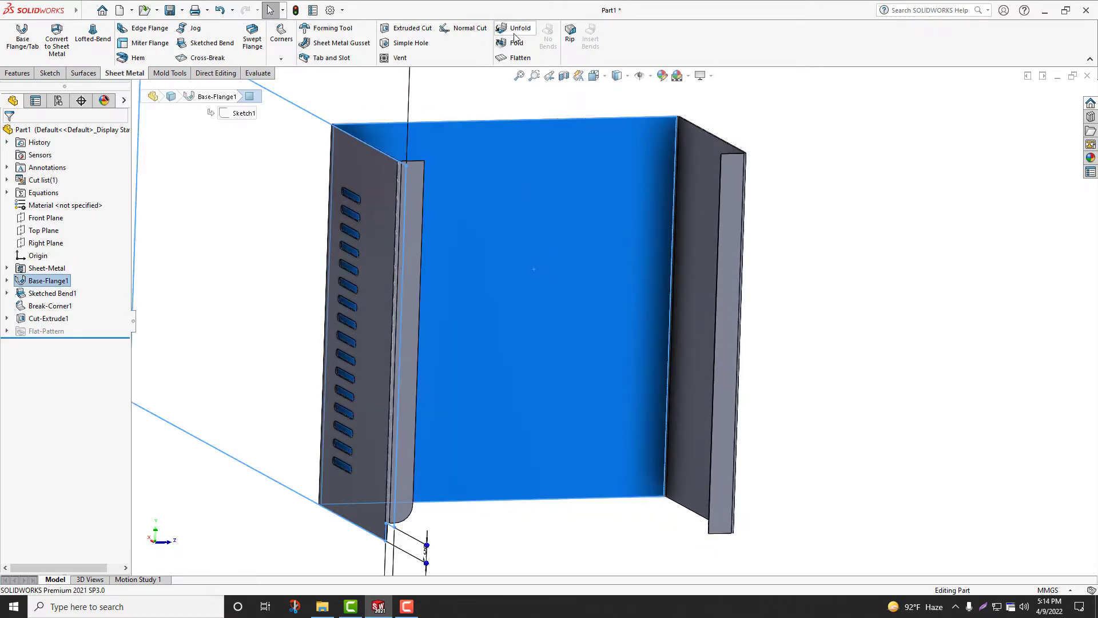
pyautogui.click(520, 27)
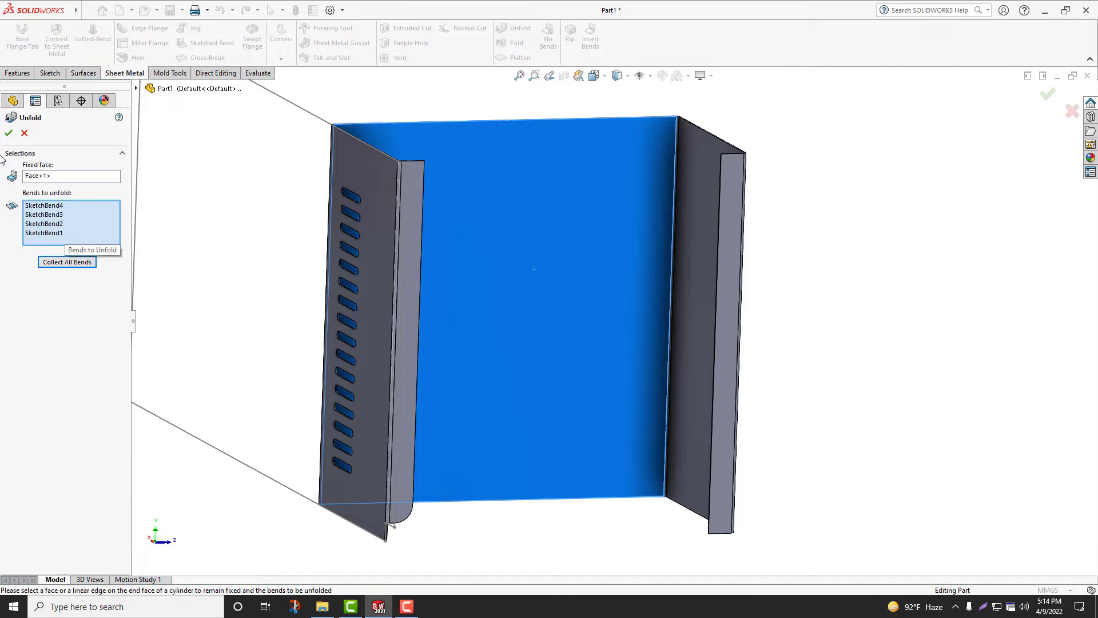
pyautogui.click(8, 132)
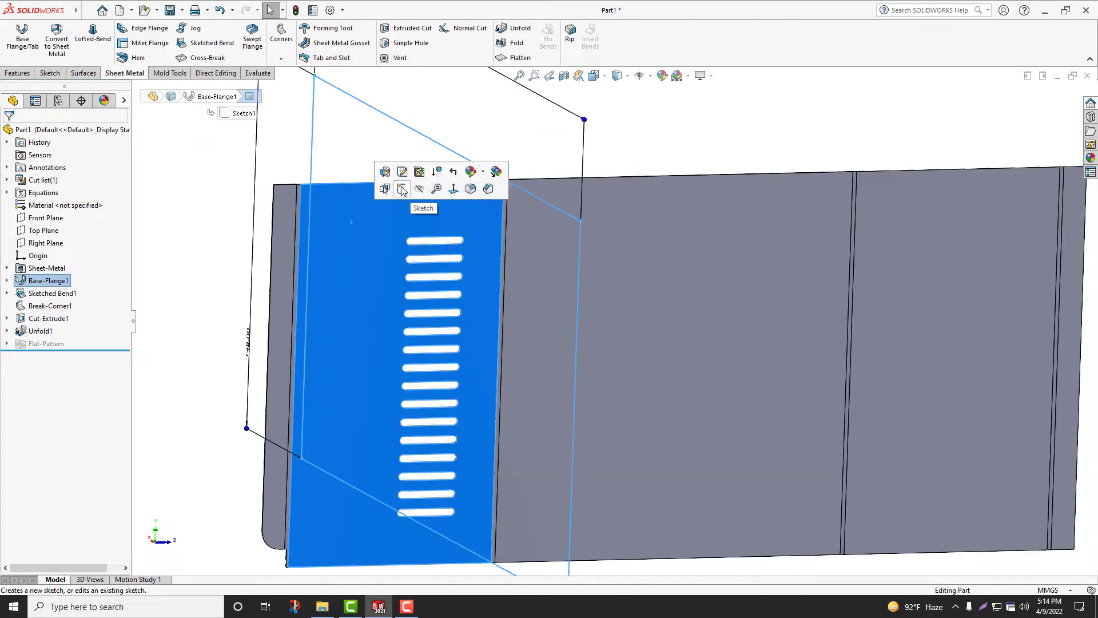
pyautogui.click(402, 188)
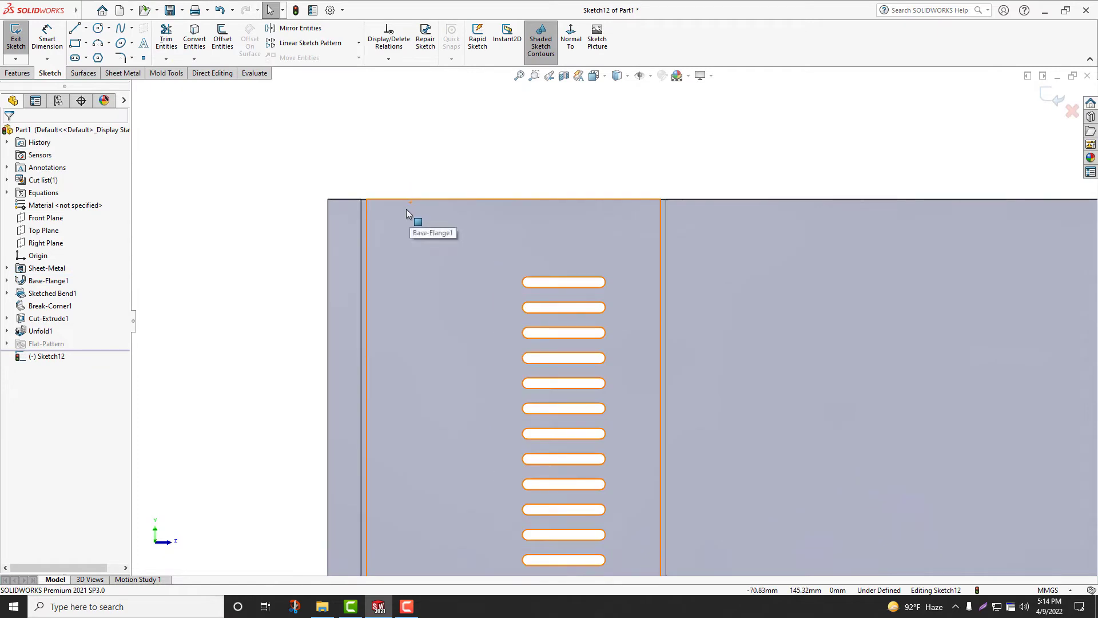
# Draw the rounded-nose tab outline with lines and a tangent arc, making both segment pairs equal
pyautogui.click(74, 27)
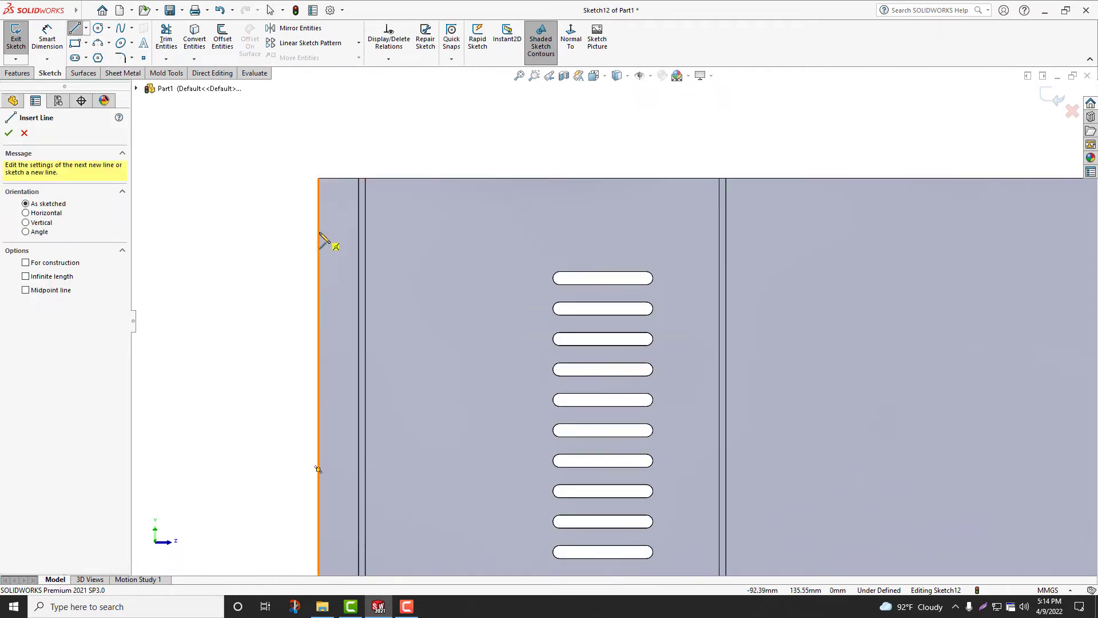
pyautogui.click(328, 228)
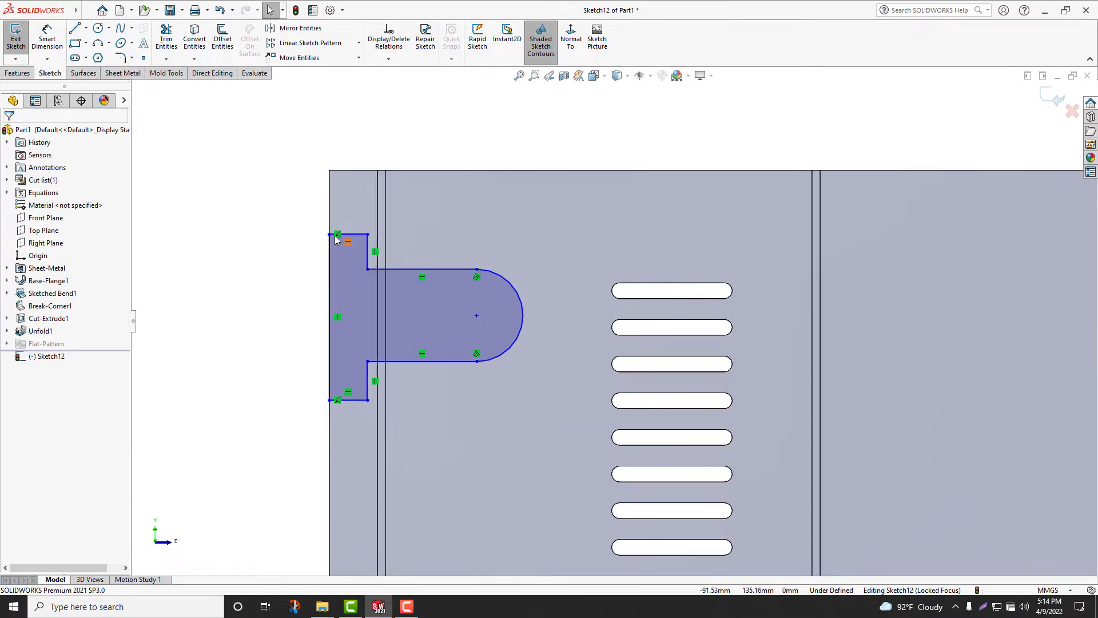
pyautogui.click(348, 235)
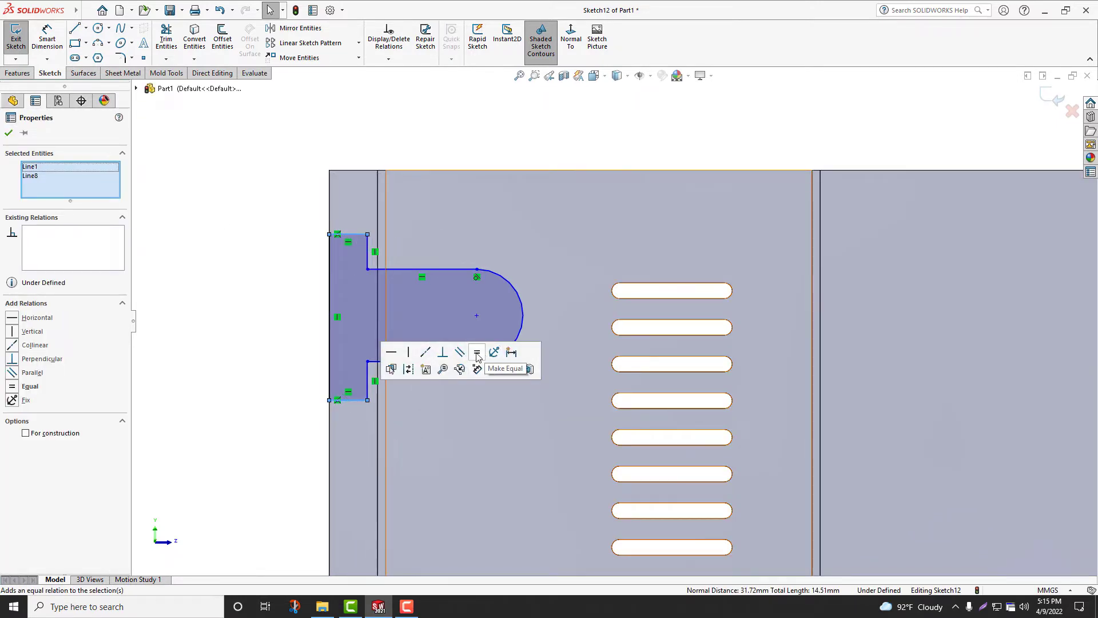
pyautogui.click(477, 352)
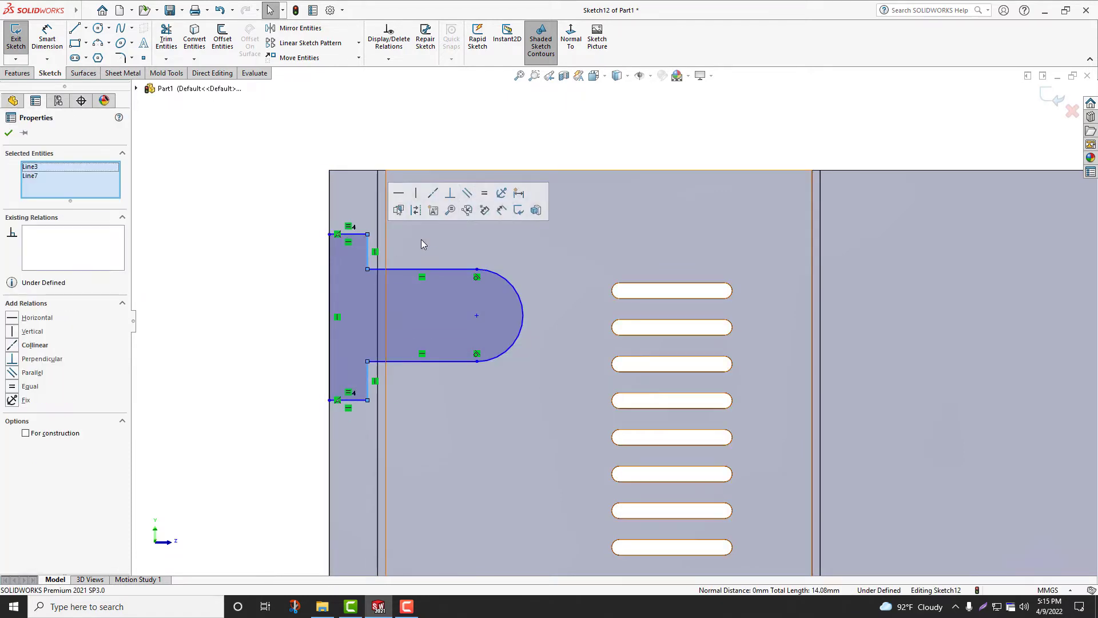
pyautogui.click(30, 385)
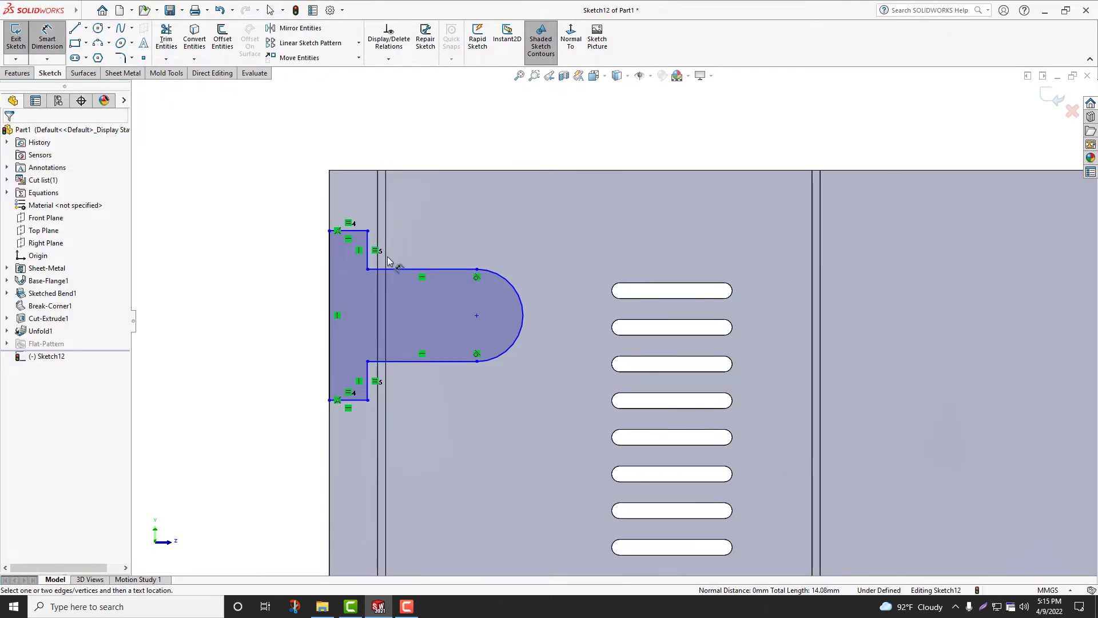
# Dimension the tab's 7 and 3 mm steps and its 36 mm length
pyautogui.click(389, 261)
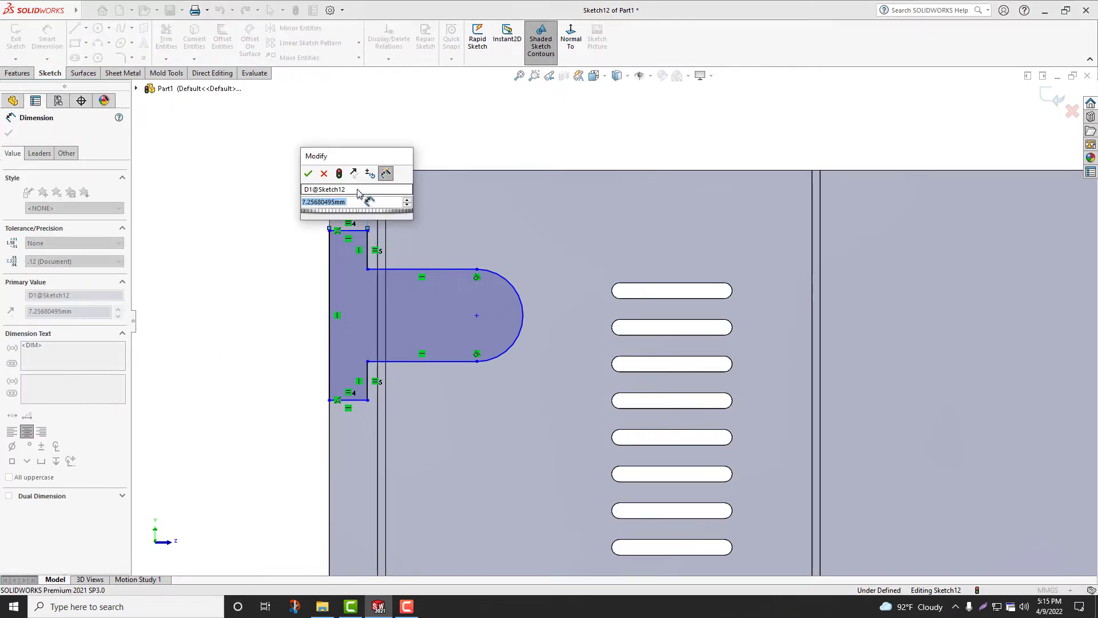
pyautogui.click(308, 173)
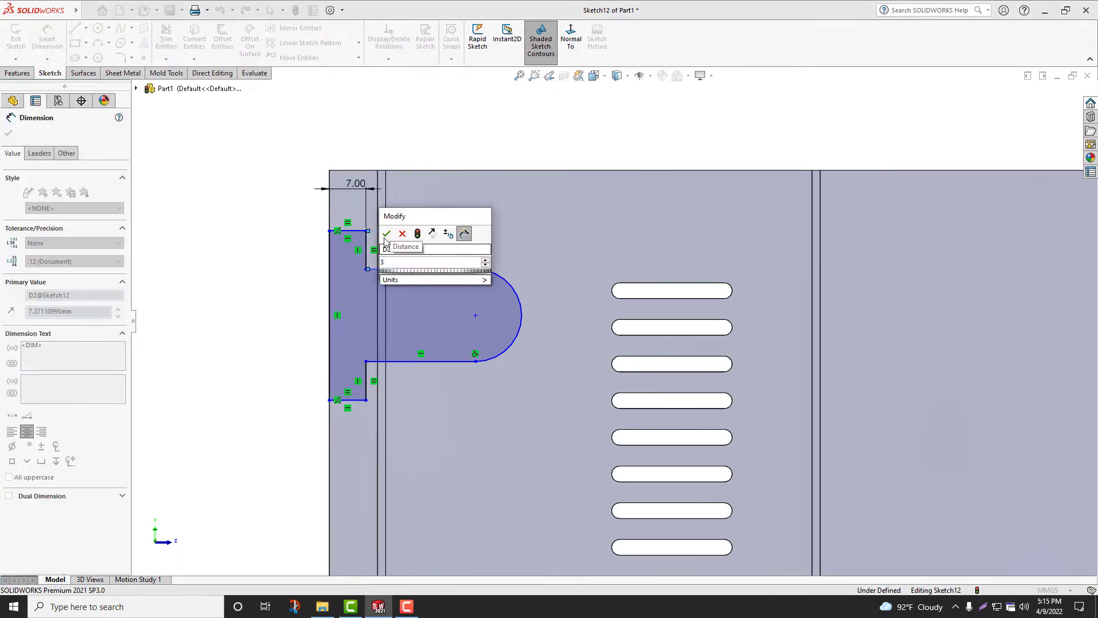
pyautogui.click(386, 234)
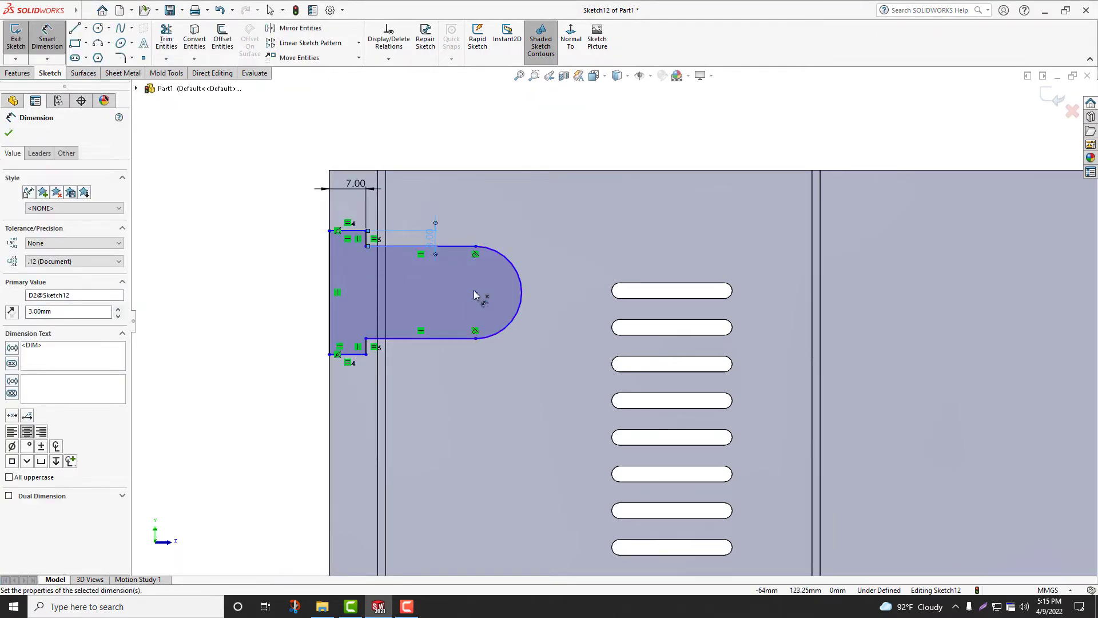
pyautogui.click(476, 292)
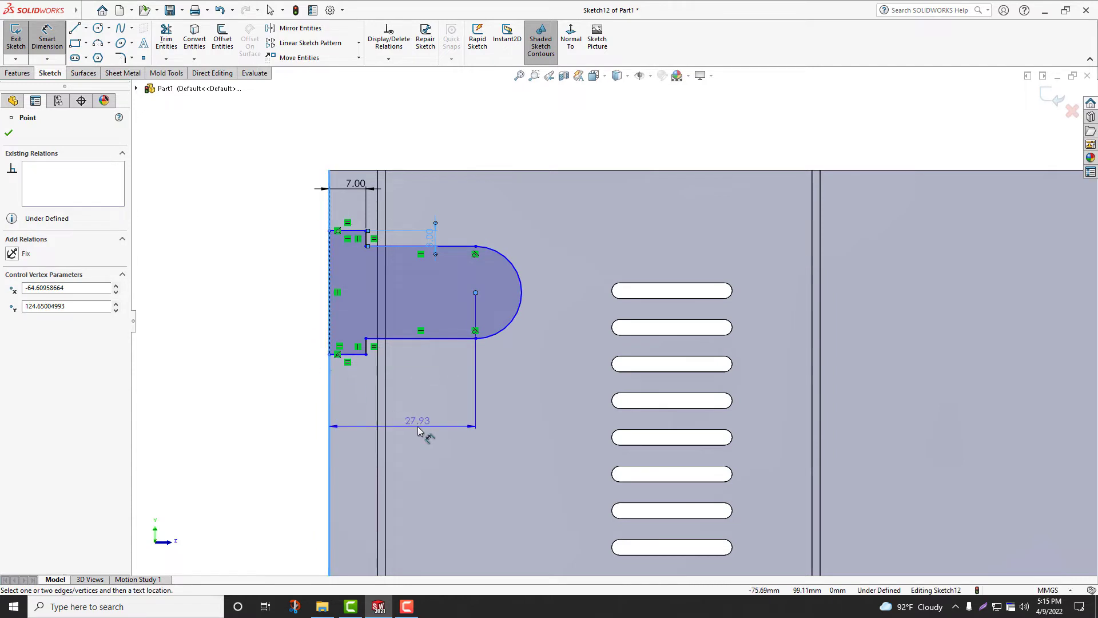
pyautogui.click(416, 420)
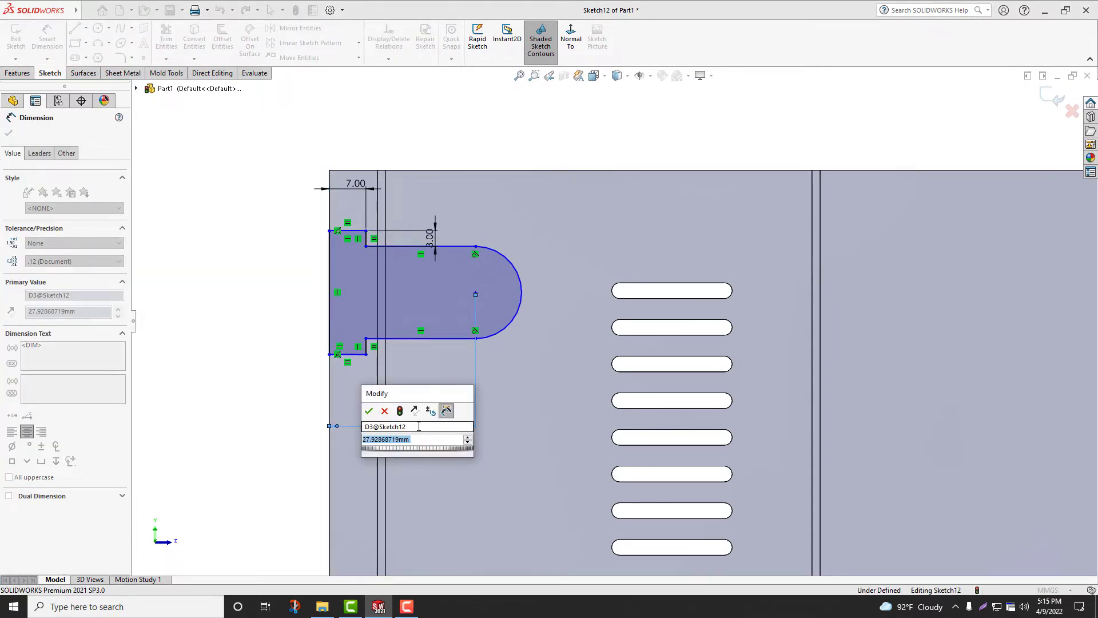
pyautogui.click(369, 411)
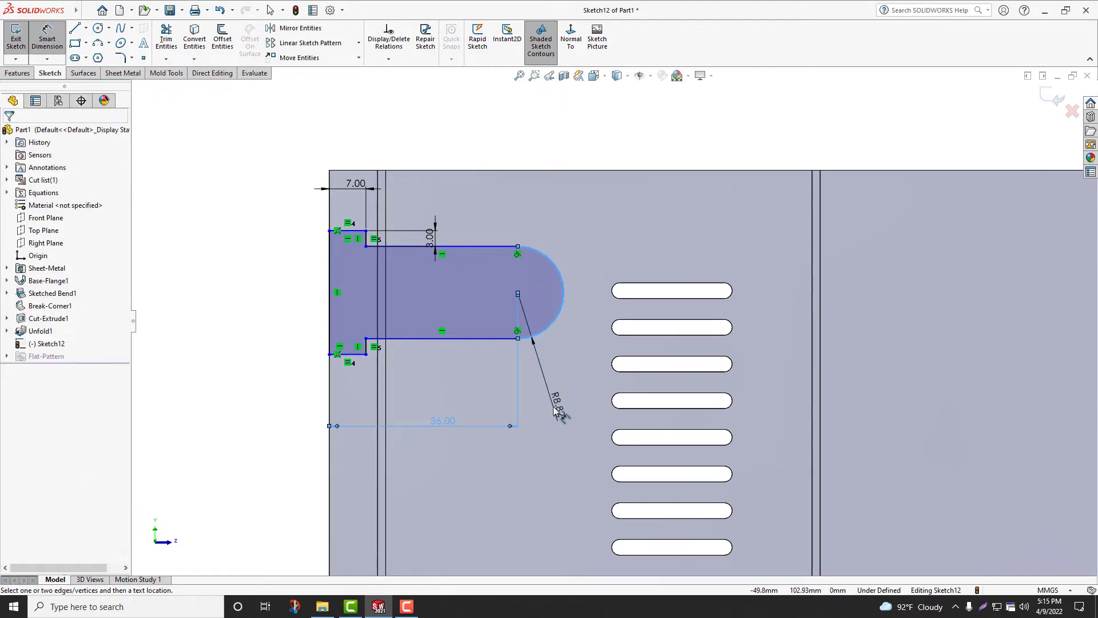
# Dimension the R10 nose arc and the 20 mm distance from the top edge
pyautogui.click(557, 410)
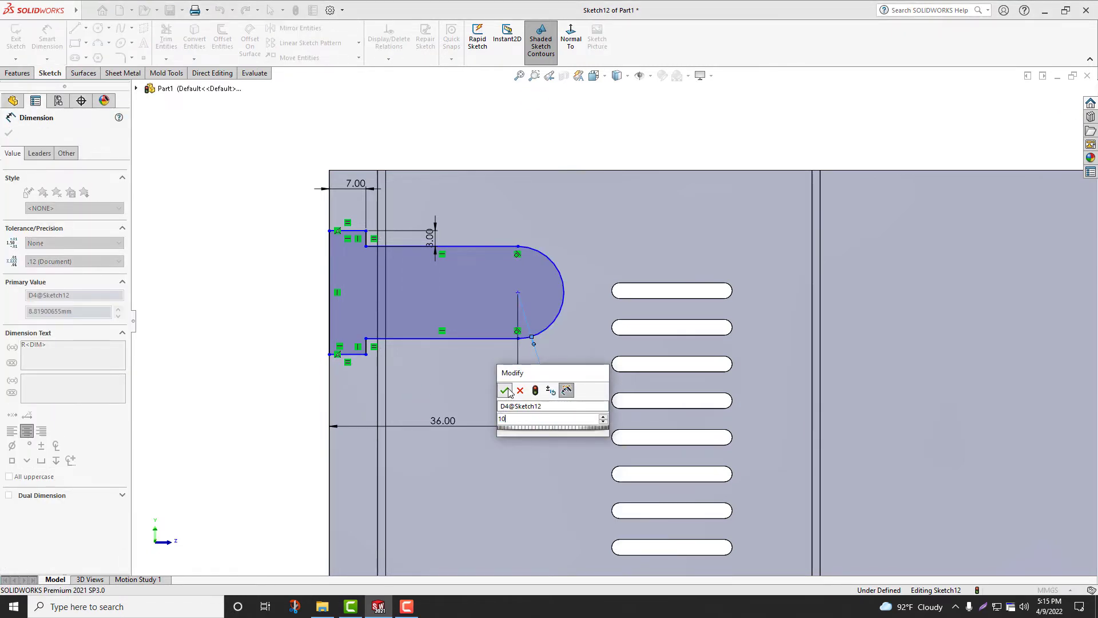
pyautogui.click(505, 390)
pyautogui.write('20')
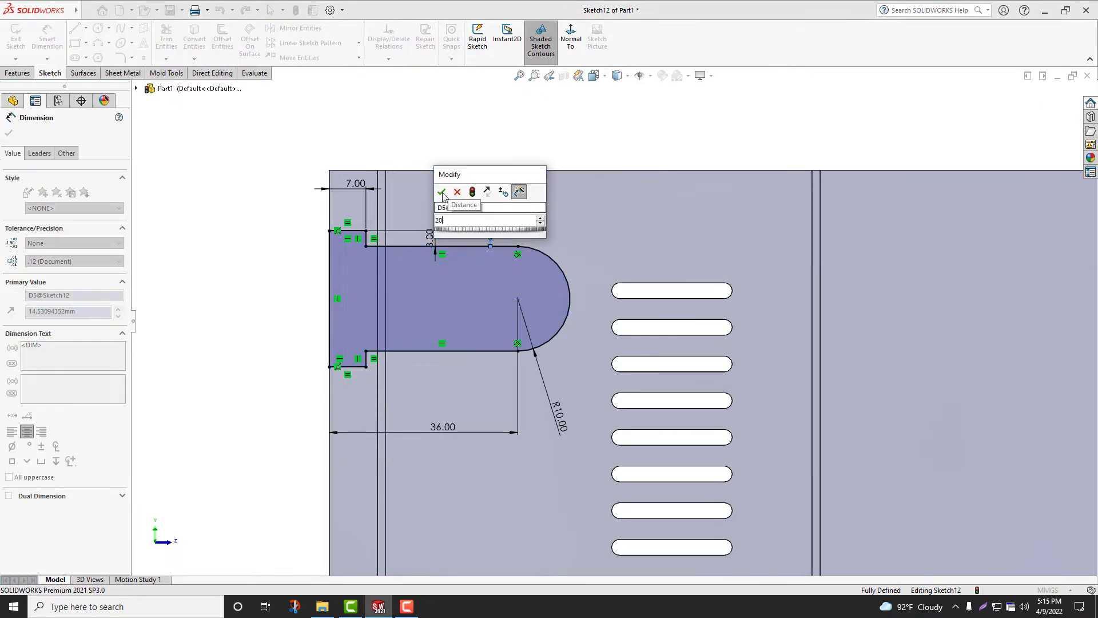
pyautogui.click(442, 192)
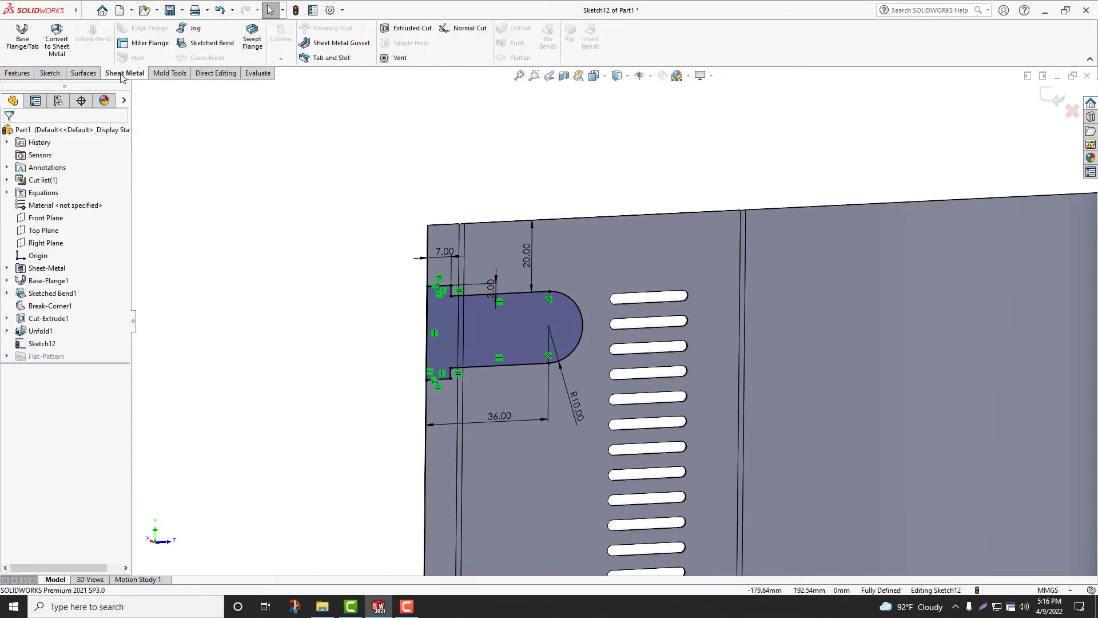
# Cut the tab profile through the sheet and refold all bends with the centre face fixed
pyautogui.click(410, 28)
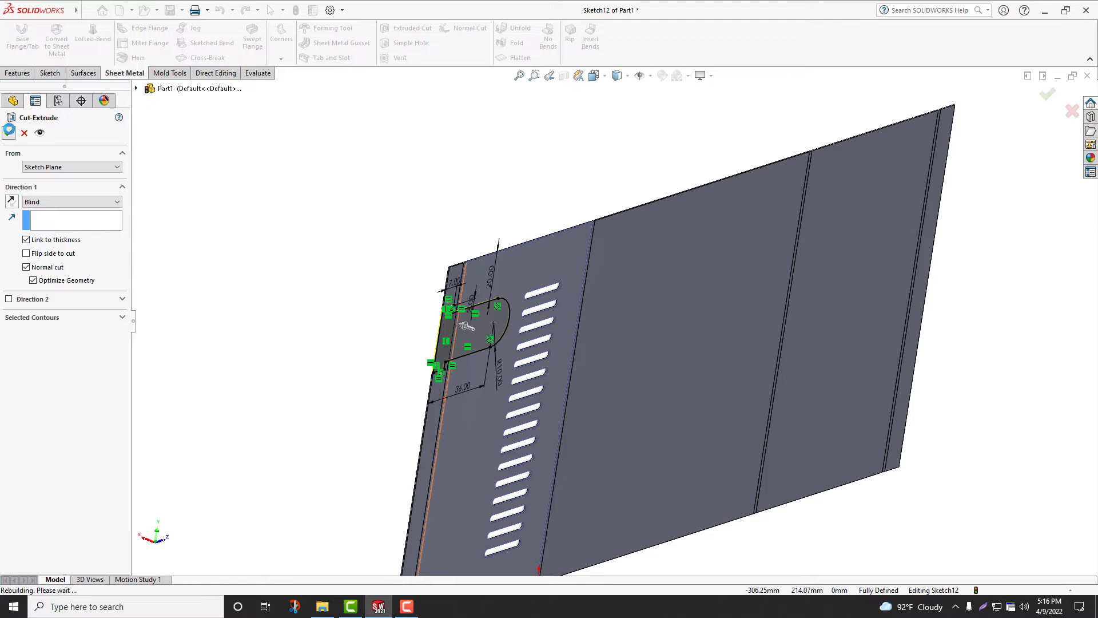
pyautogui.click(1046, 95)
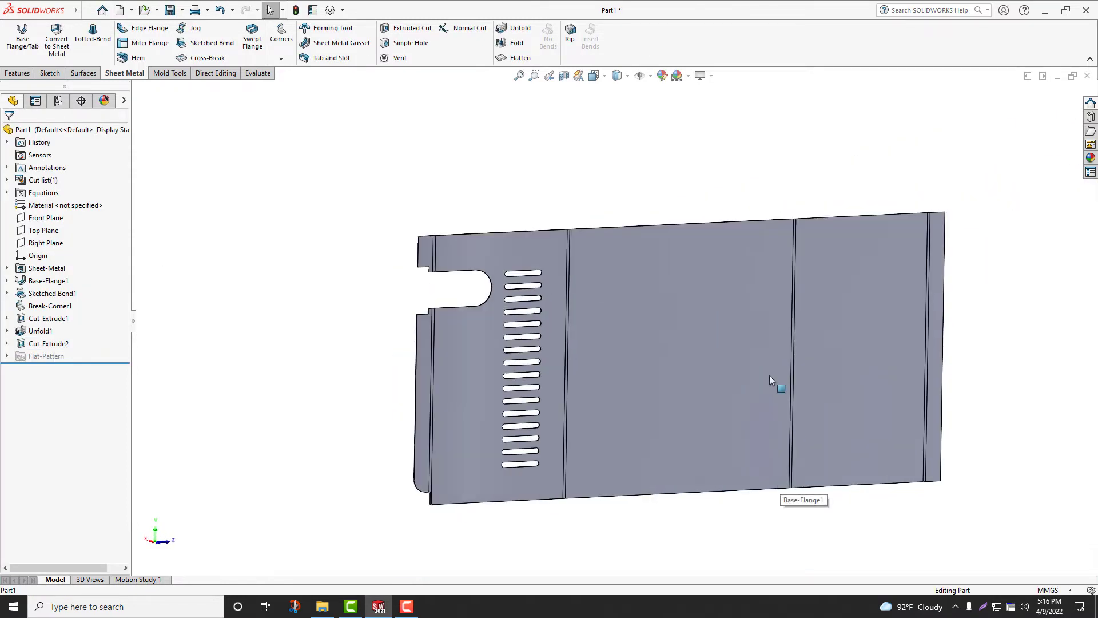
pyautogui.moveTo(516, 42)
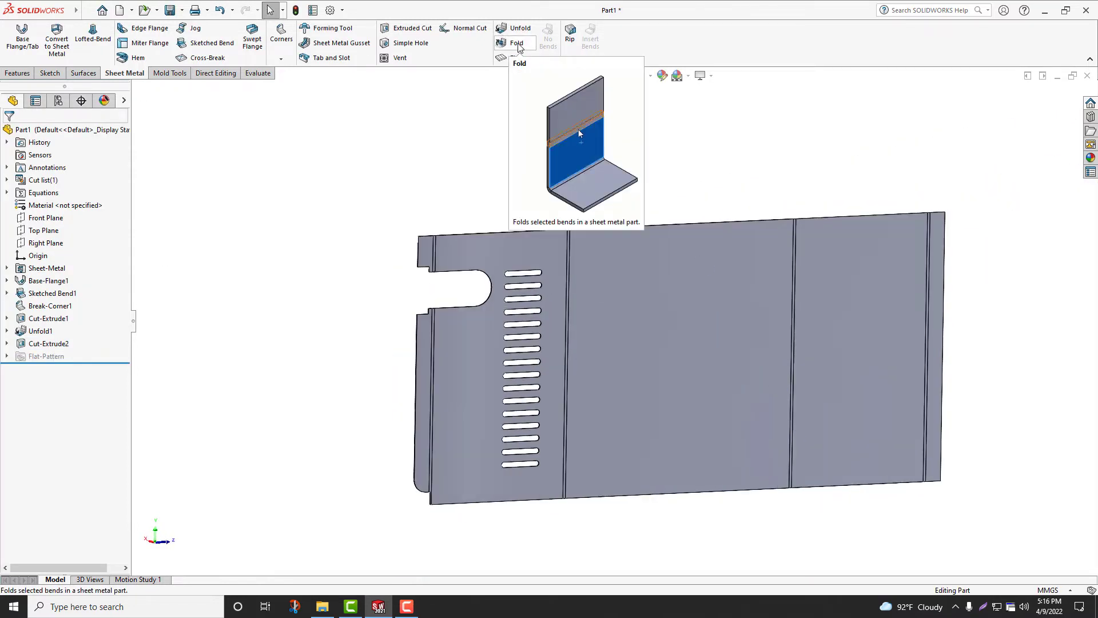
pyautogui.click(517, 43)
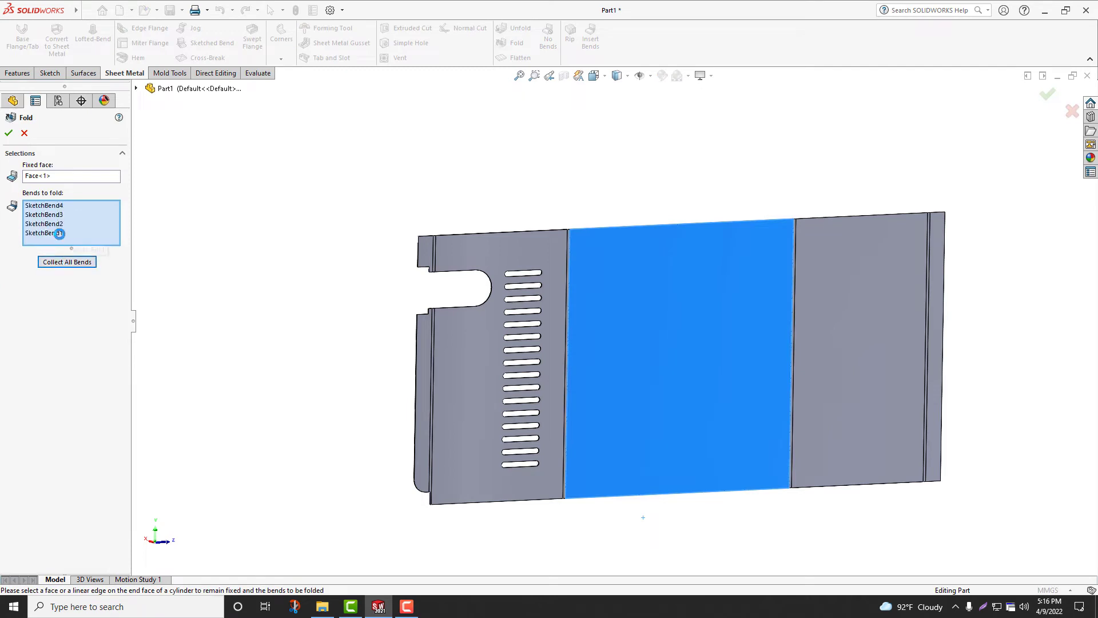
pyautogui.click(8, 133)
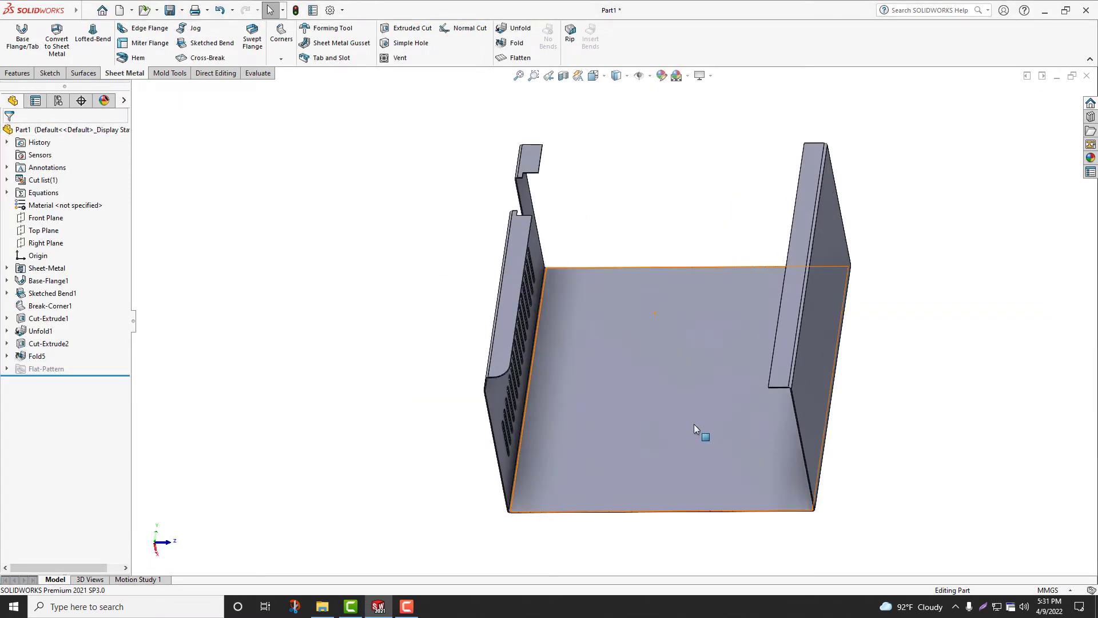
# Create a side edge flange with its profile edited to 60 mm long, 20 mm in from the corner
pyautogui.click(147, 28)
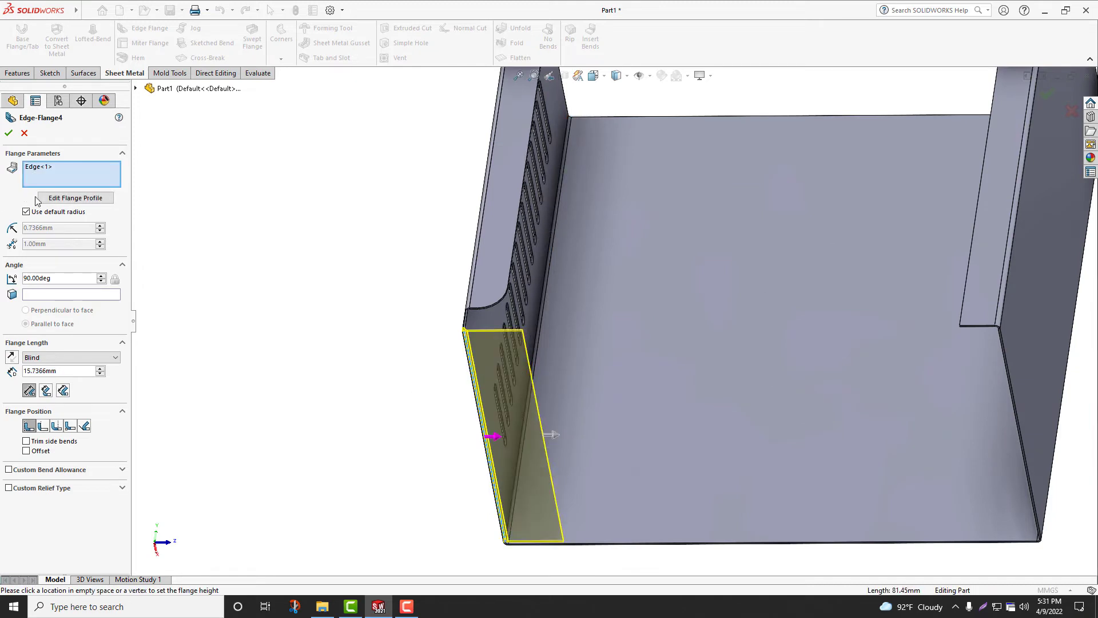
pyautogui.click(76, 198)
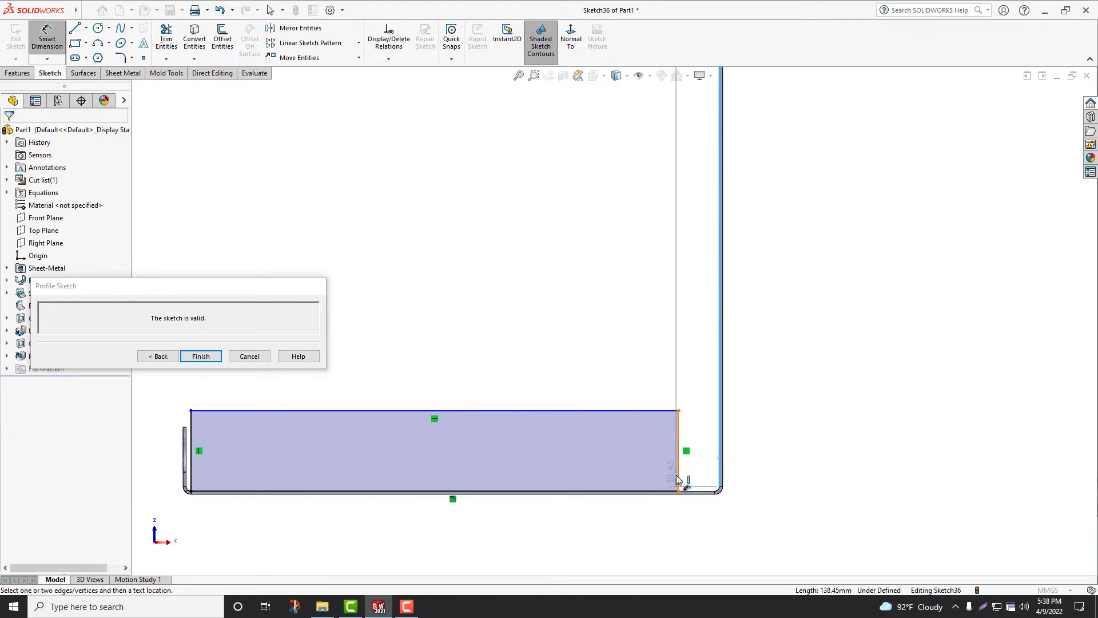
pyautogui.click(434, 491)
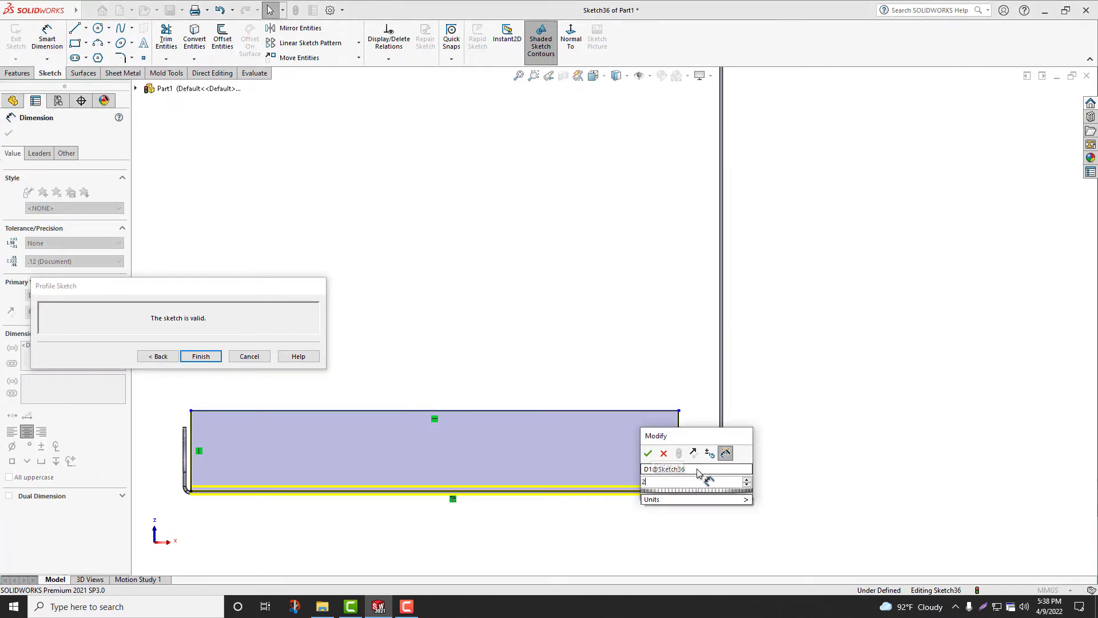
pyautogui.click(648, 453)
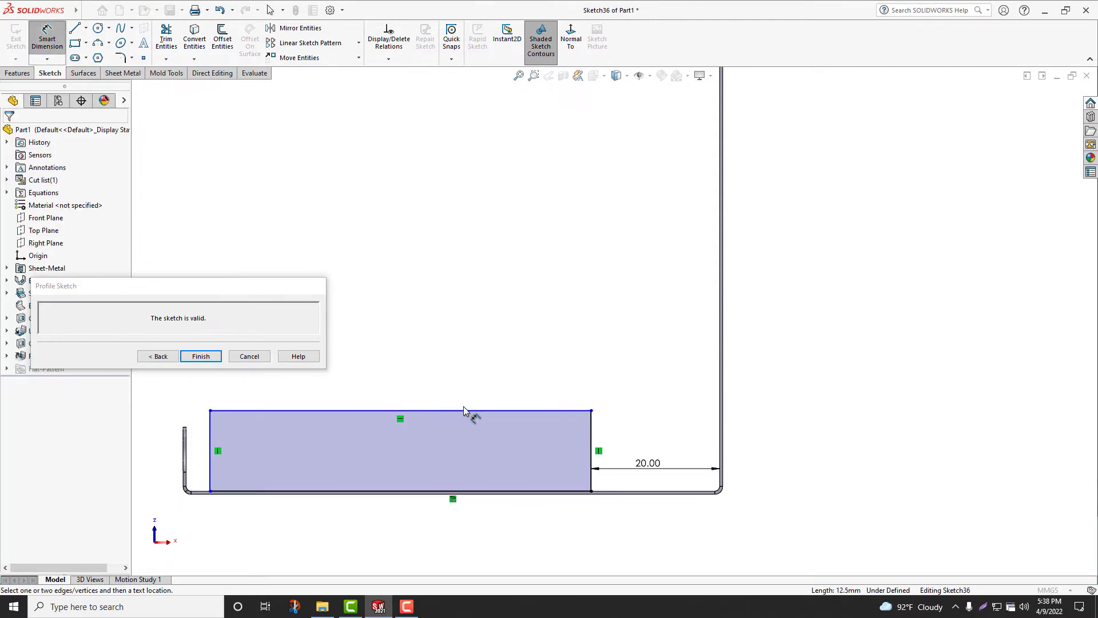
pyautogui.click(399, 489)
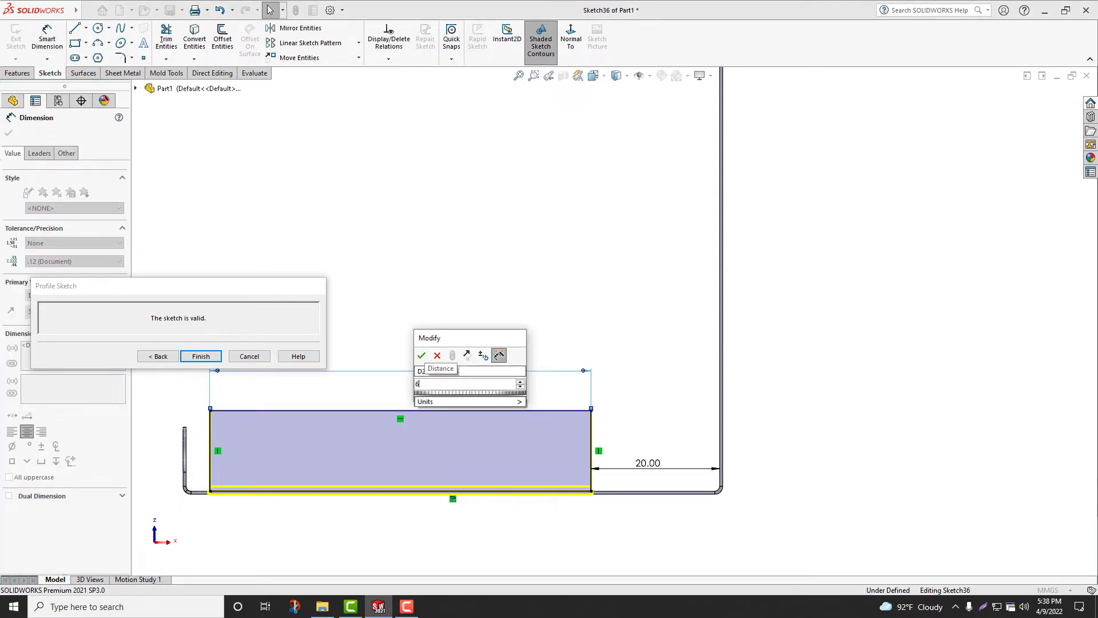
pyautogui.click(422, 354)
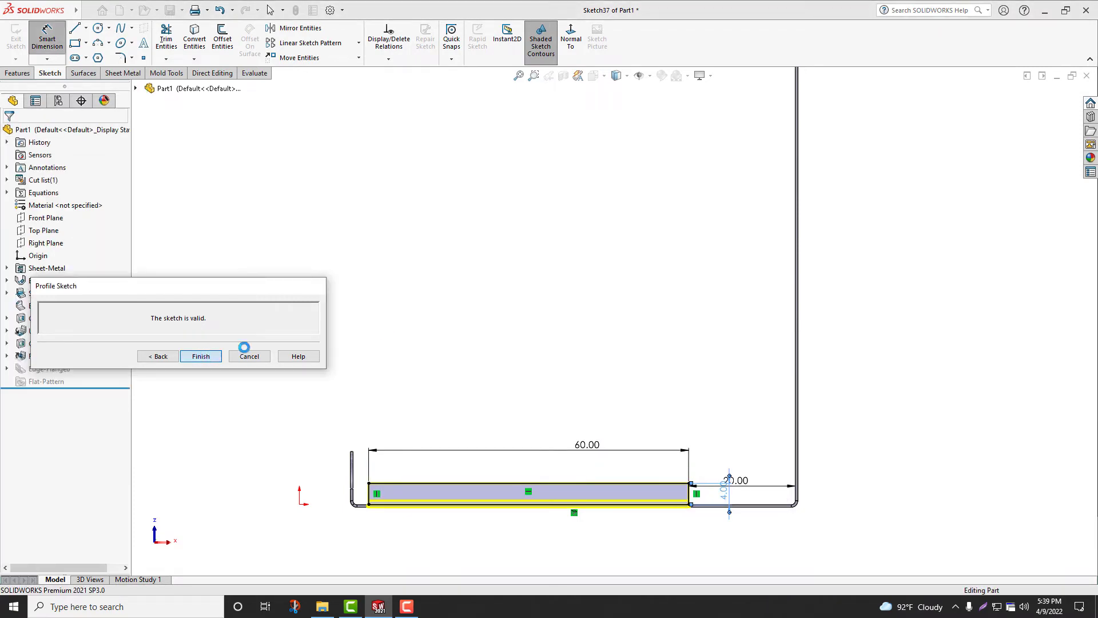
pyautogui.click(200, 357)
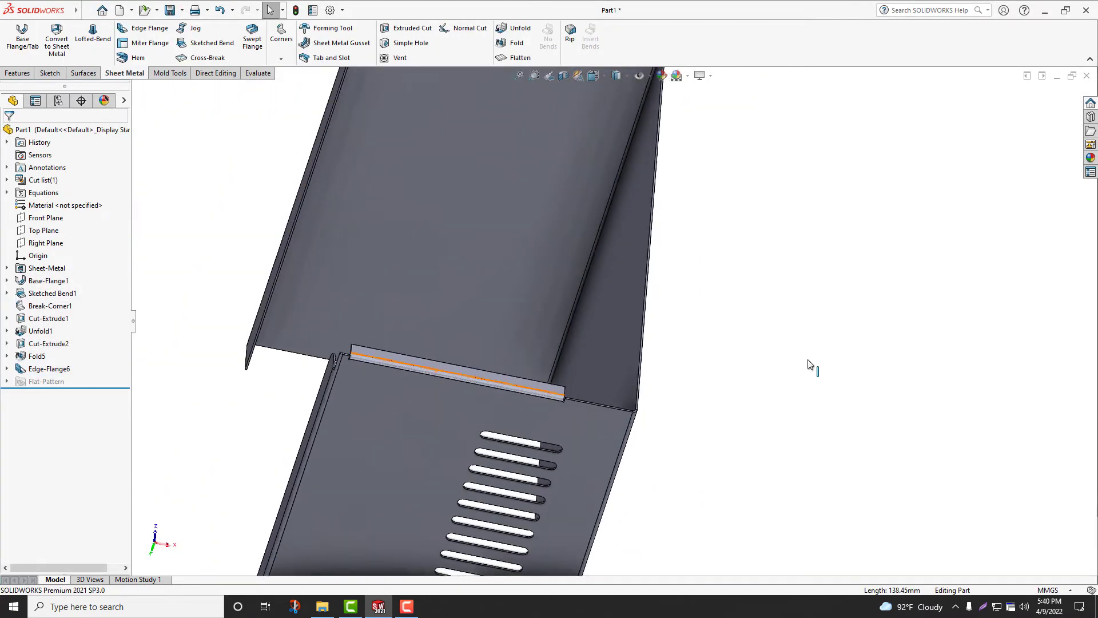
# Add a 10 mm edge flange along the full right side edge
pyautogui.click(147, 28)
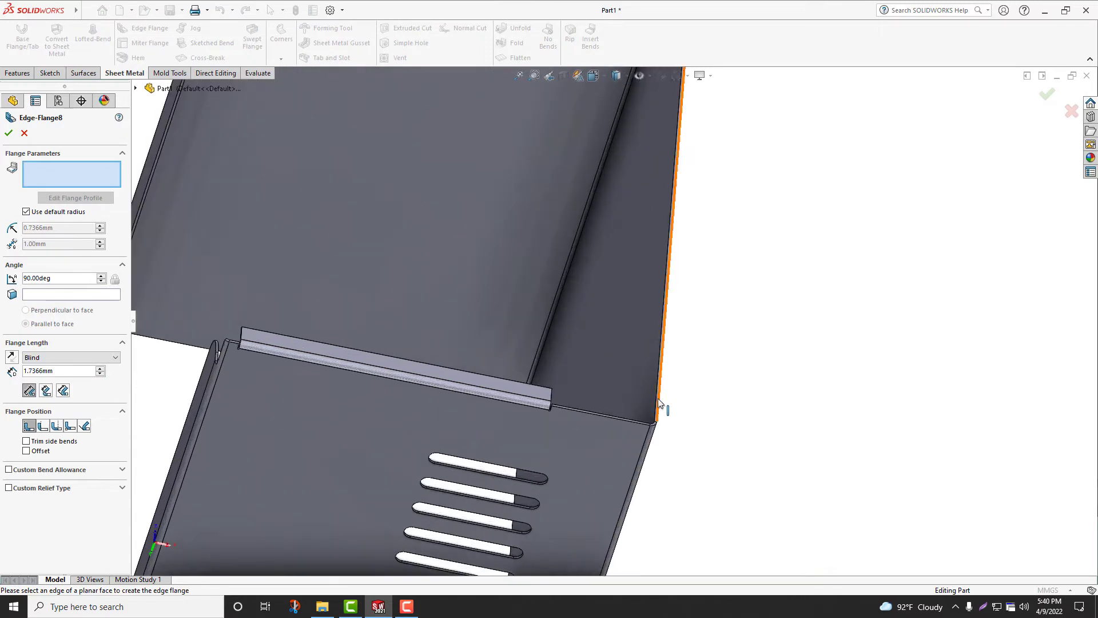
pyautogui.click(663, 280)
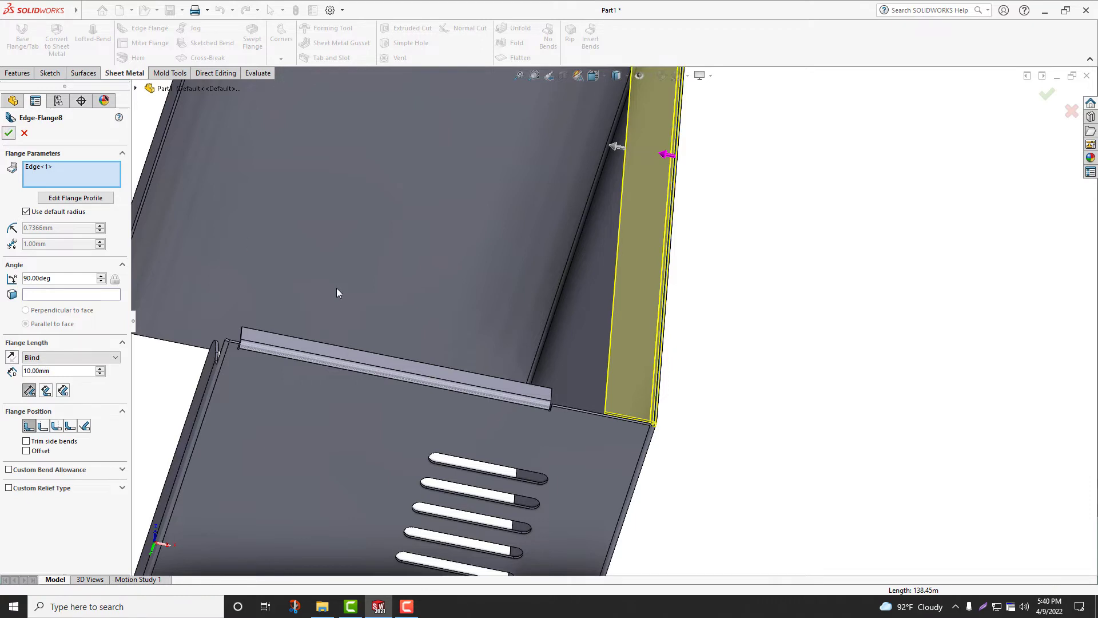
pyautogui.click(520, 32)
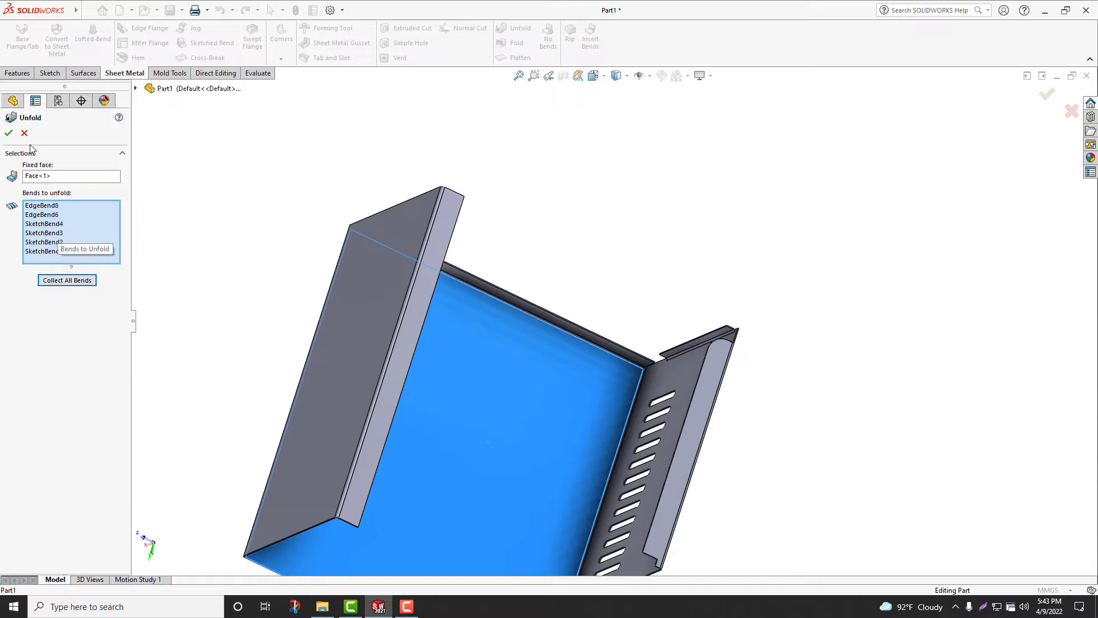
# Unfold all bends and sketch a 5×13 mm rectangle 10 mm above the lower edge, 91 mm from the right
pyautogui.click(8, 133)
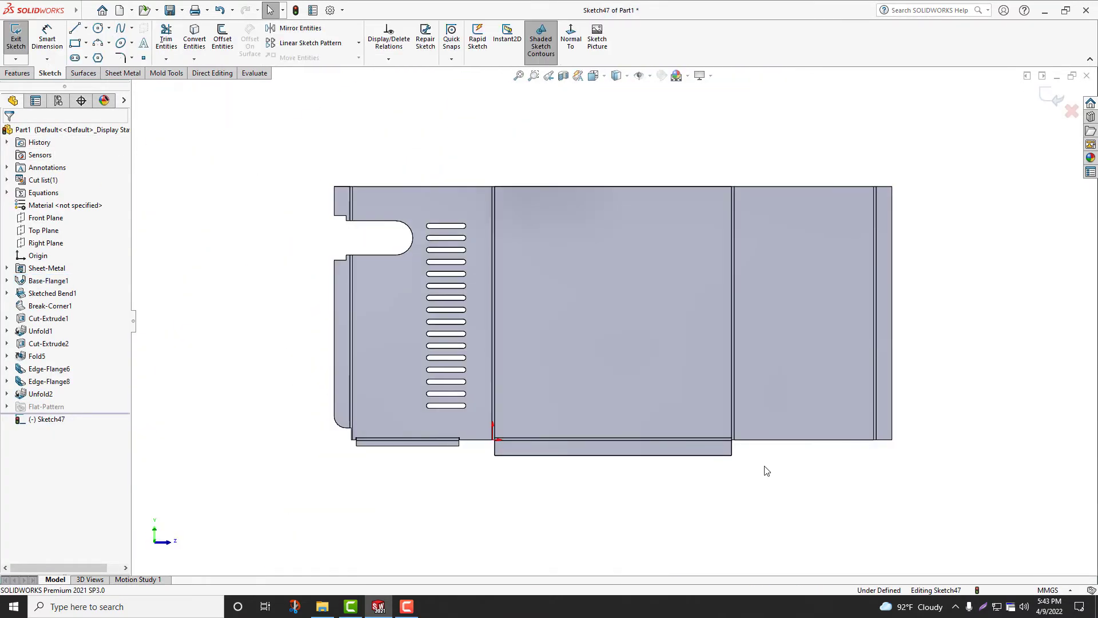
pyautogui.click(75, 45)
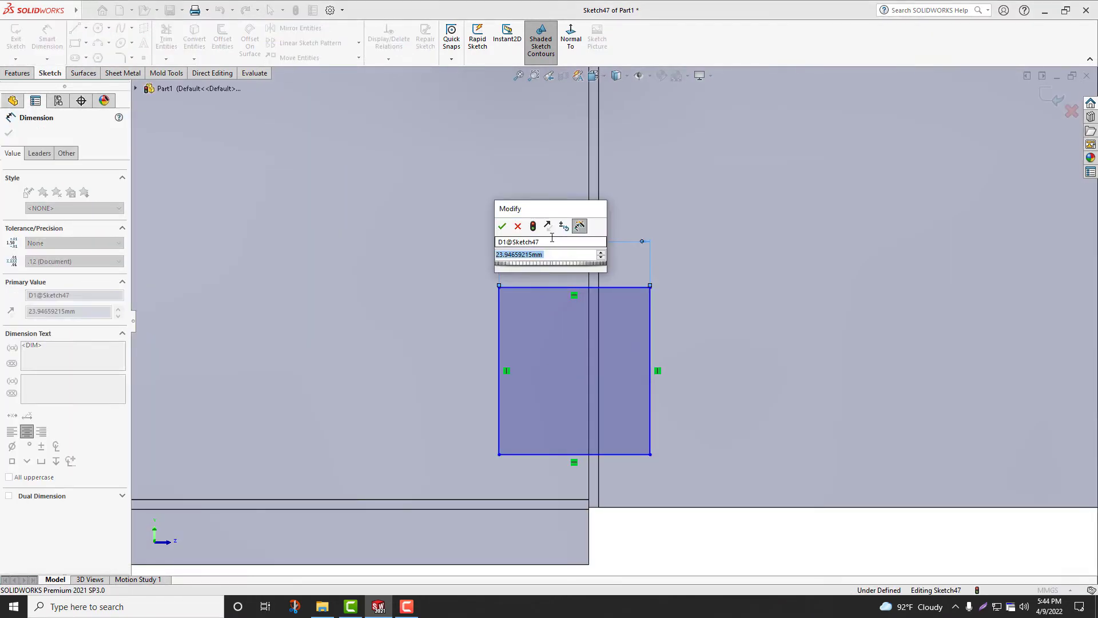
pyautogui.click(501, 225)
pyautogui.write('10')
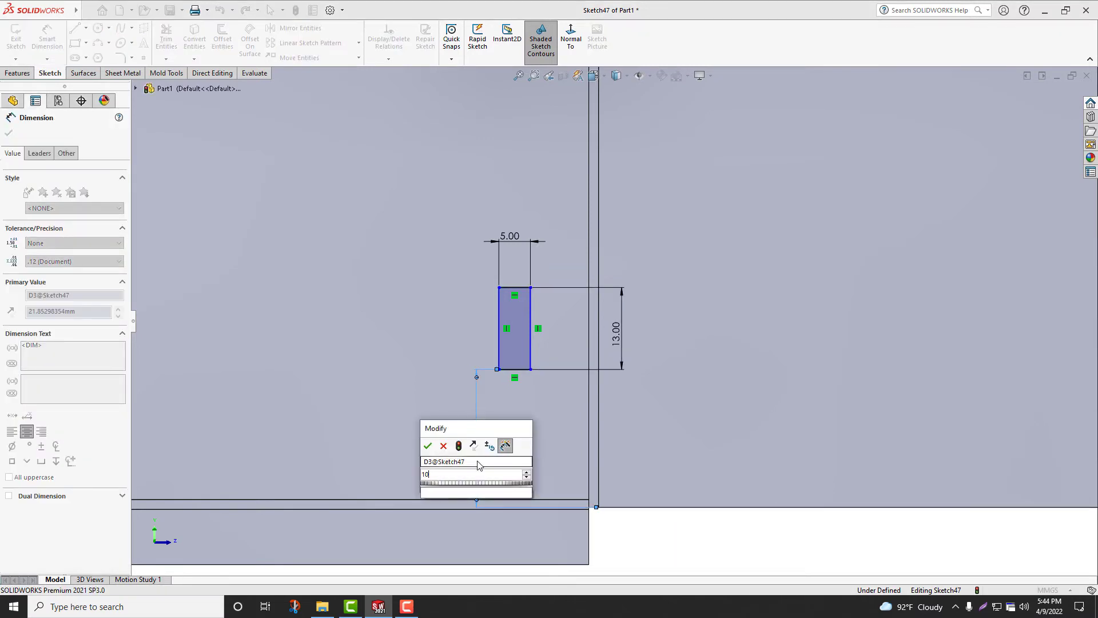
pyautogui.click(426, 446)
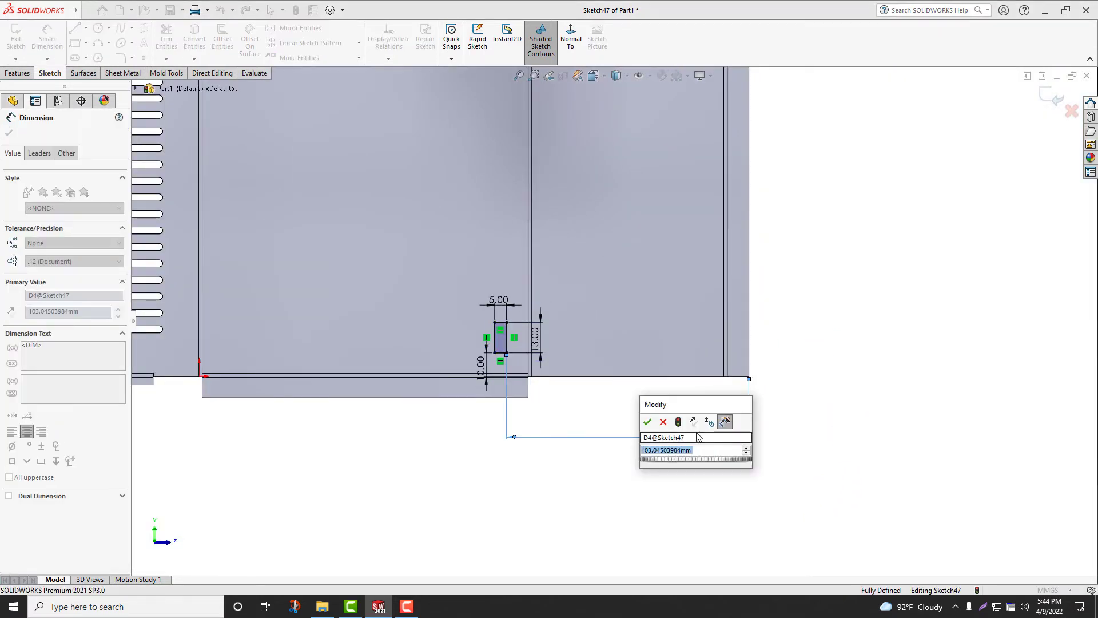
pyautogui.click(646, 423)
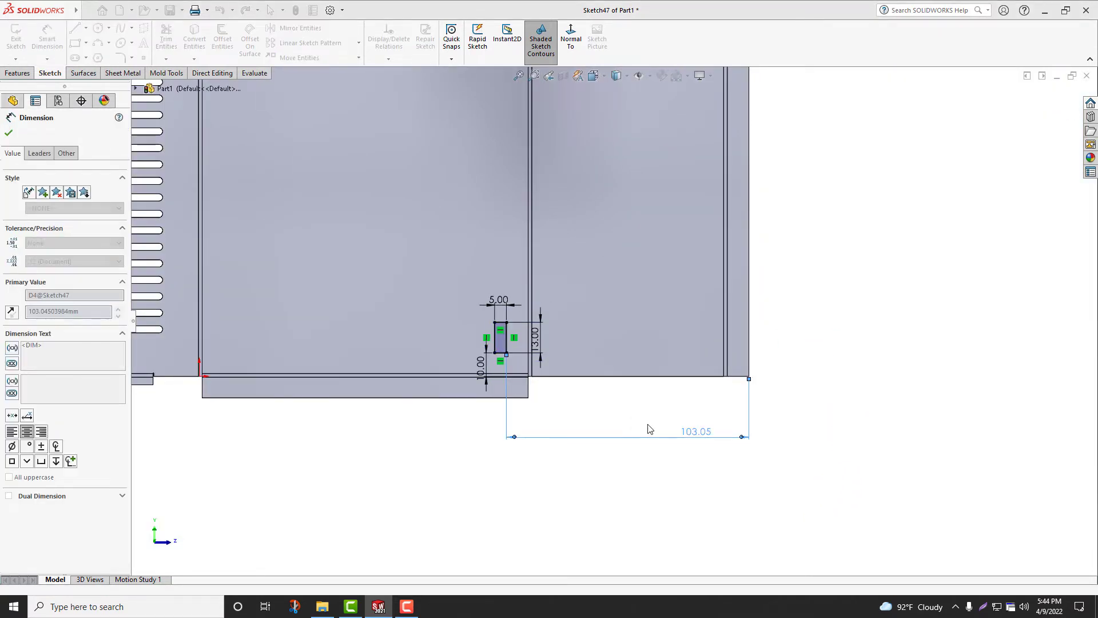
pyautogui.click(8, 133)
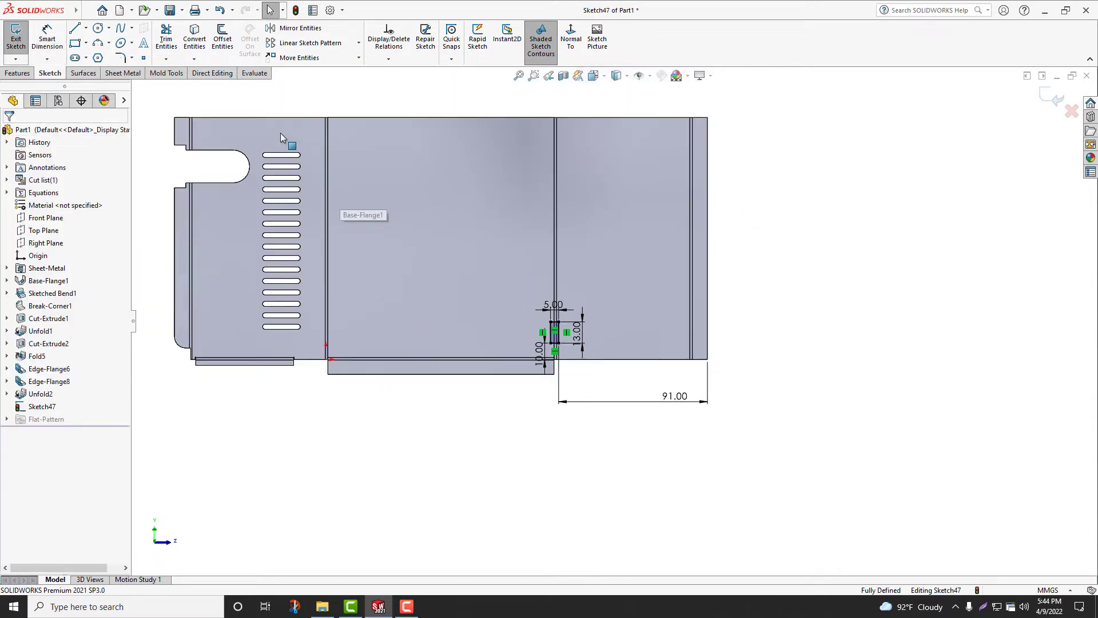
# Cut the rectangular slot through the flat sheet as Cut-Extrude3
pyautogui.click(124, 73)
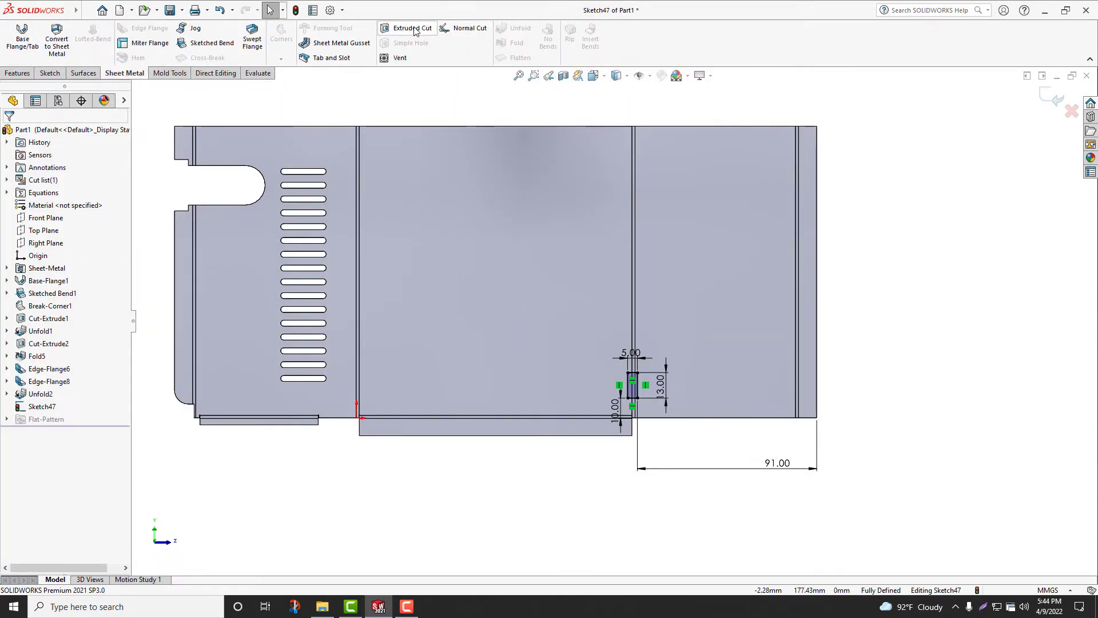
pyautogui.click(412, 28)
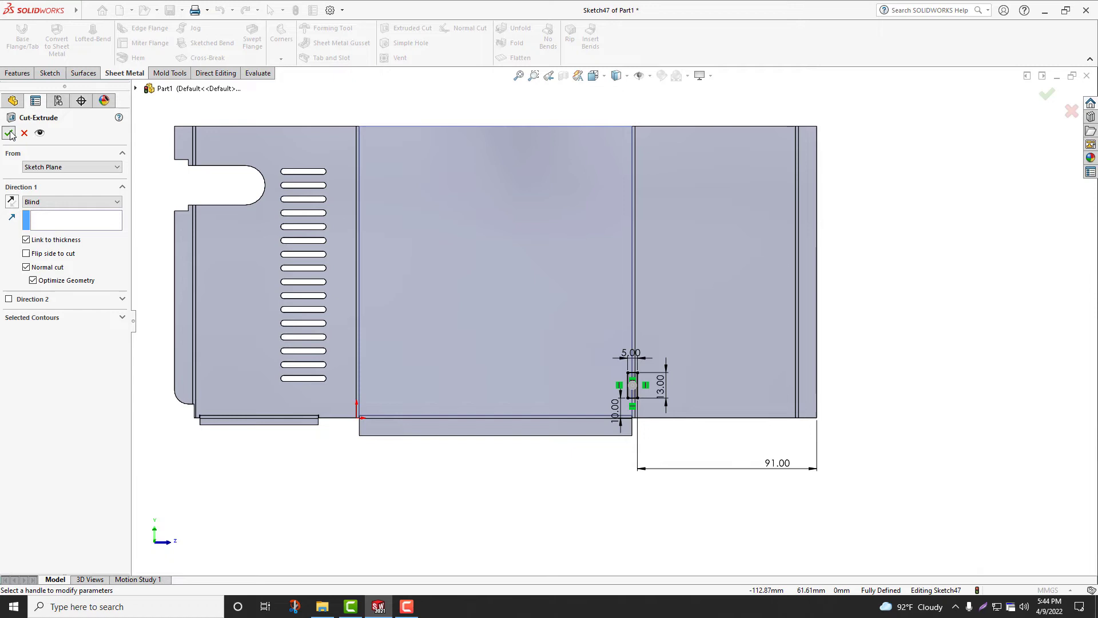
pyautogui.click(10, 133)
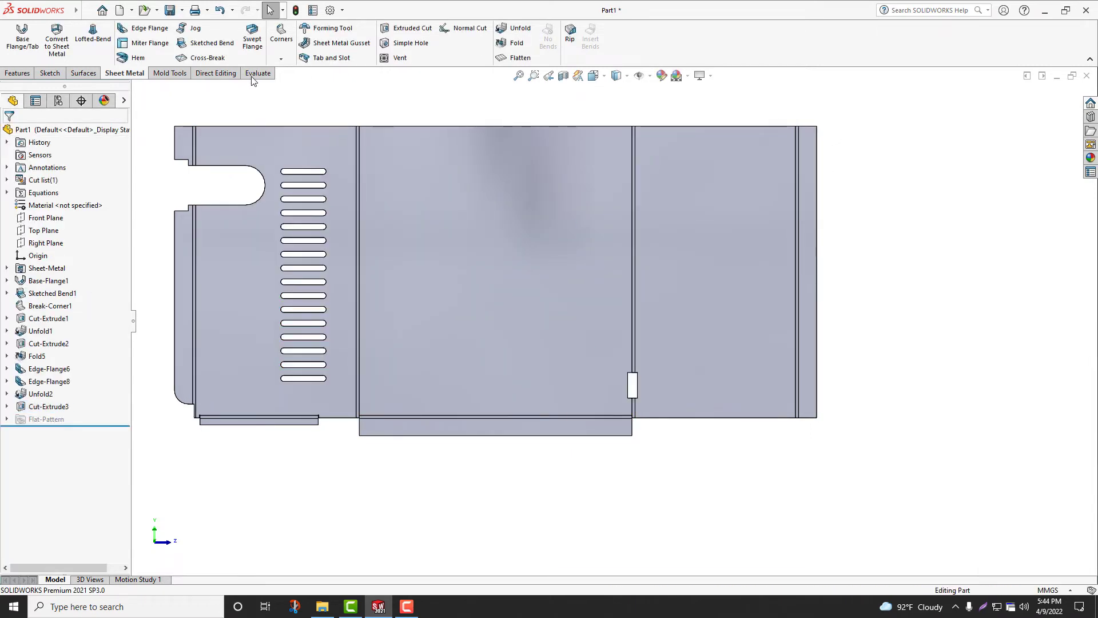
# Linear-pattern Cut-Extrude3 along two edges at 72 mm spacing to make four slots
pyautogui.click(18, 73)
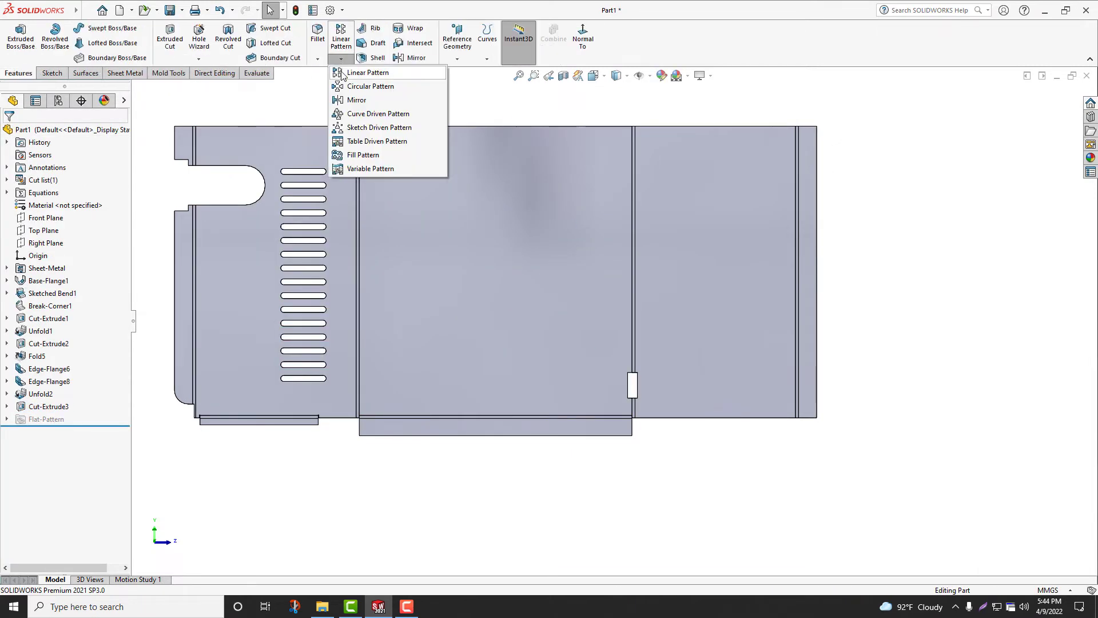
pyautogui.click(367, 72)
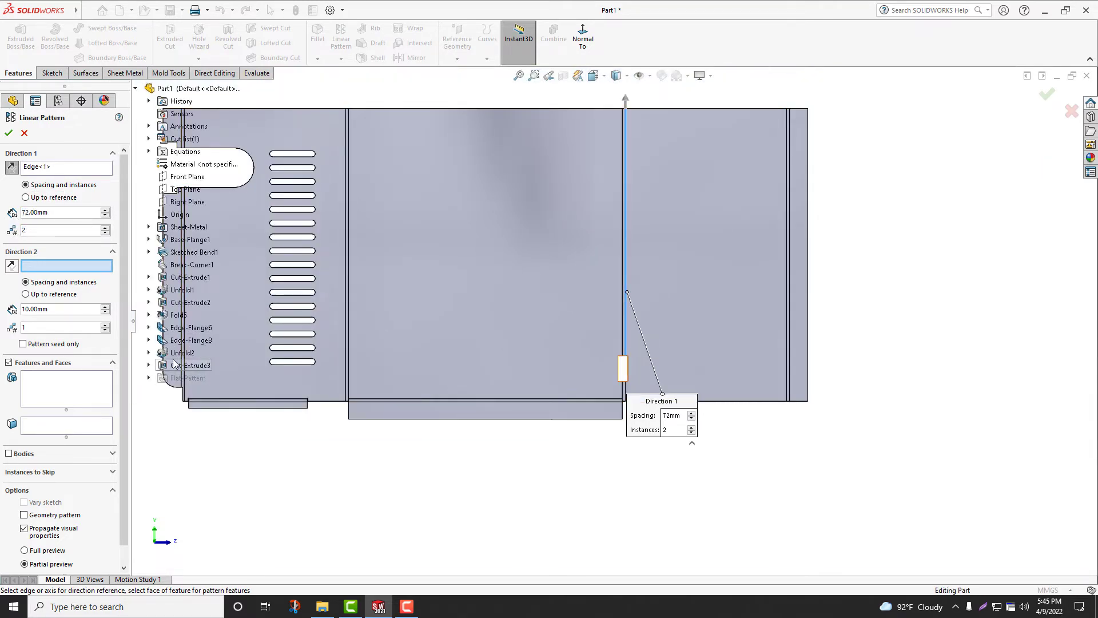
pyautogui.click(191, 365)
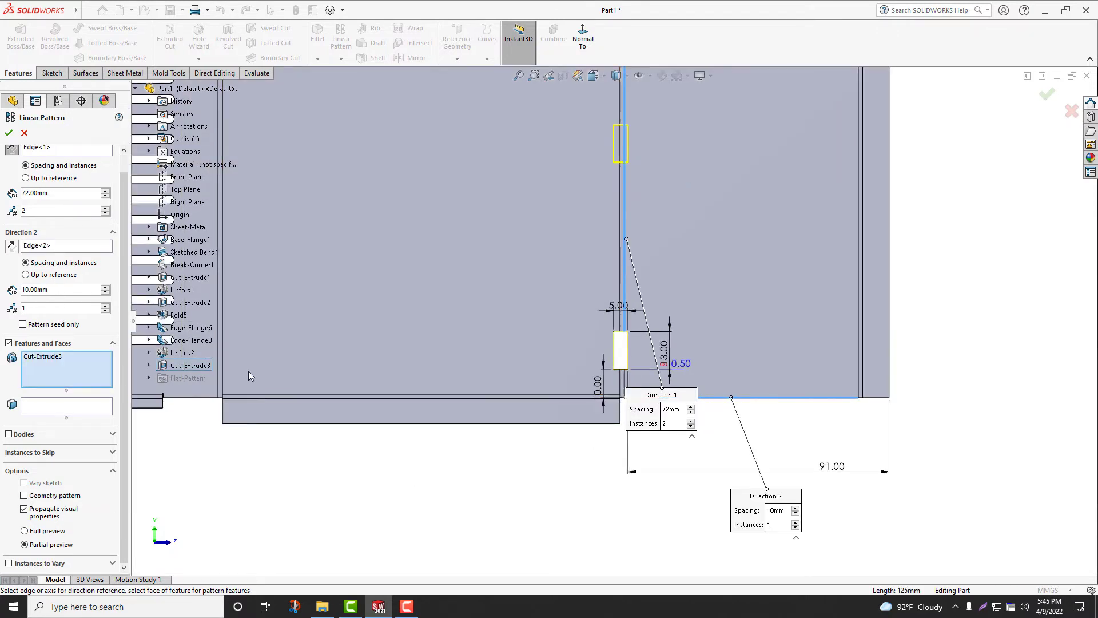
pyautogui.click(103, 308)
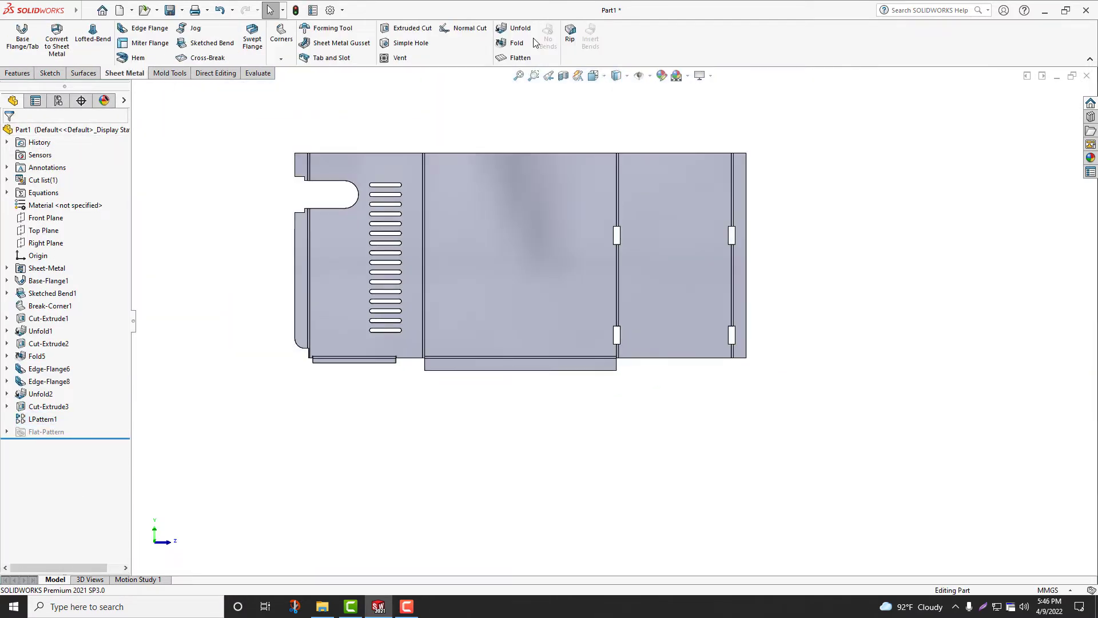
# Fold all bends back up with the centre face fixed (Fold6)
pyautogui.click(516, 42)
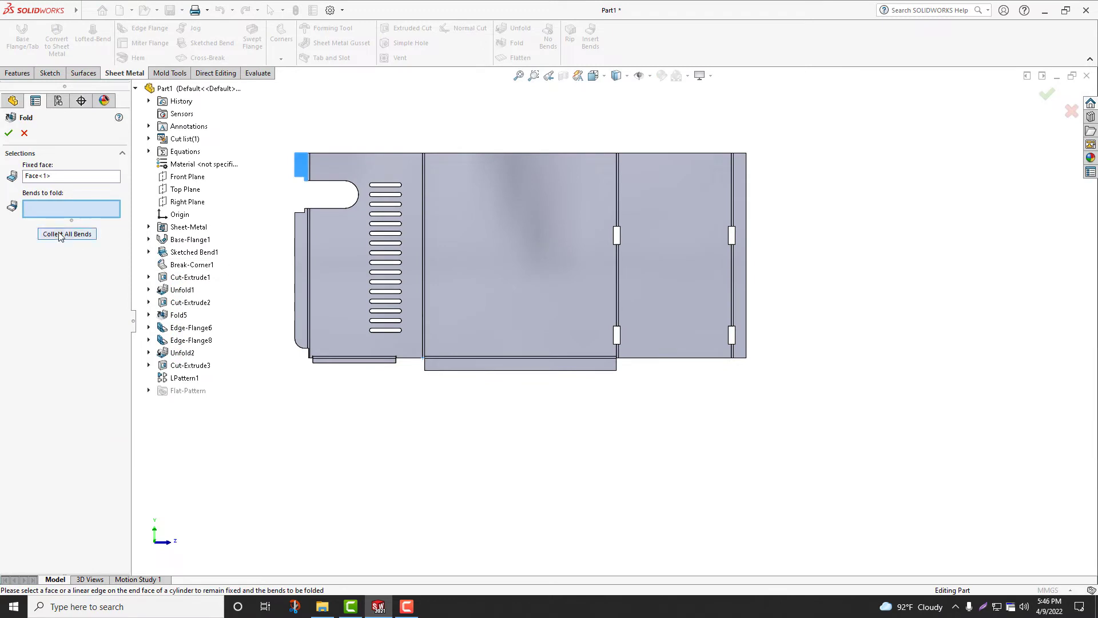
pyautogui.click(547, 261)
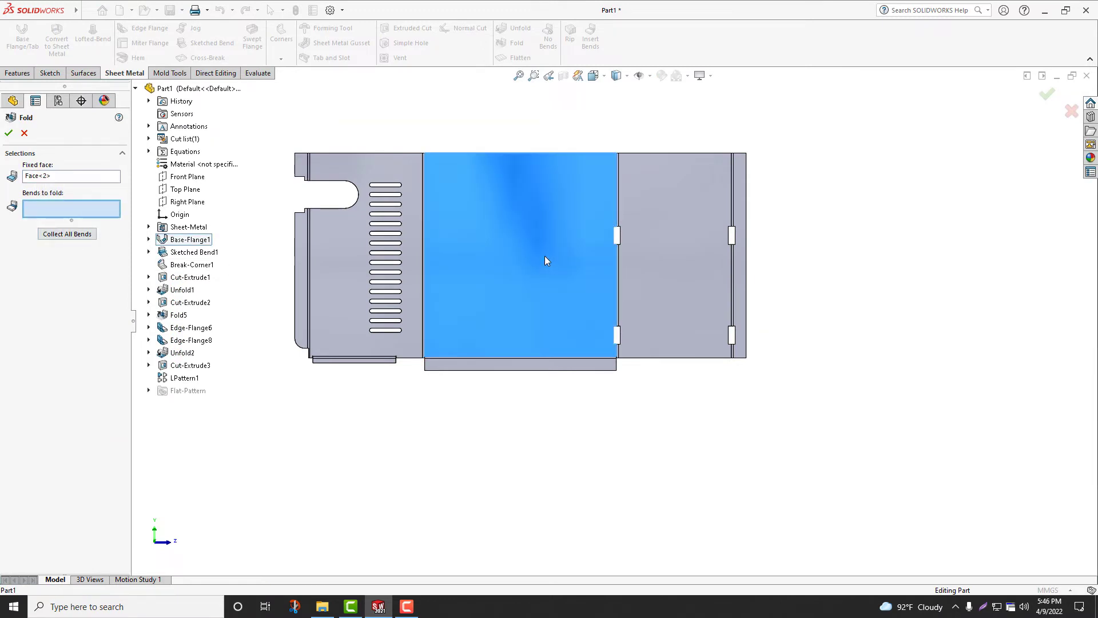
pyautogui.click(8, 132)
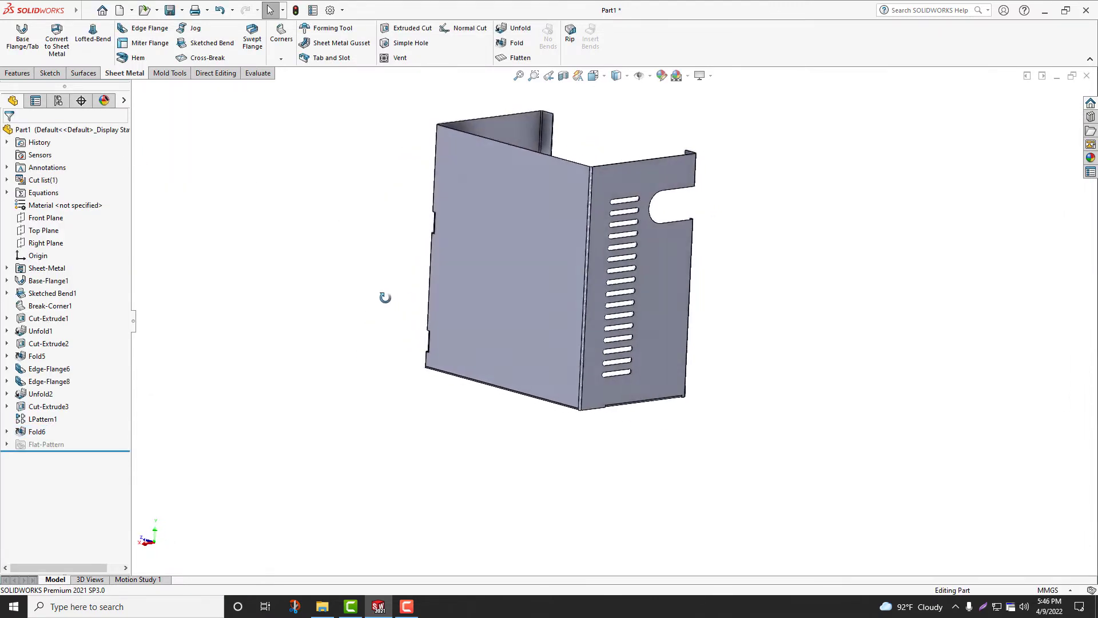
# Make the rear-face rectangle construction geometry inset 6 mm from each edge
pyautogui.click(48, 280)
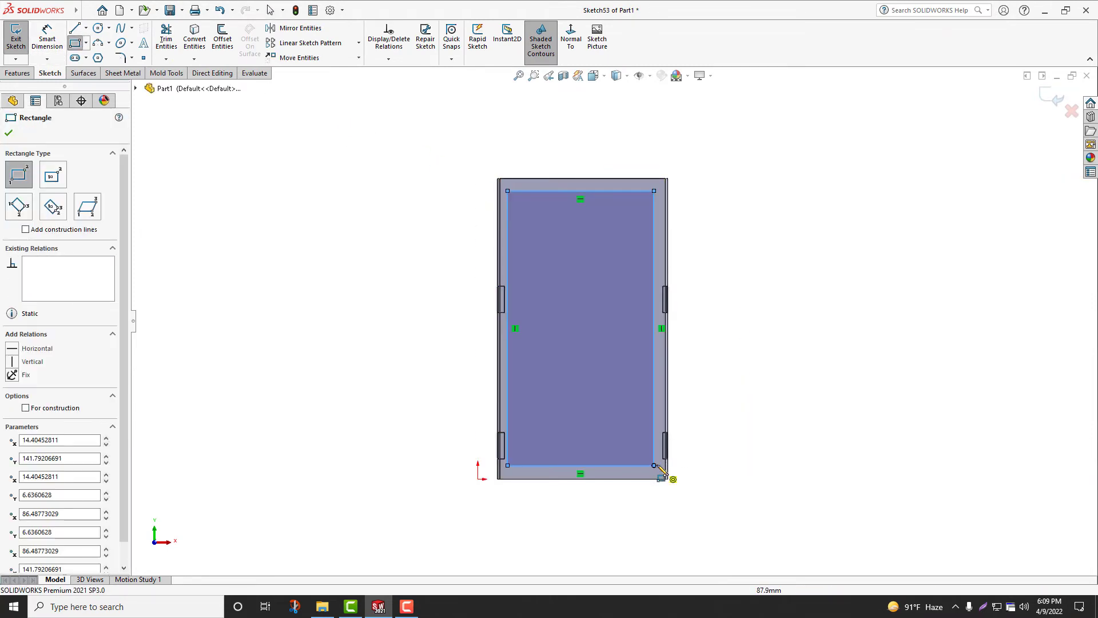
pyautogui.rightClick(662, 475)
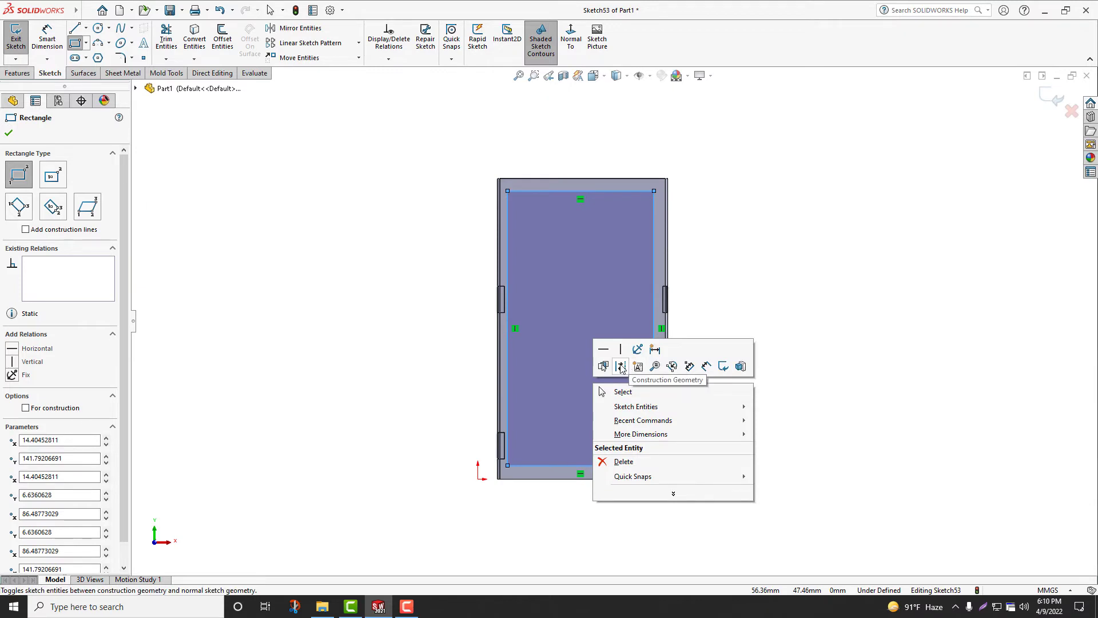
pyautogui.click(622, 391)
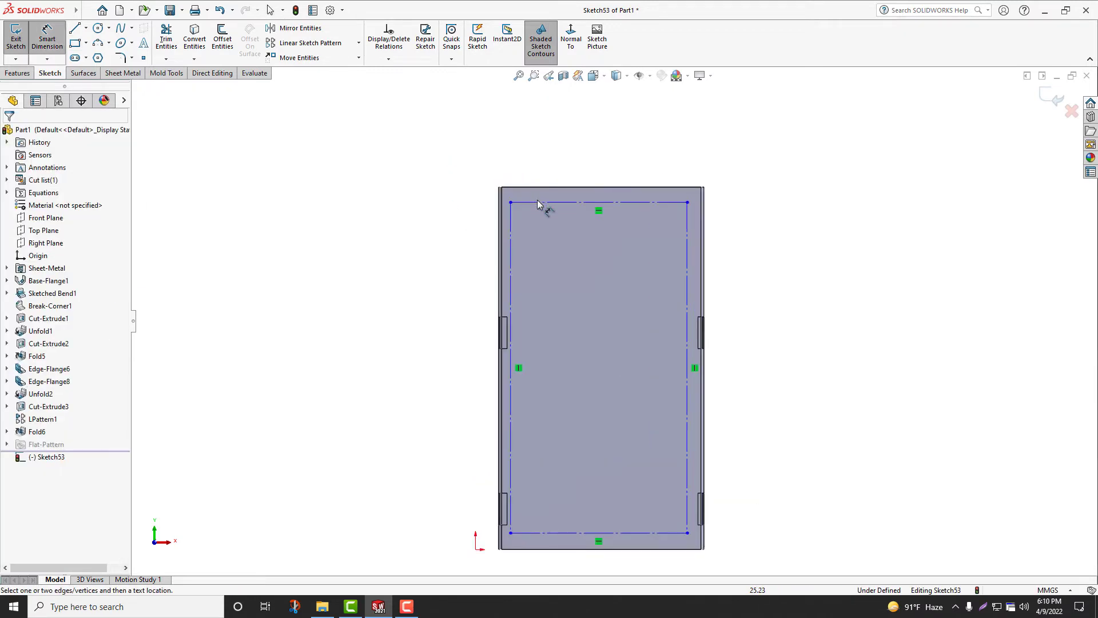
pyautogui.click(598, 202)
pyautogui.write('6')
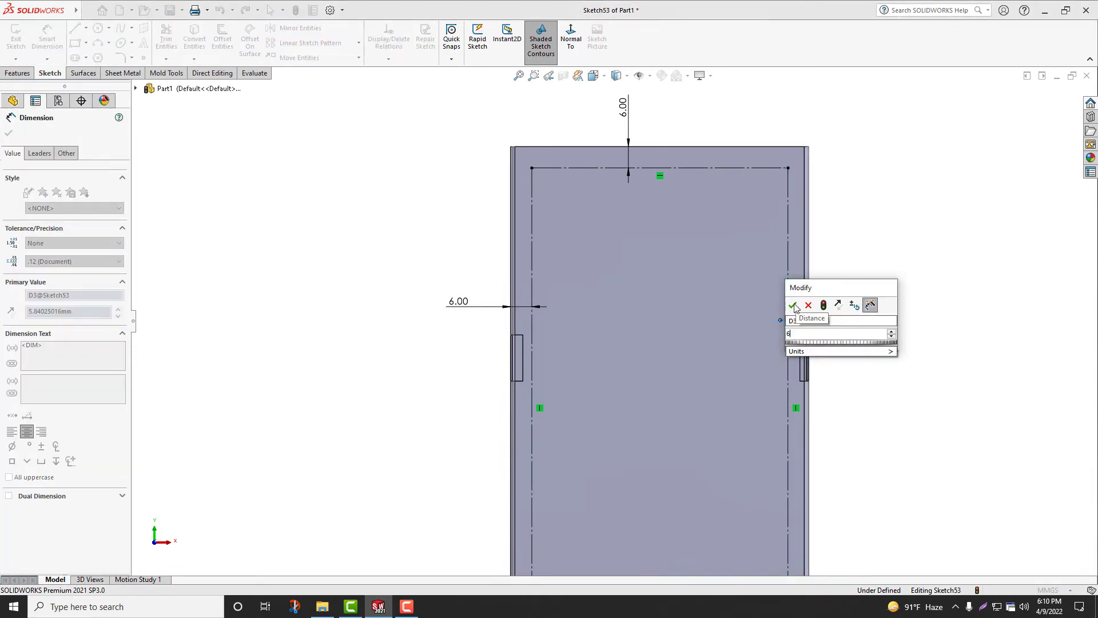
pyautogui.click(794, 305)
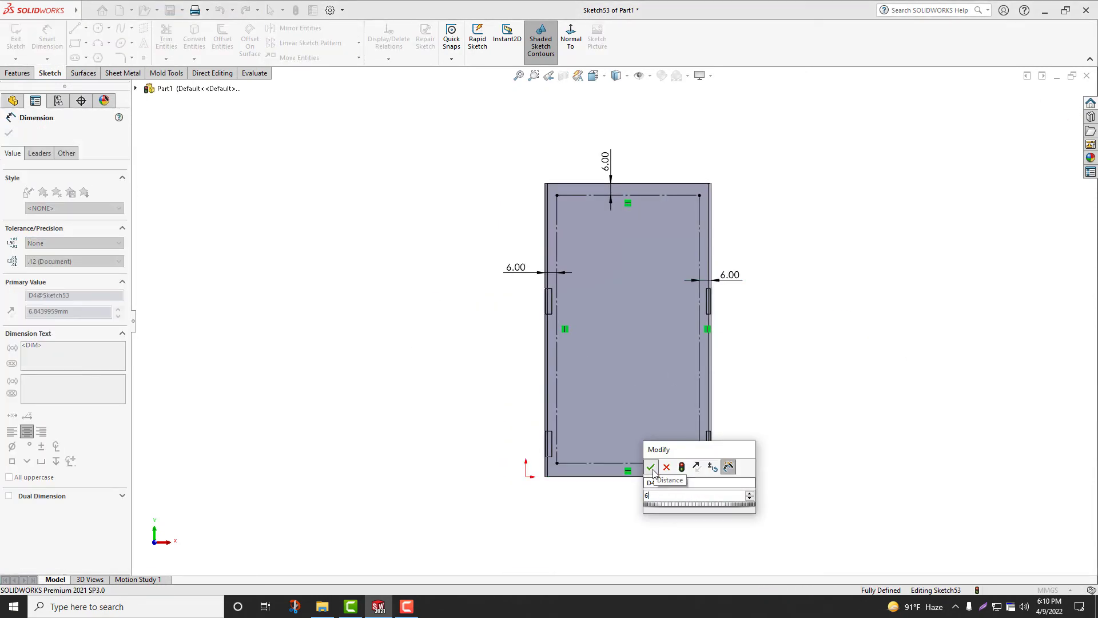
pyautogui.click(651, 467)
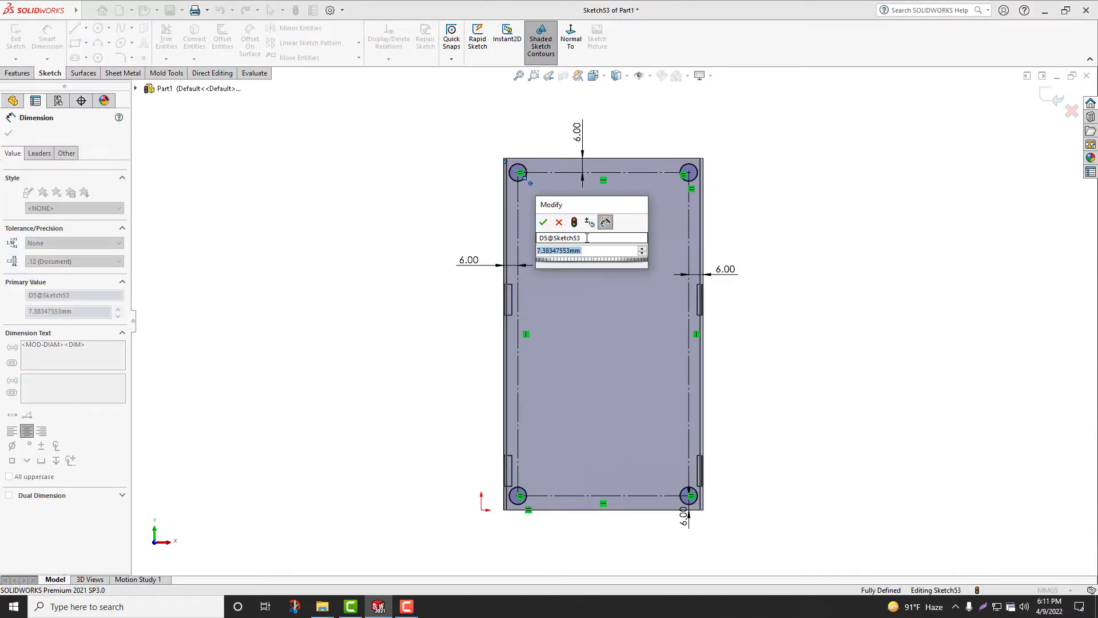
# Dimension the corner circle to Ø3 mm and leave Smart Dimension
pyautogui.click(542, 222)
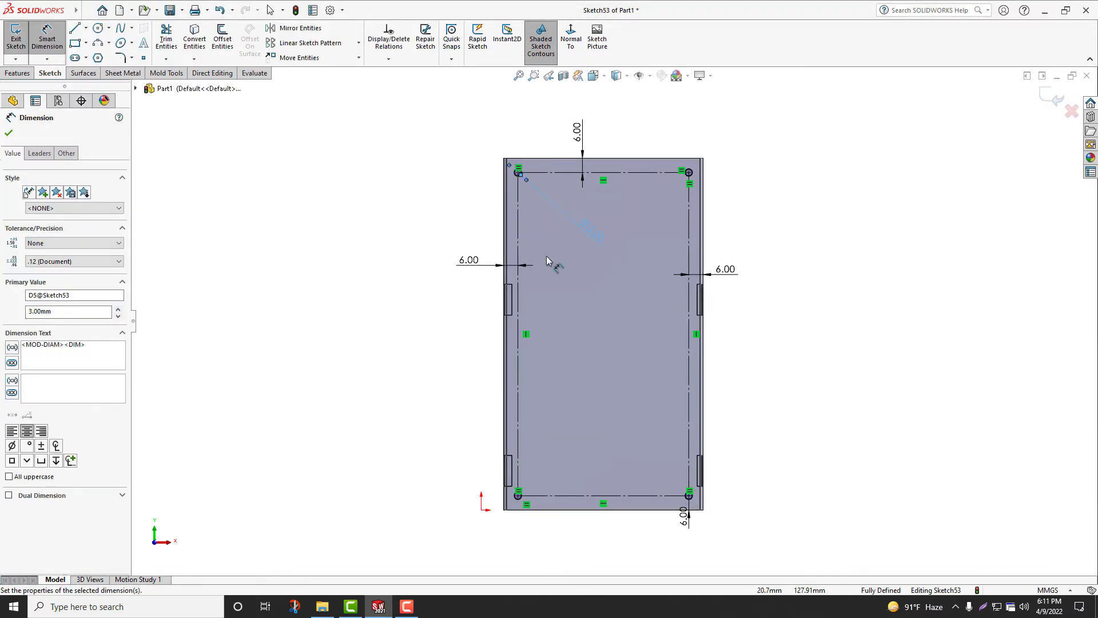
pyautogui.click(8, 133)
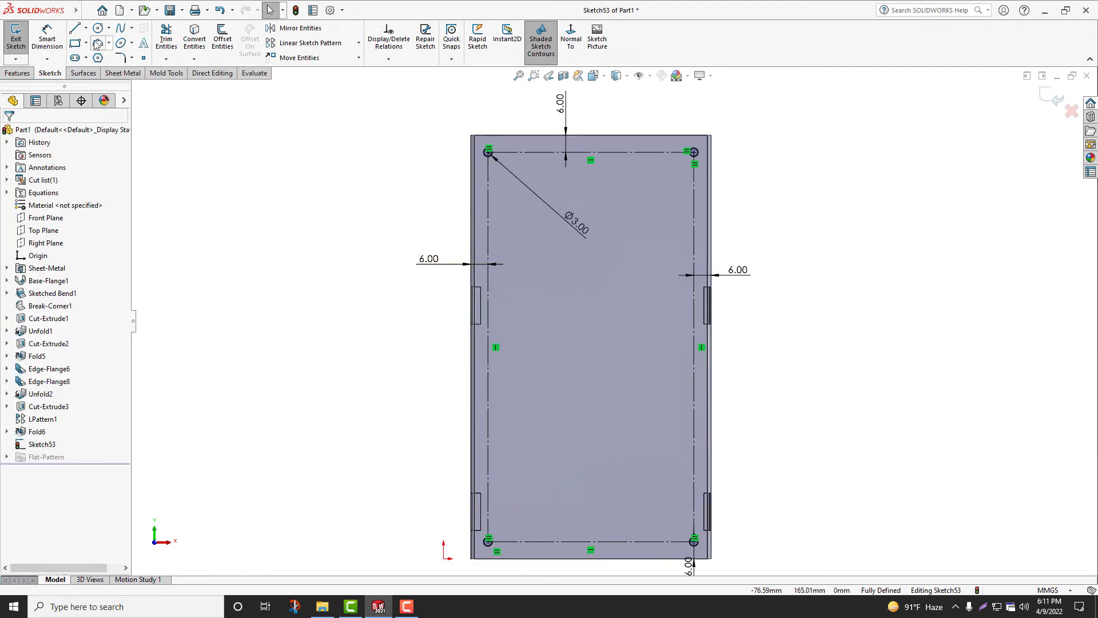
# Sketch the first cutout rectangle and dimension it 24×33 mm with its offset from the frame
pyautogui.click(75, 27)
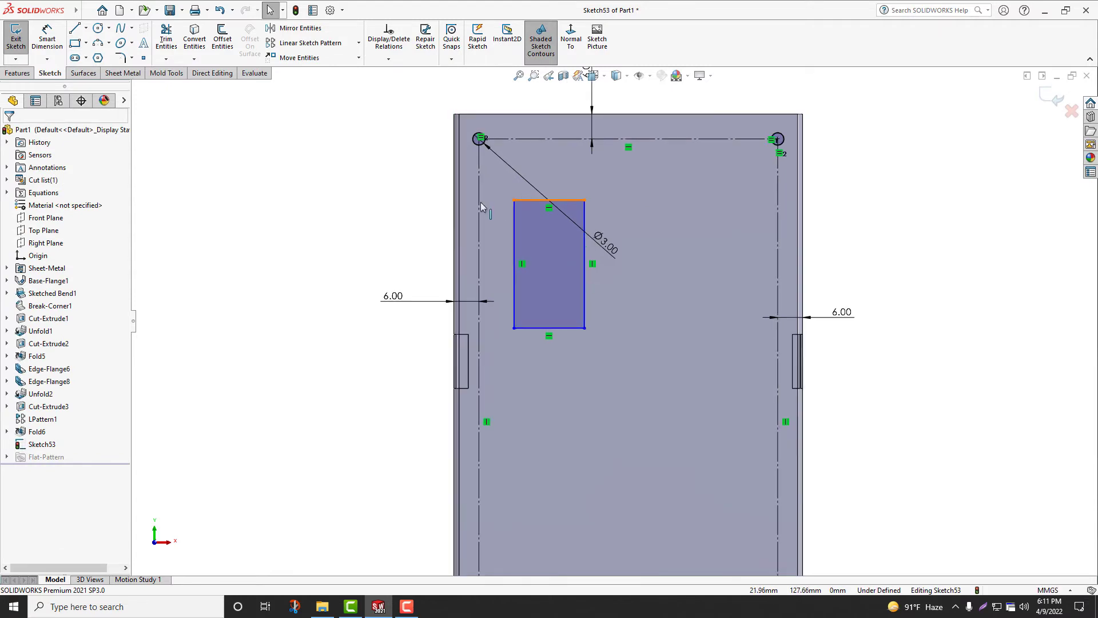
pyautogui.click(548, 207)
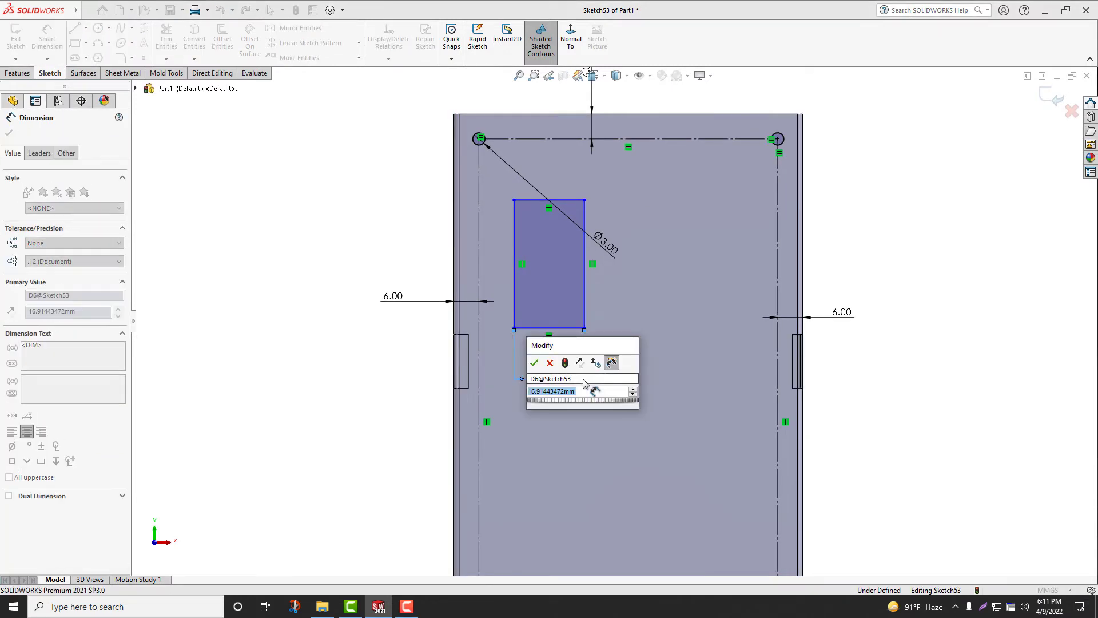
pyautogui.click(534, 362)
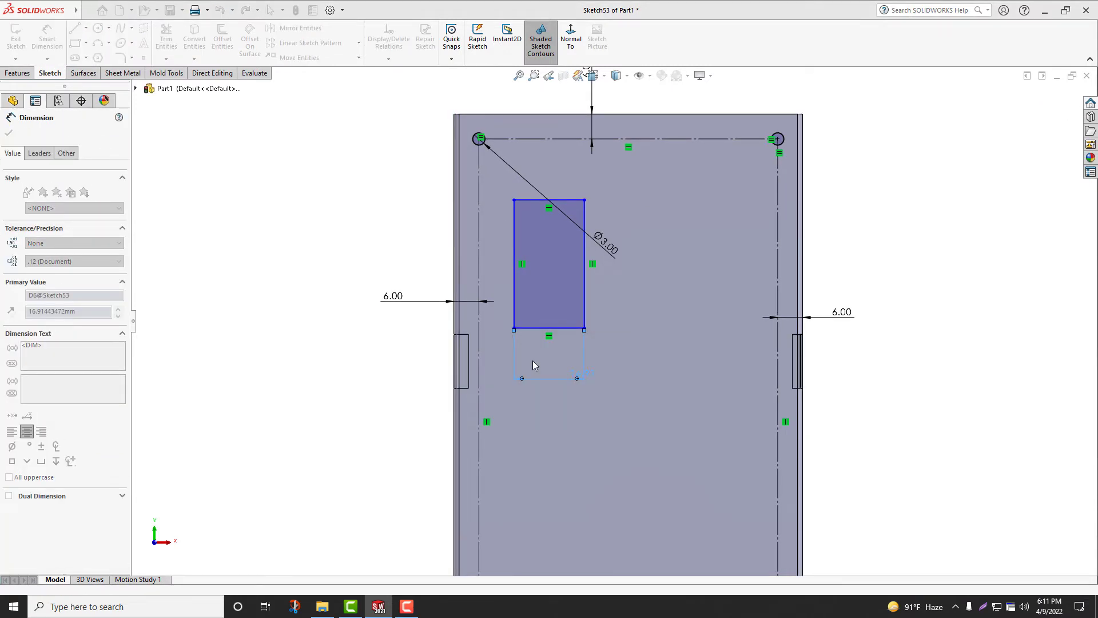
pyautogui.click(613, 207)
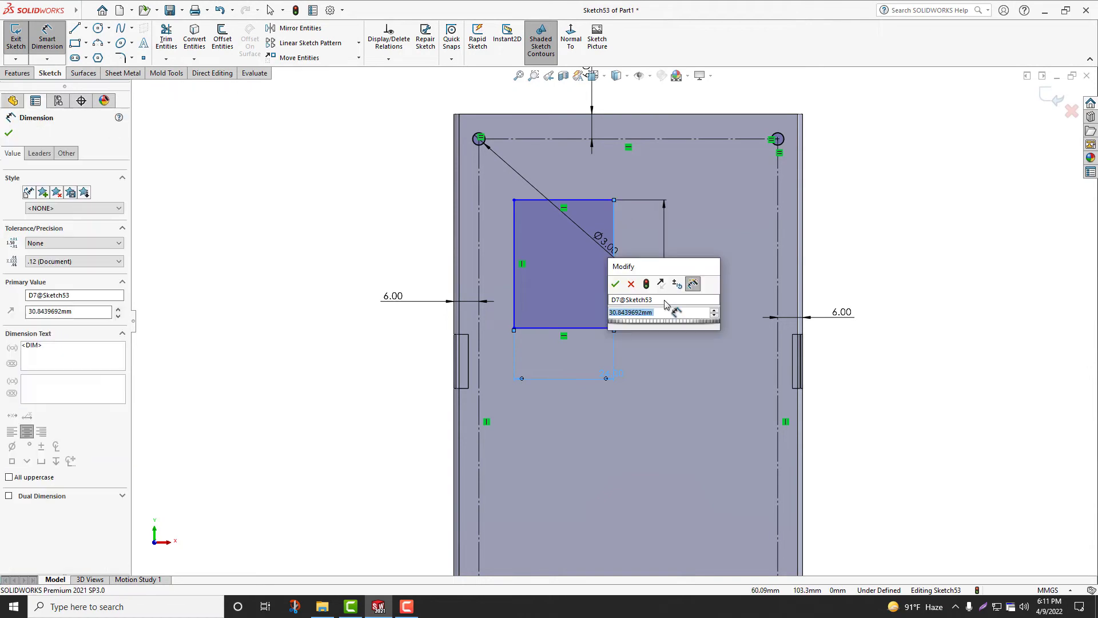
pyautogui.click(615, 284)
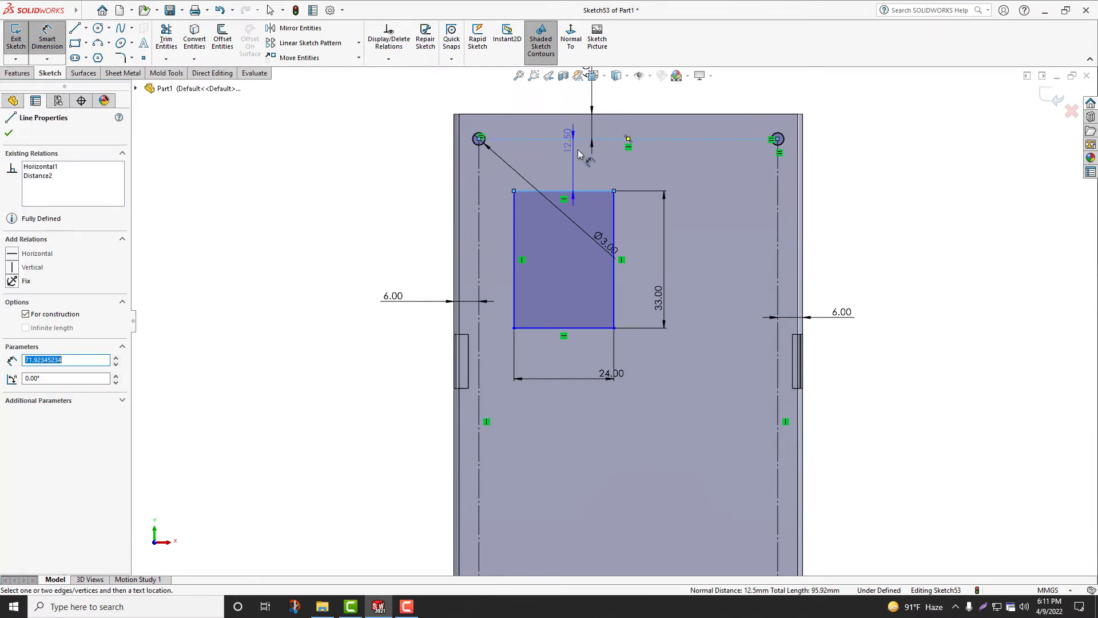
pyautogui.click(568, 148)
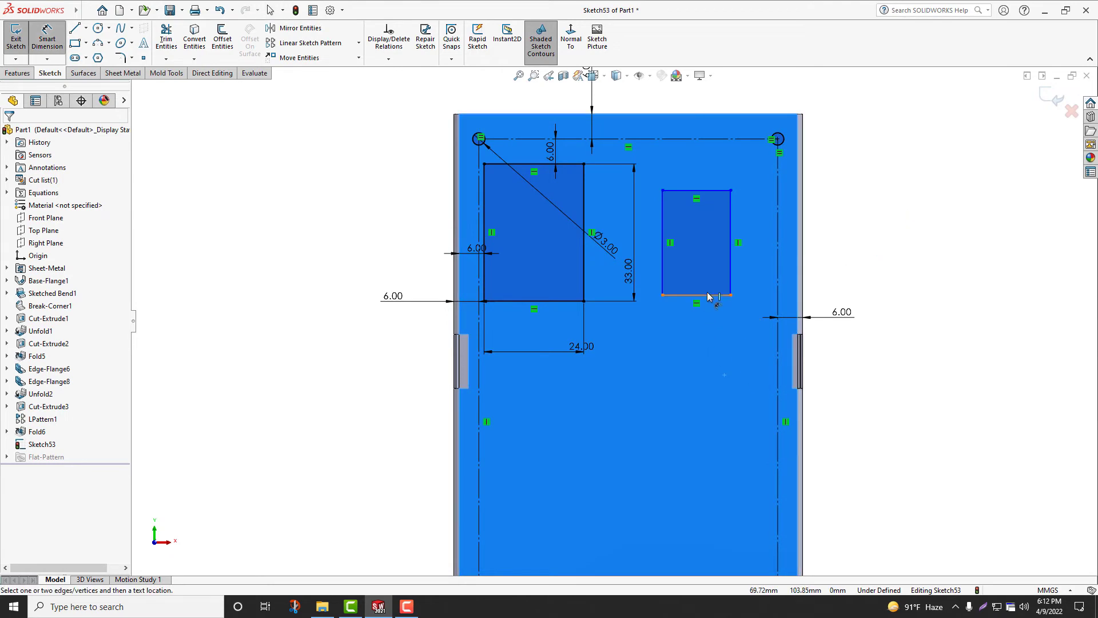
# Dimension the second rectangle 24×27 mm with a 16 mm gap to the first
pyautogui.click(695, 303)
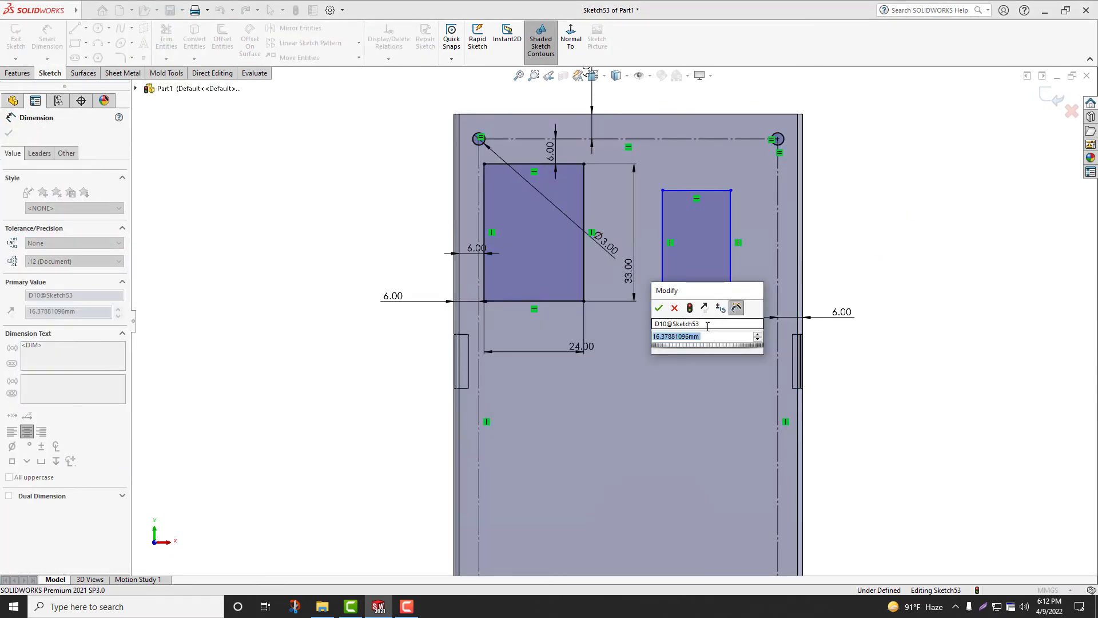
pyautogui.click(658, 308)
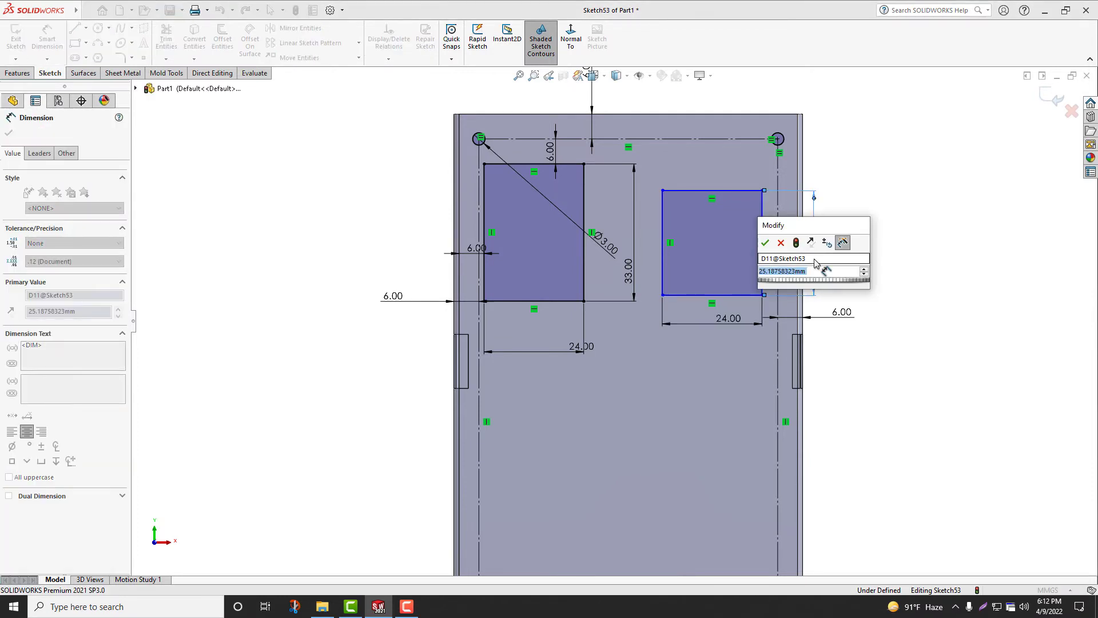
pyautogui.click(765, 242)
pyautogui.write('1')
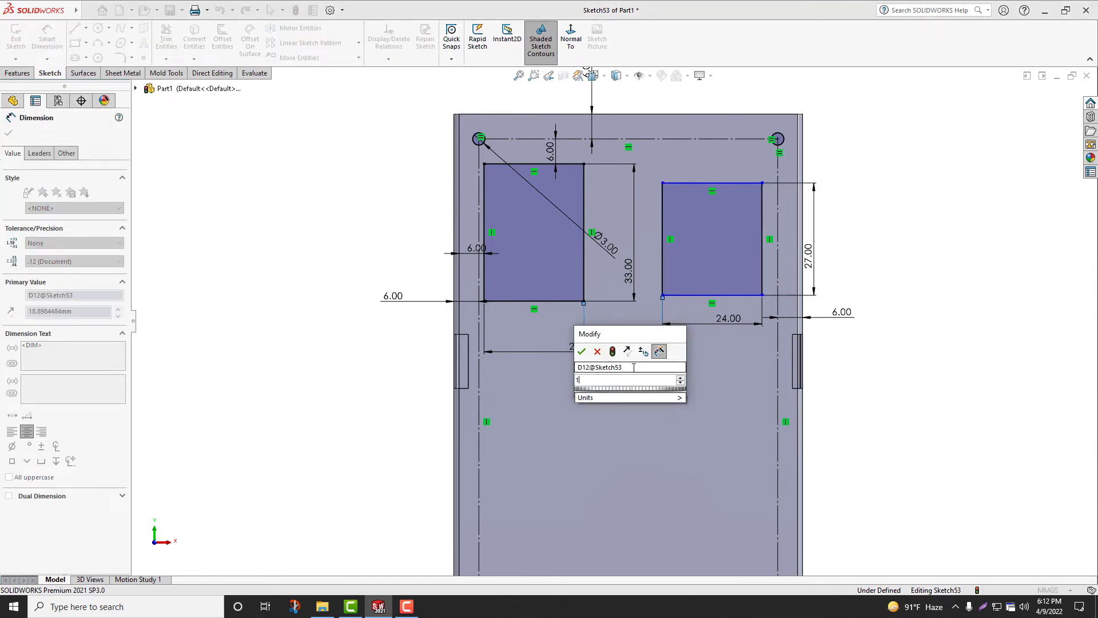
pyautogui.click(581, 351)
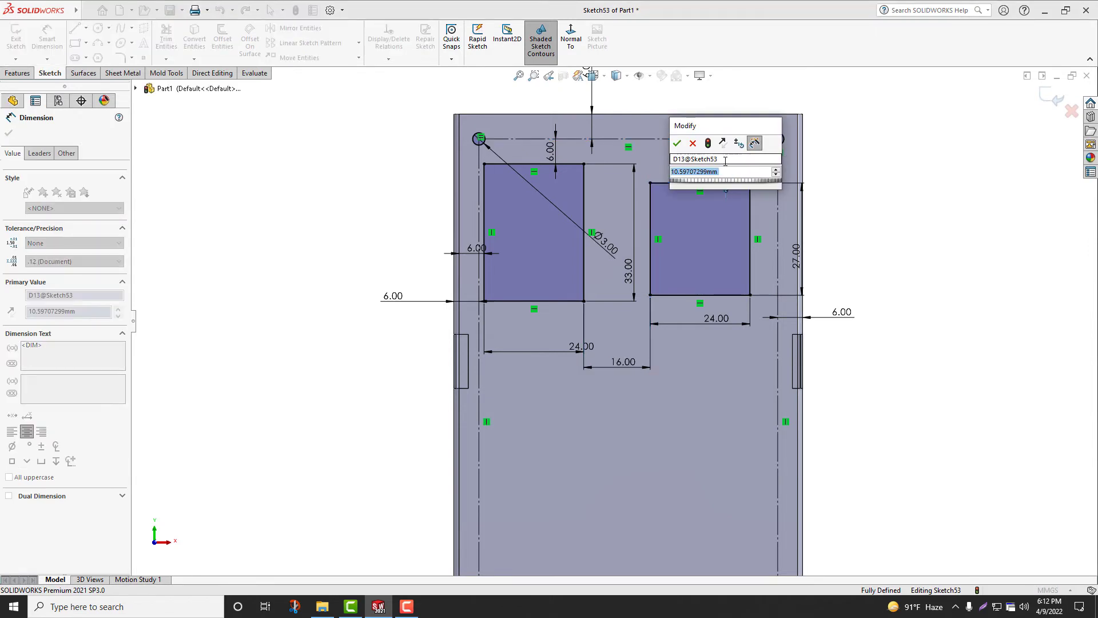
# Set the 9 mm gap above the second rectangle and sketch four equal mounting-hole circles
pyautogui.click(676, 143)
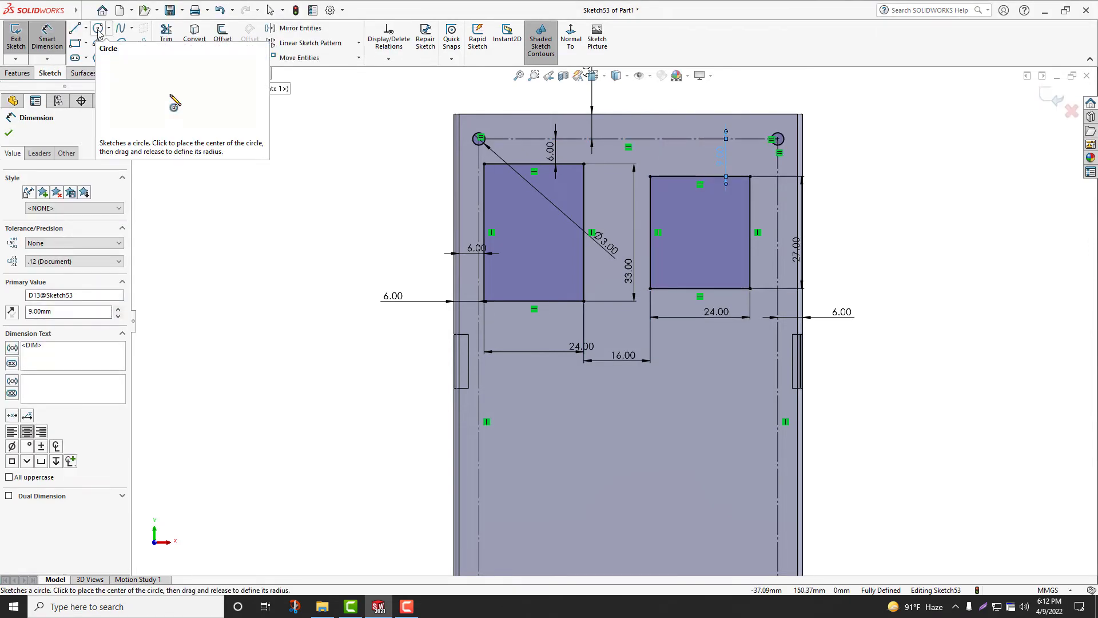
pyautogui.click(97, 27)
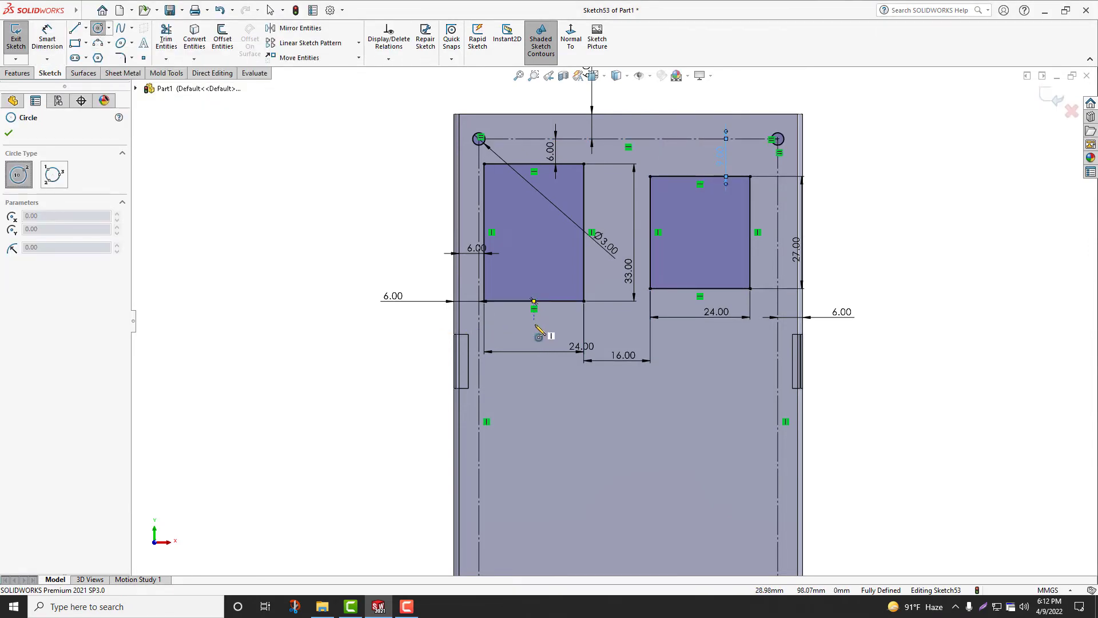
pyautogui.click(534, 333)
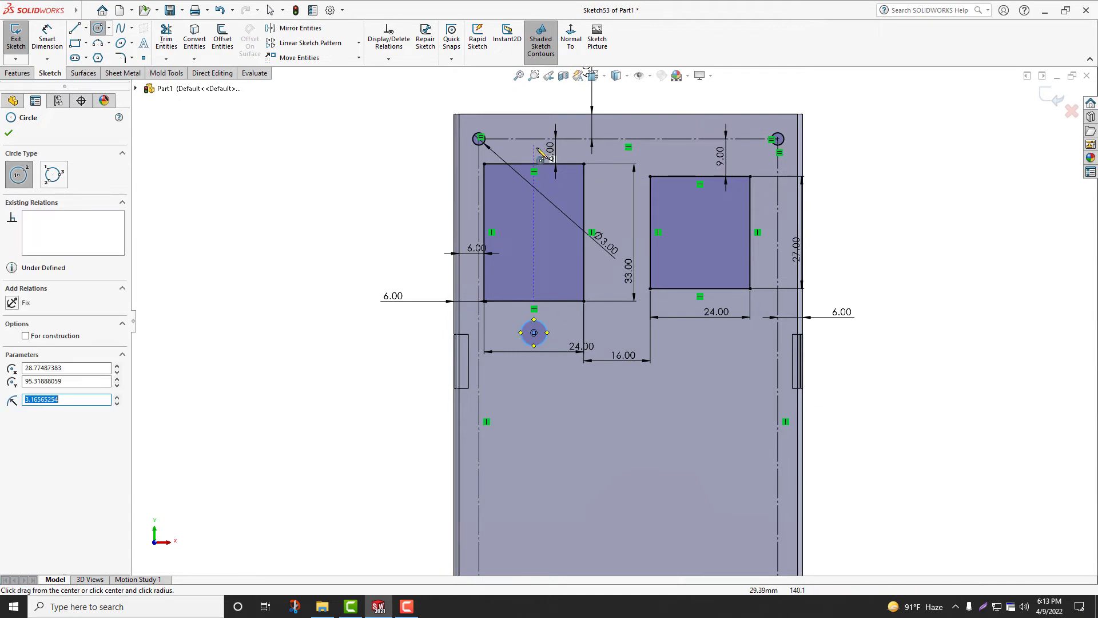
pyautogui.rightClick(700, 347)
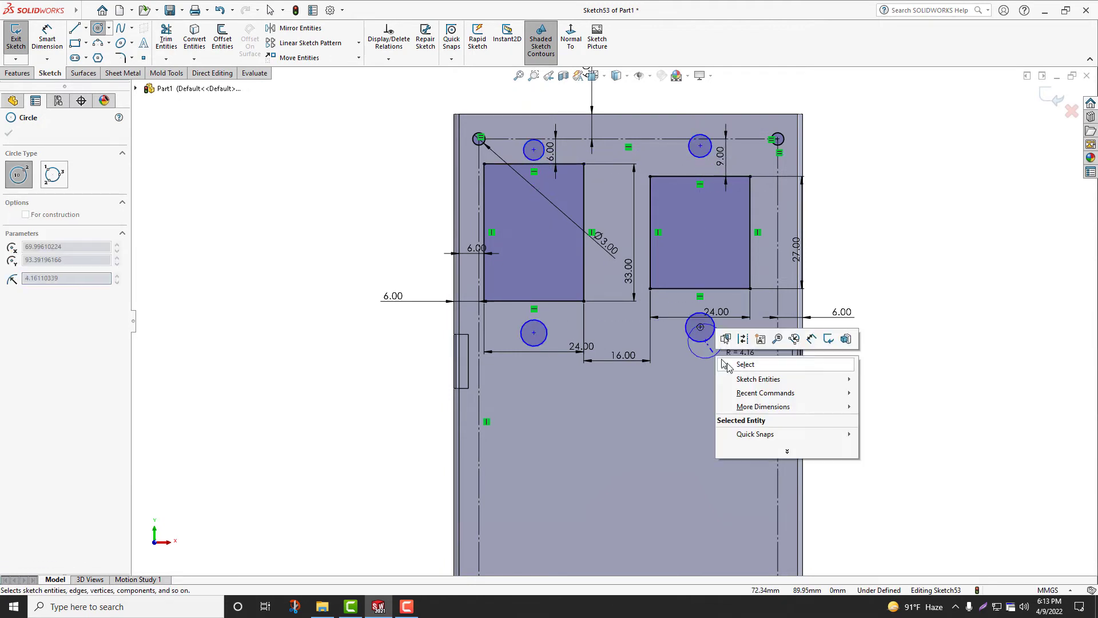
pyautogui.click(745, 364)
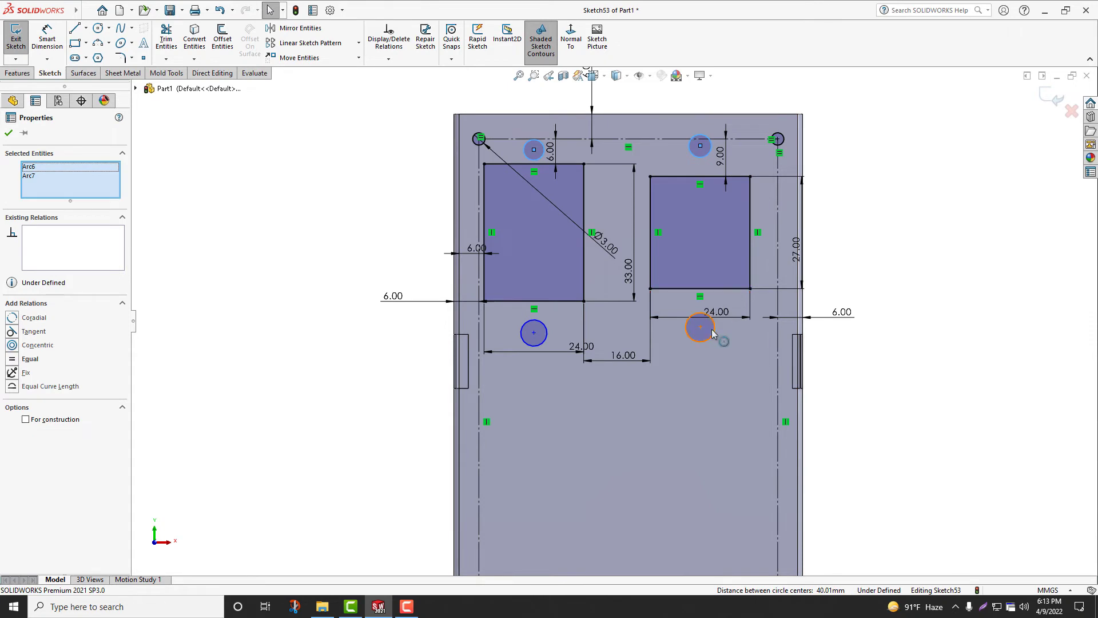
pyautogui.click(699, 328)
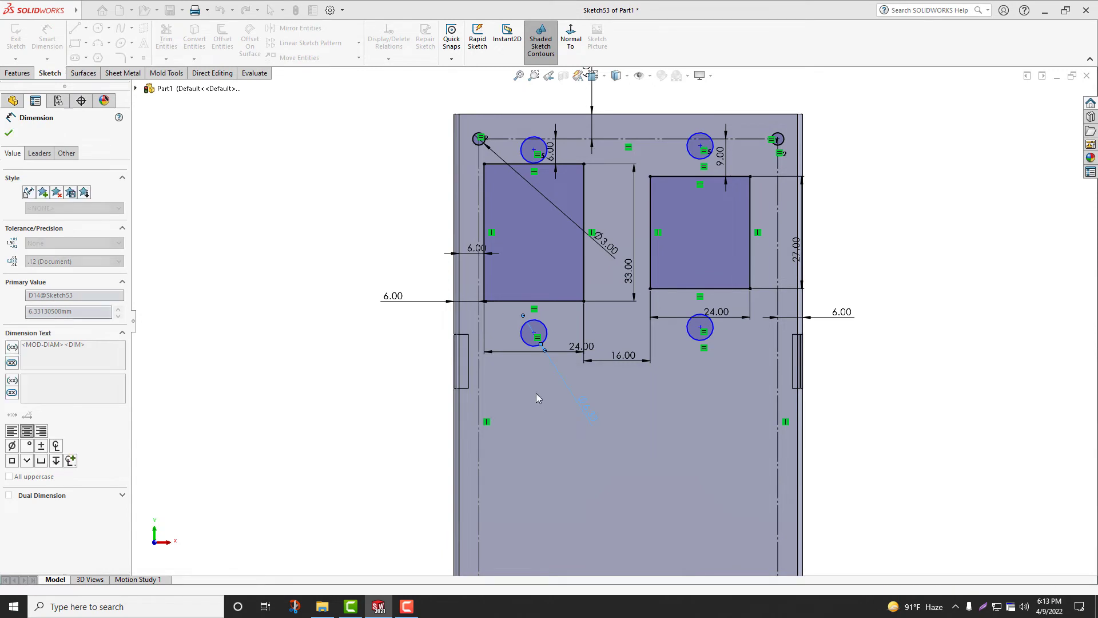
# Dimension the holes Ø3 mm at 6 mm offsets and start an Extruded Cut of the sketch
pyautogui.click(532, 134)
pyautogui.write('6')
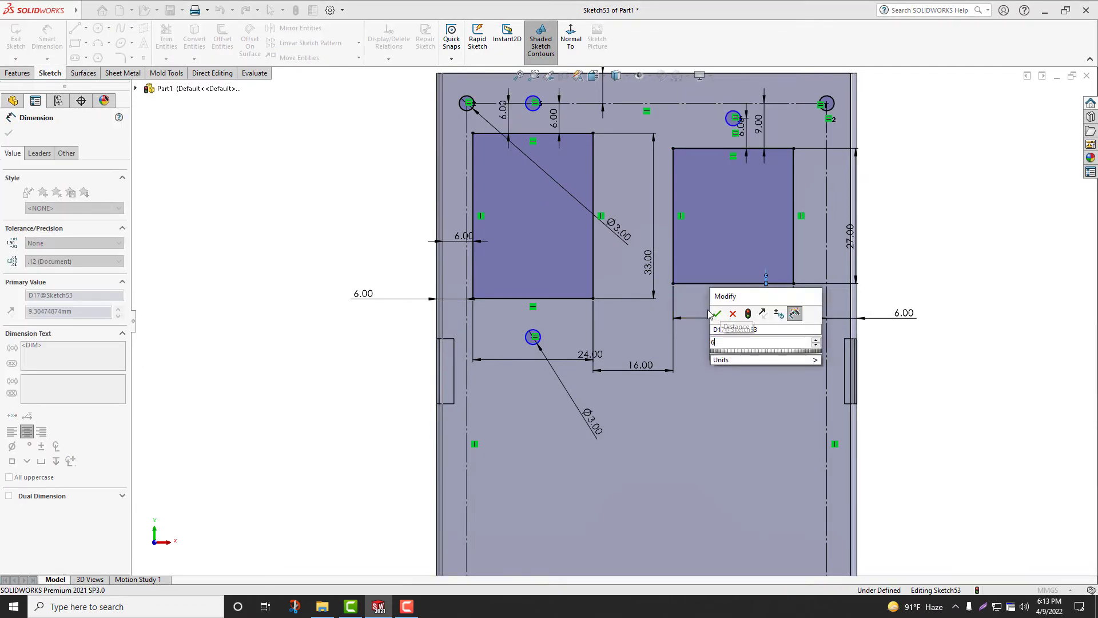
pyautogui.click(715, 313)
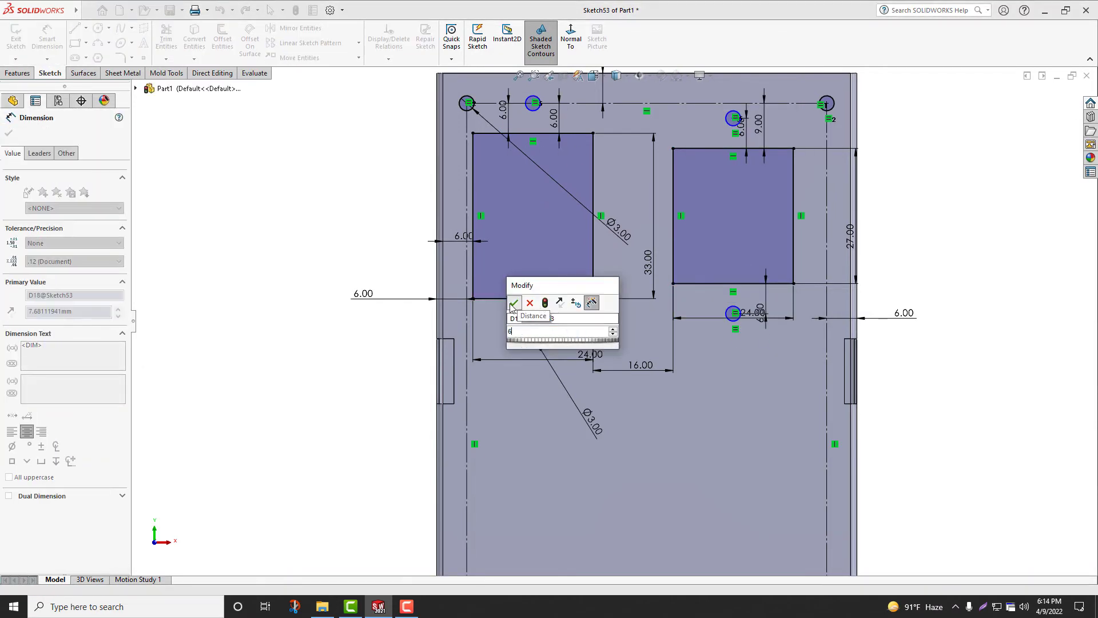
pyautogui.click(513, 302)
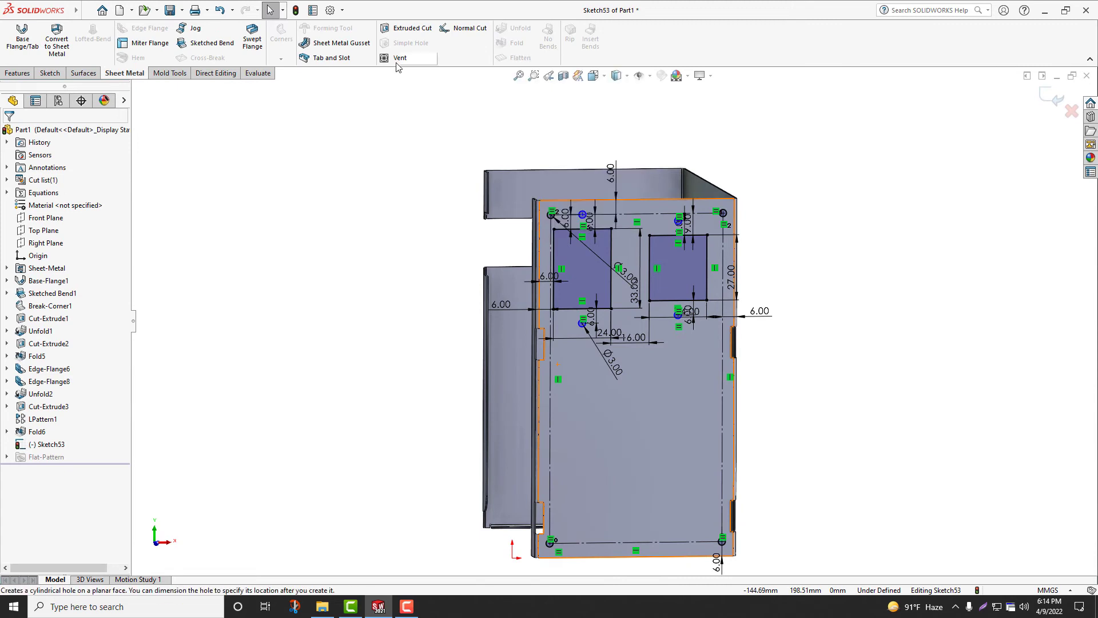
pyautogui.click(406, 28)
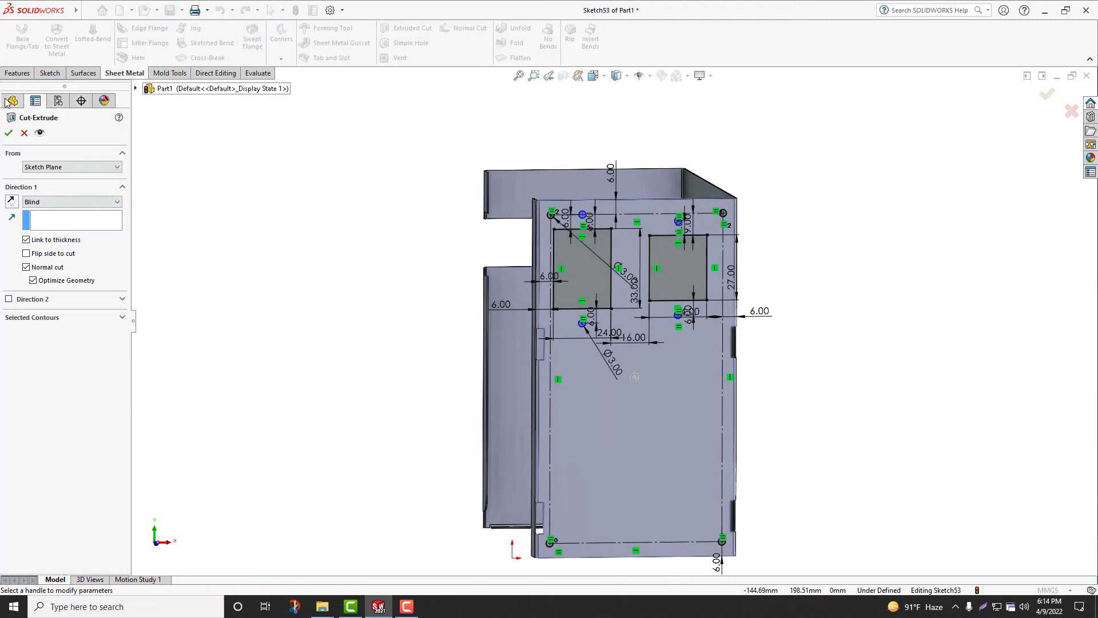
# Dimension the emboss centre 40 mm and 50 mm from the rear-panel edges and accept its position
pyautogui.click(8, 133)
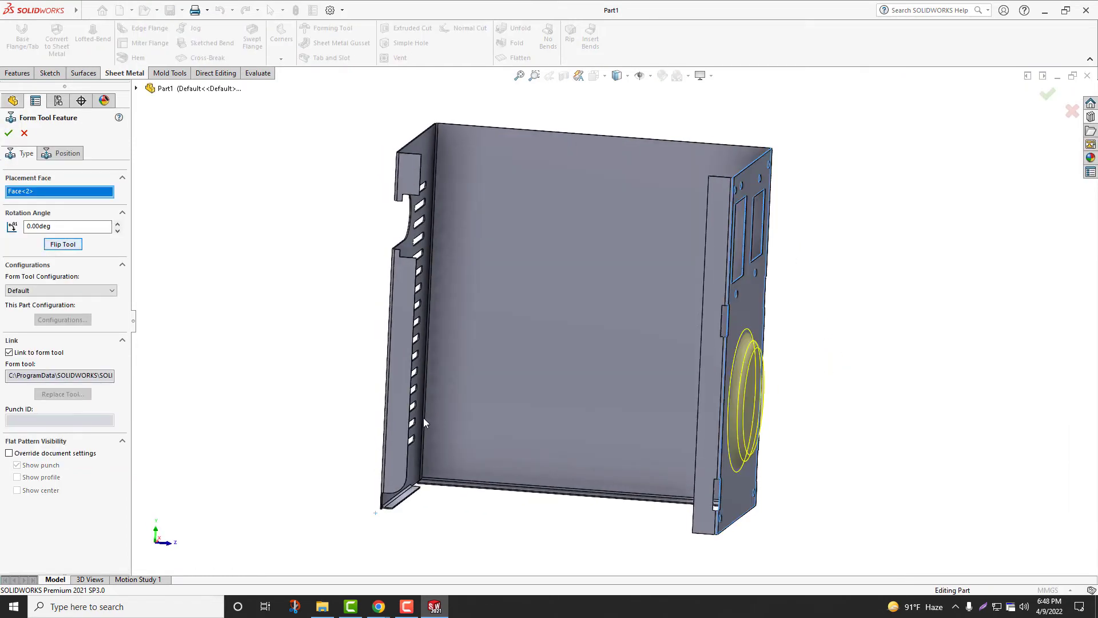
pyautogui.click(68, 152)
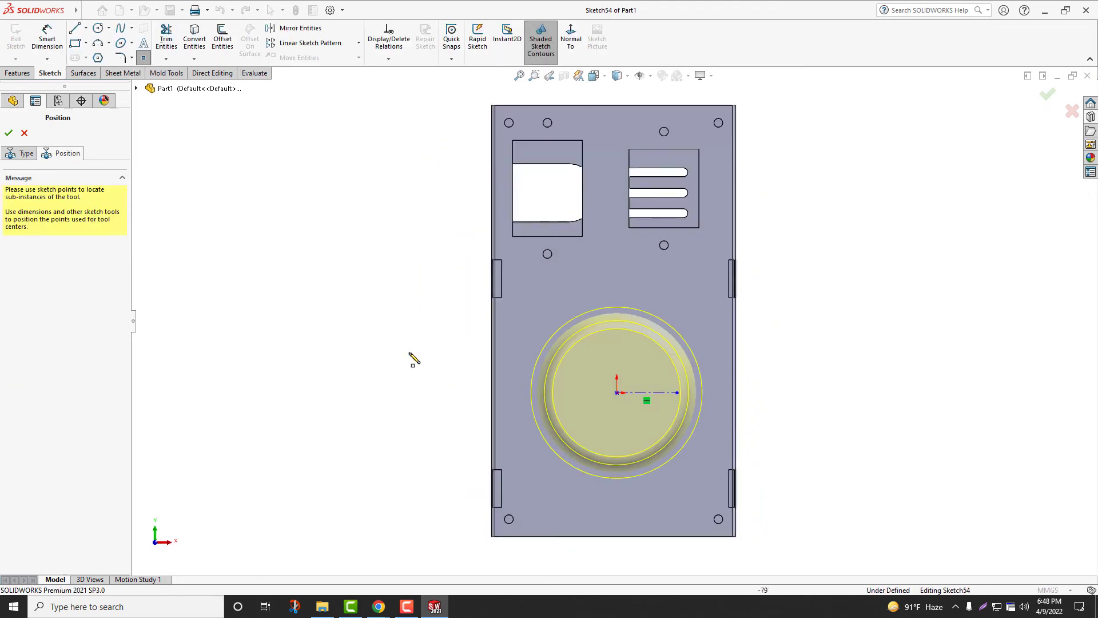
pyautogui.click(617, 393)
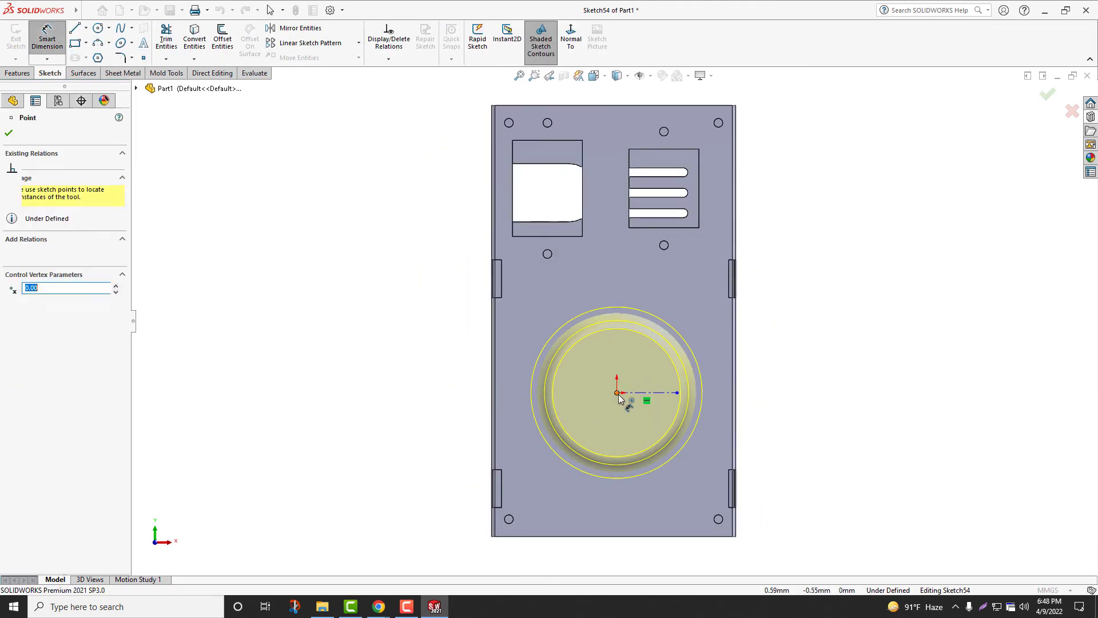
pyautogui.click(673, 393)
pyautogui.write('40')
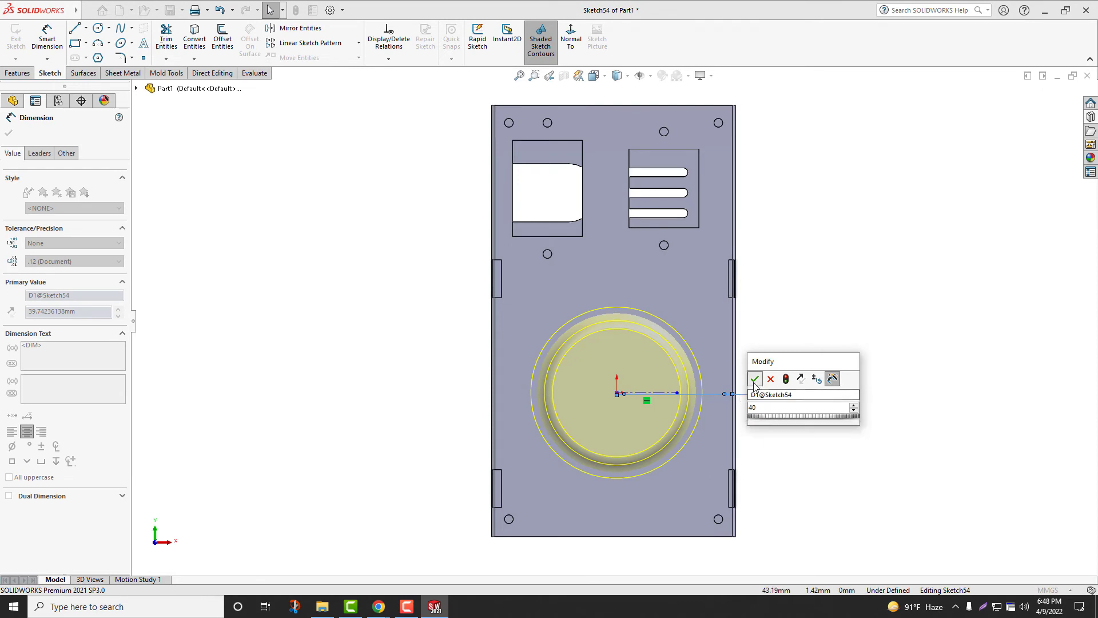
pyautogui.click(755, 379)
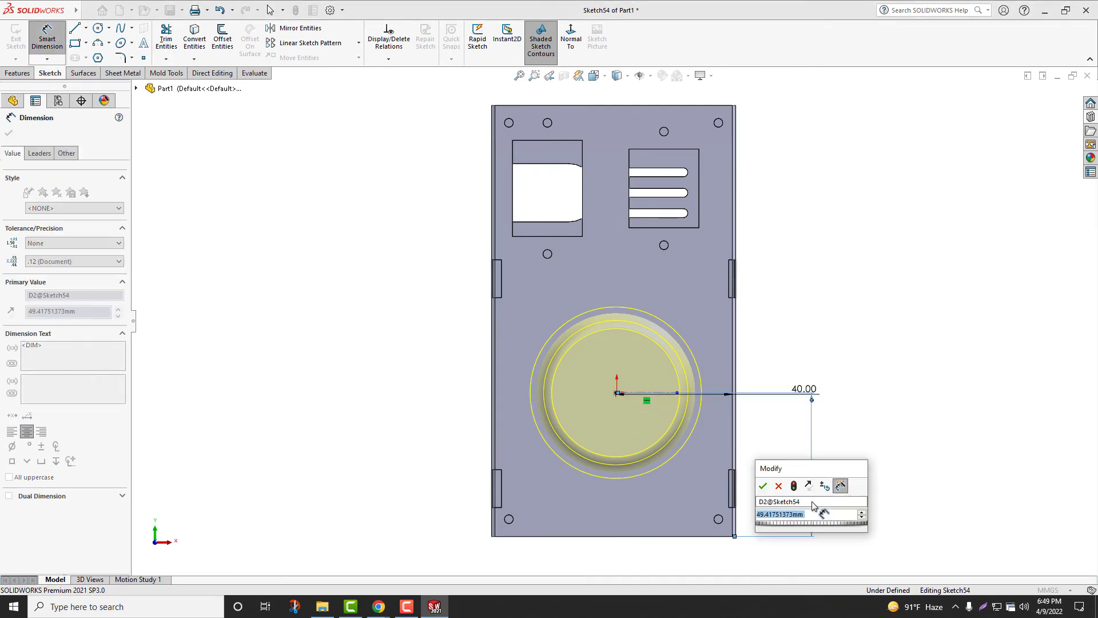
pyautogui.click(761, 486)
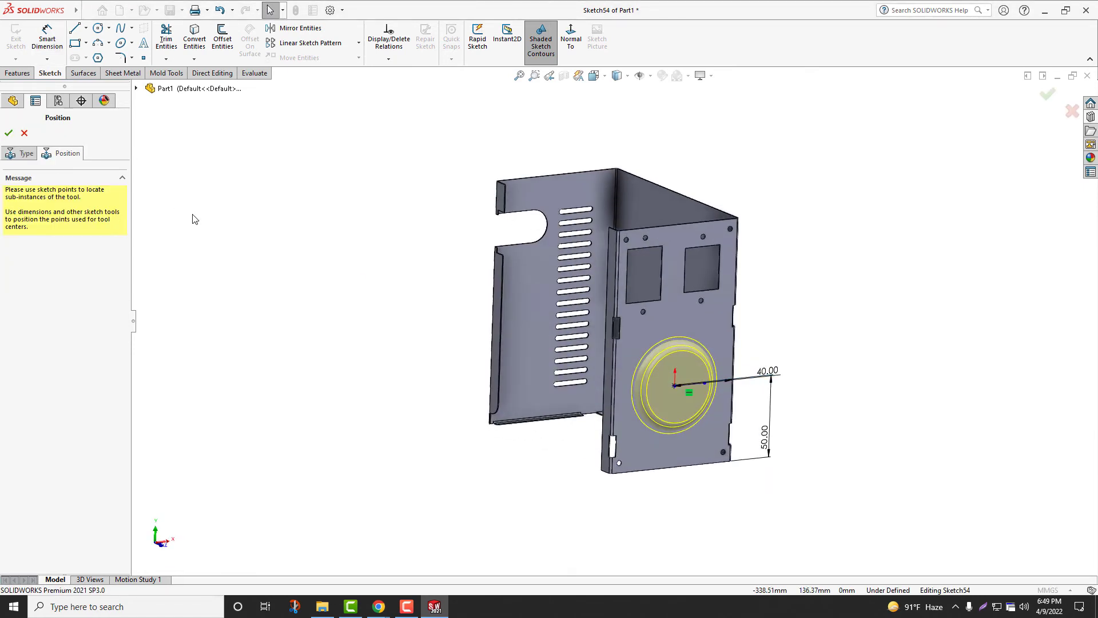
pyautogui.click(8, 132)
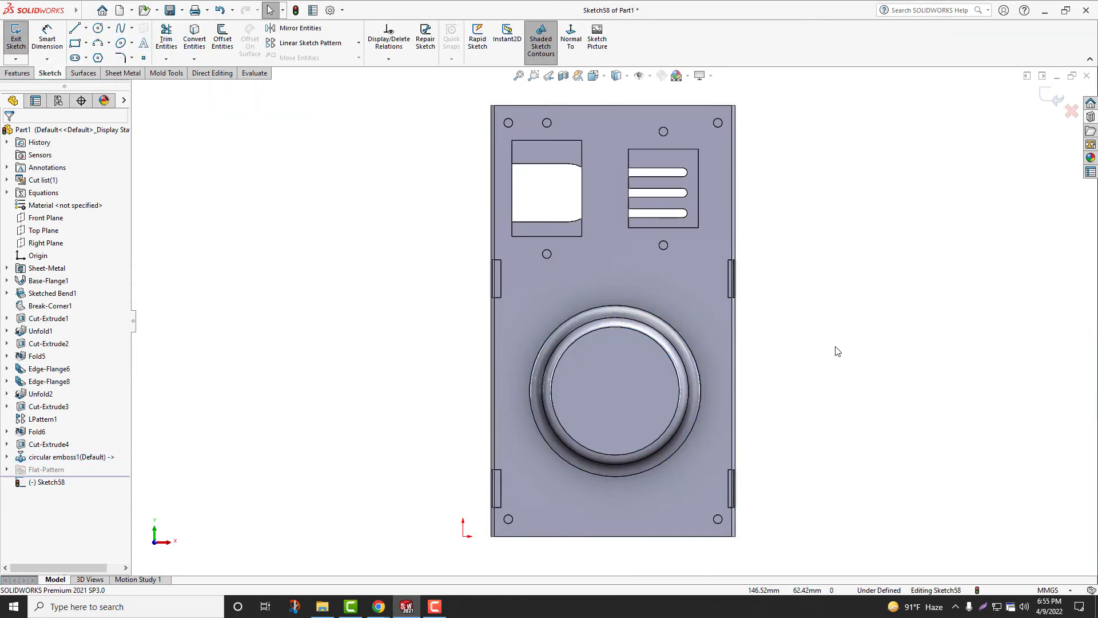
# Sketch a Ø40 circle and offset it inward to form the concentric inner rings
pyautogui.click(96, 27)
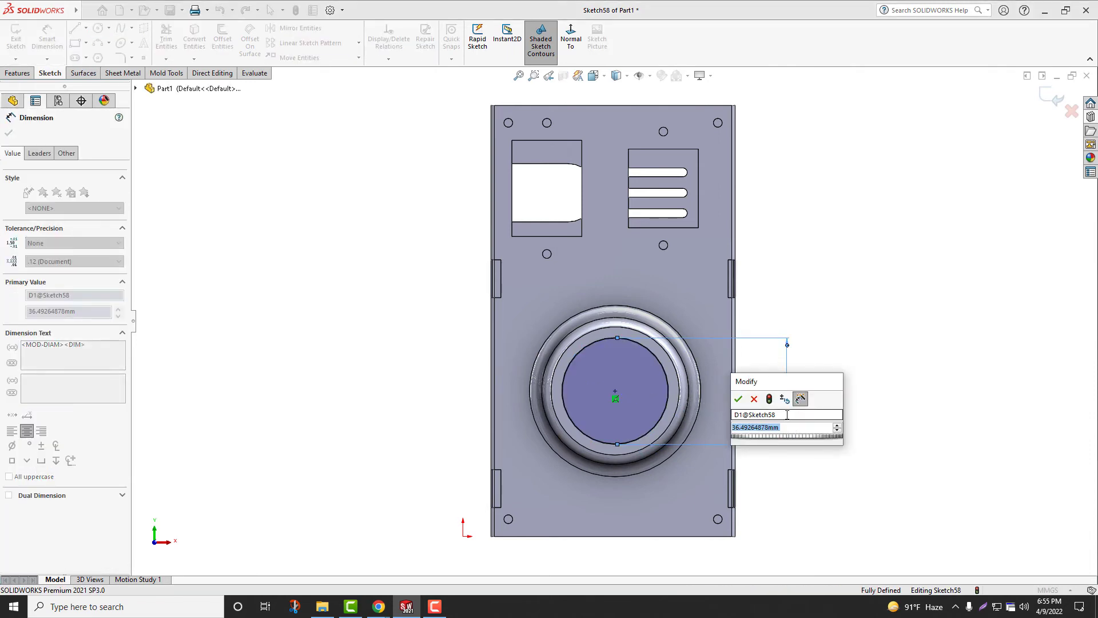
pyautogui.click(738, 398)
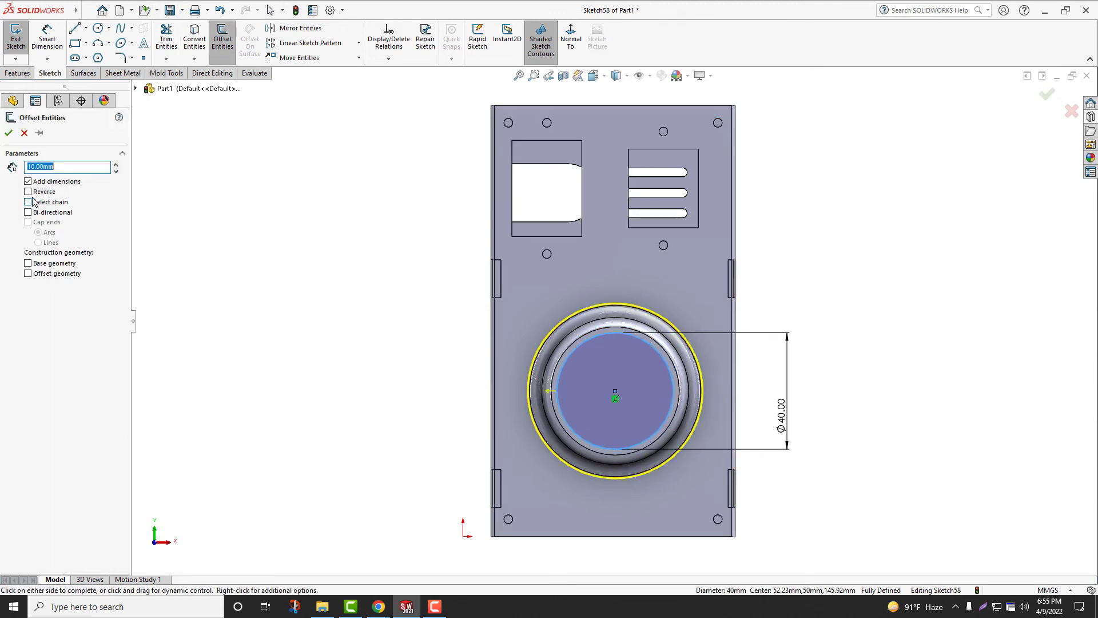
pyautogui.click(27, 191)
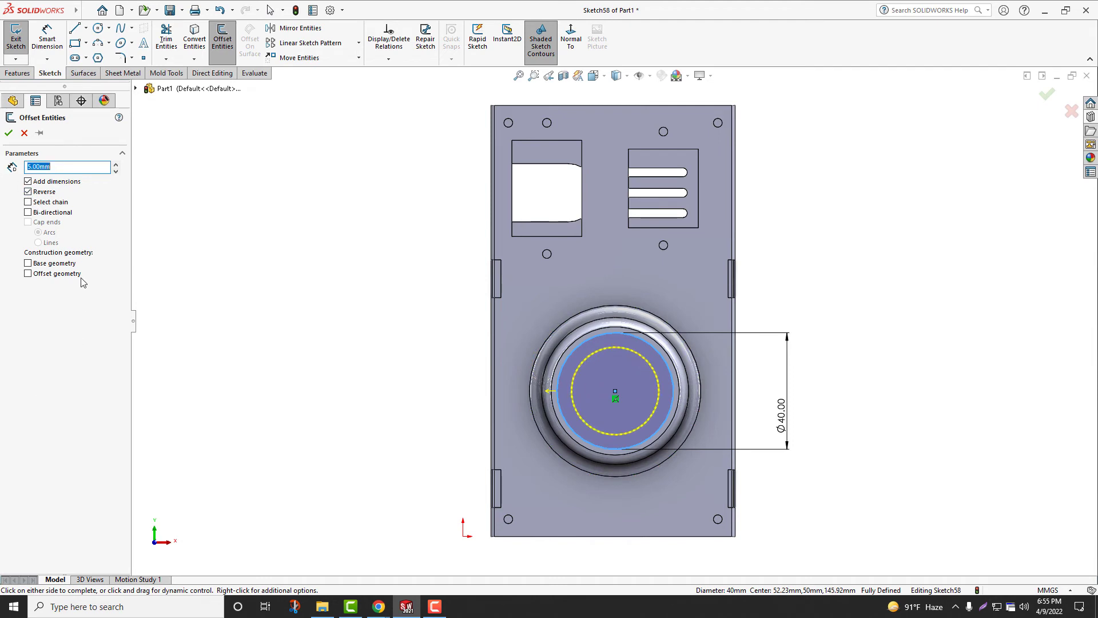
pyautogui.click(8, 133)
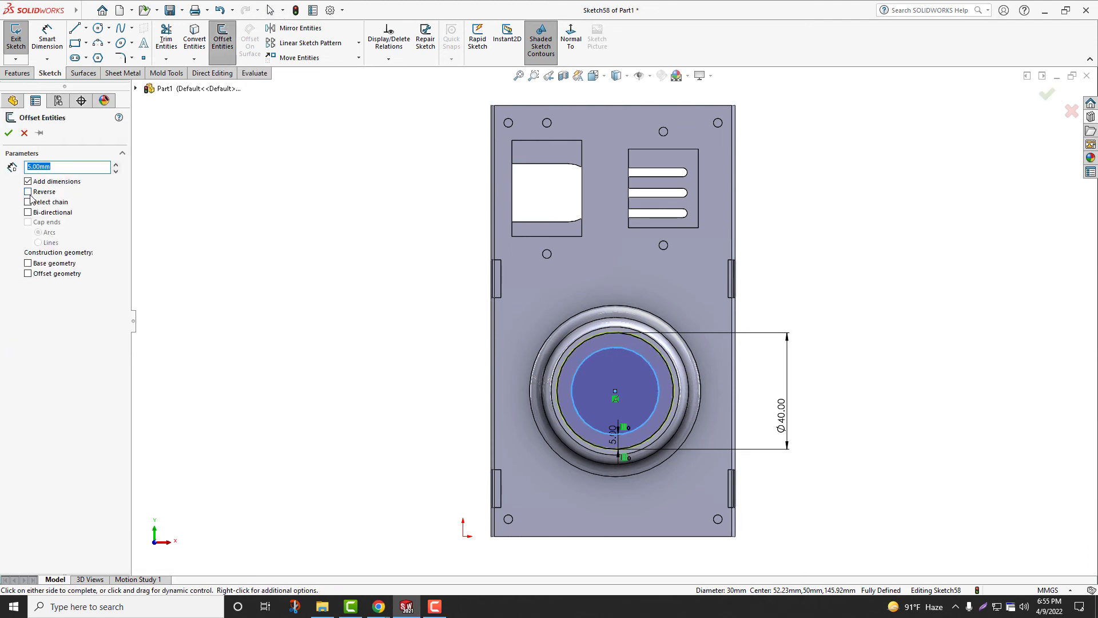
pyautogui.click(8, 133)
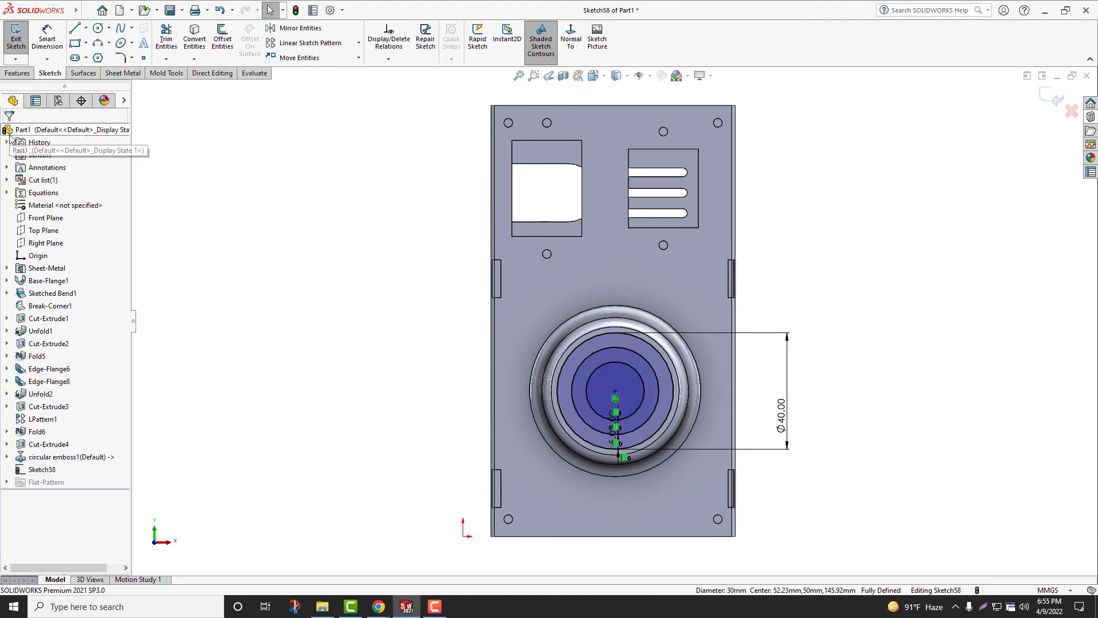
# Draw one radial spoke line and circular-pattern it to eight instances around the centre
pyautogui.click(73, 27)
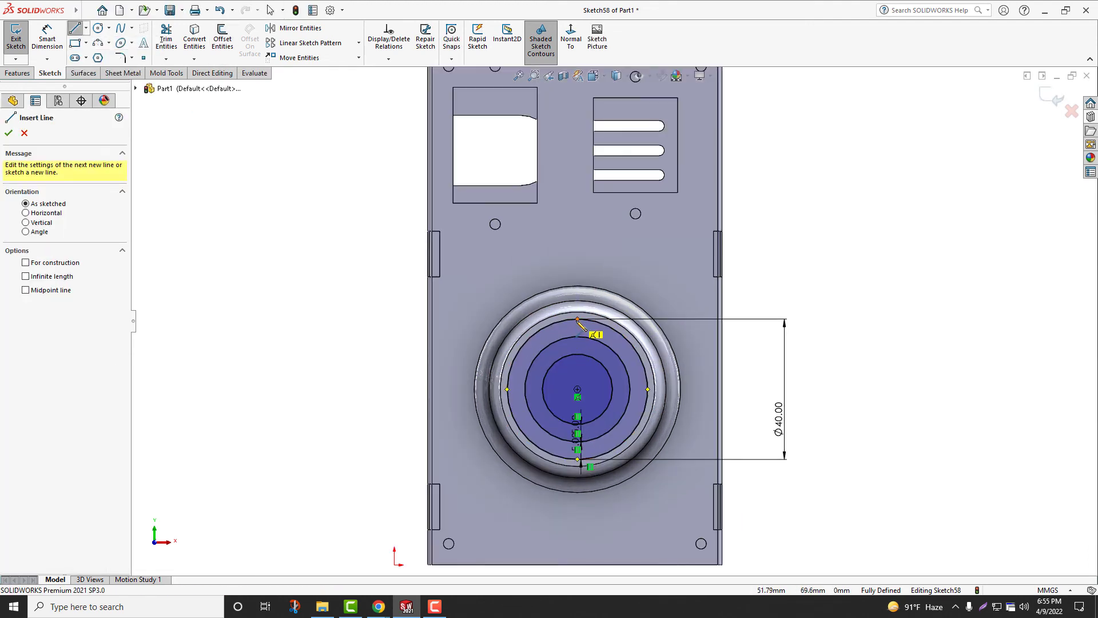
pyautogui.rightClick(576, 388)
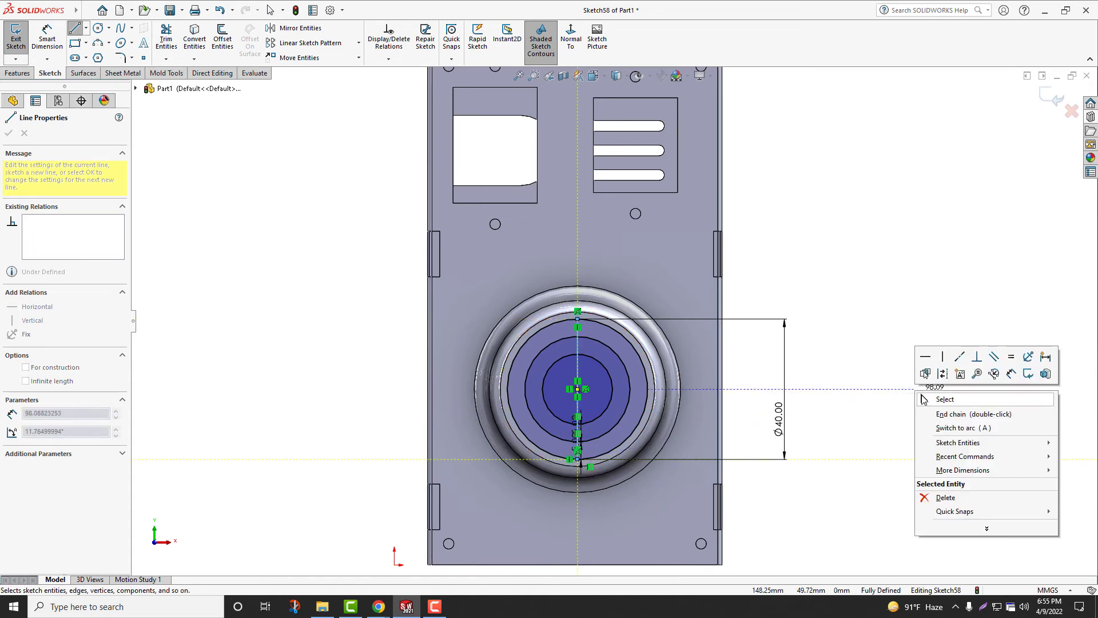
pyautogui.click(358, 42)
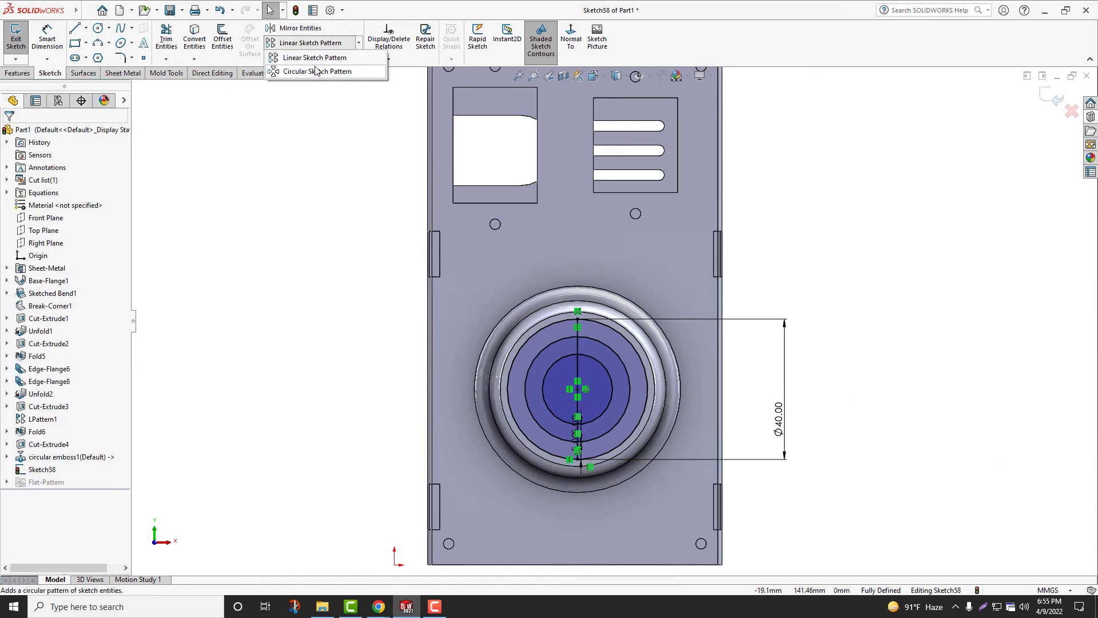
pyautogui.click(317, 71)
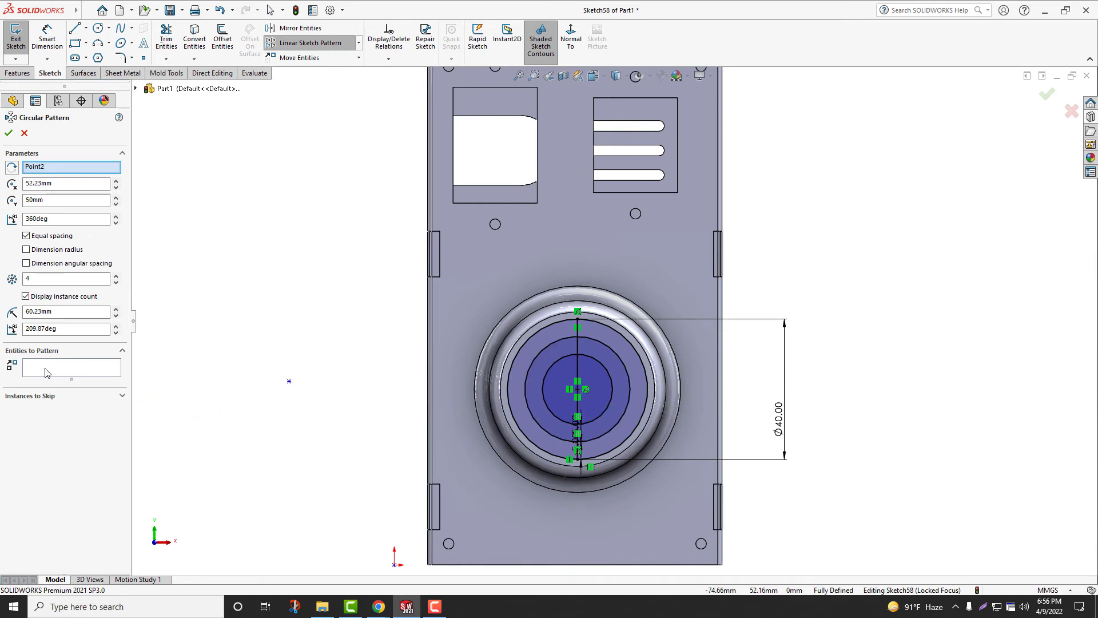
pyautogui.click(578, 390)
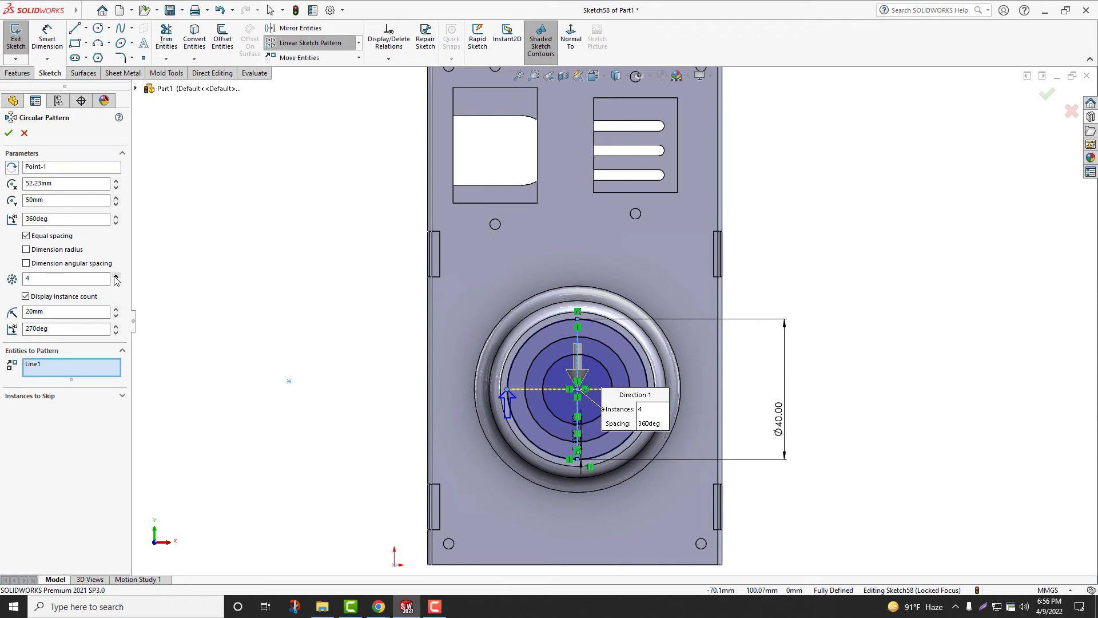
pyautogui.click(117, 276)
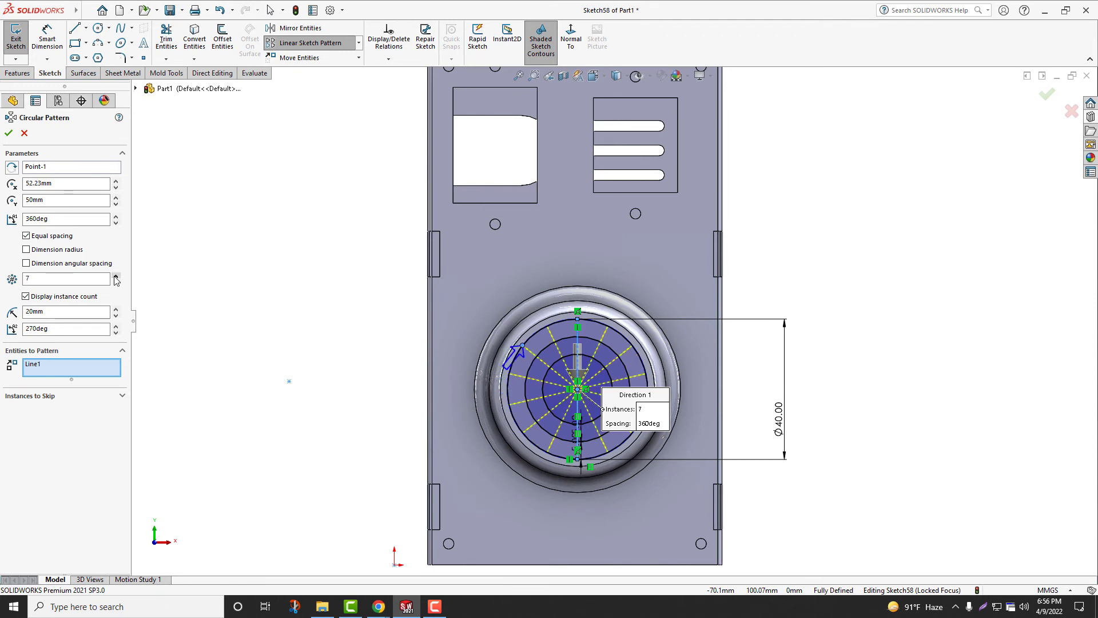
pyautogui.click(115, 275)
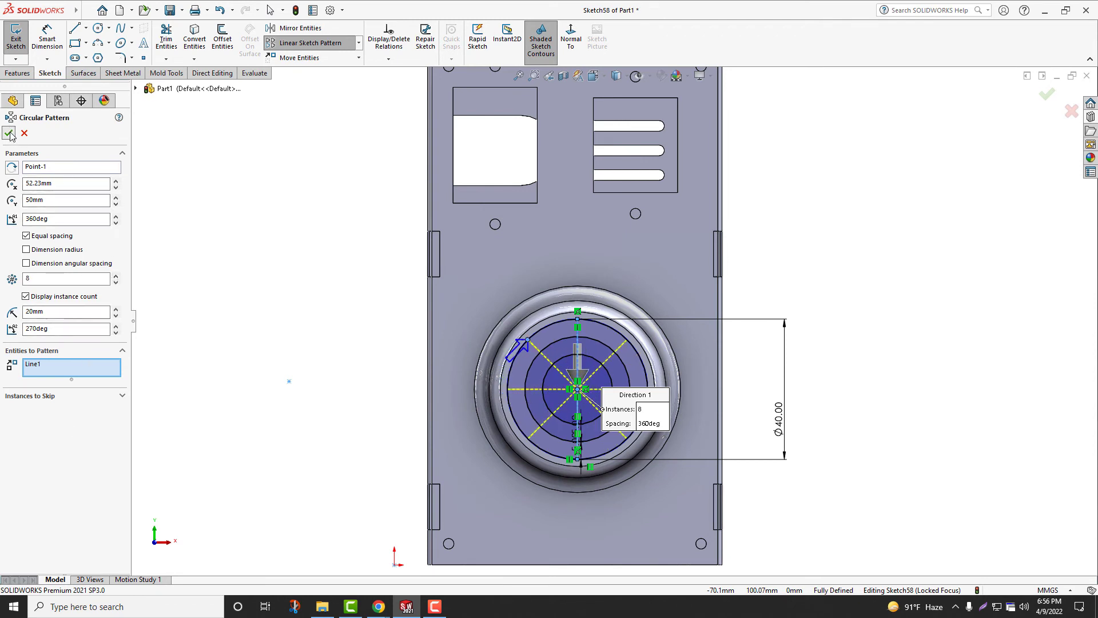
pyautogui.click(10, 133)
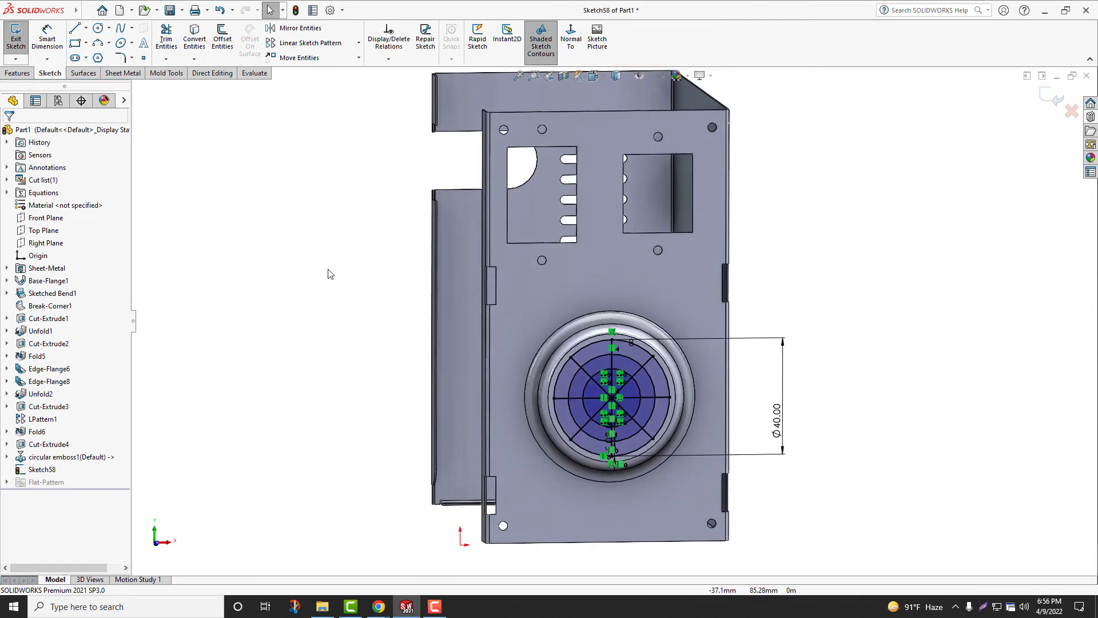
# Start a Vent feature with the outer circle as boundary and an inner ring as a rib
pyautogui.click(124, 73)
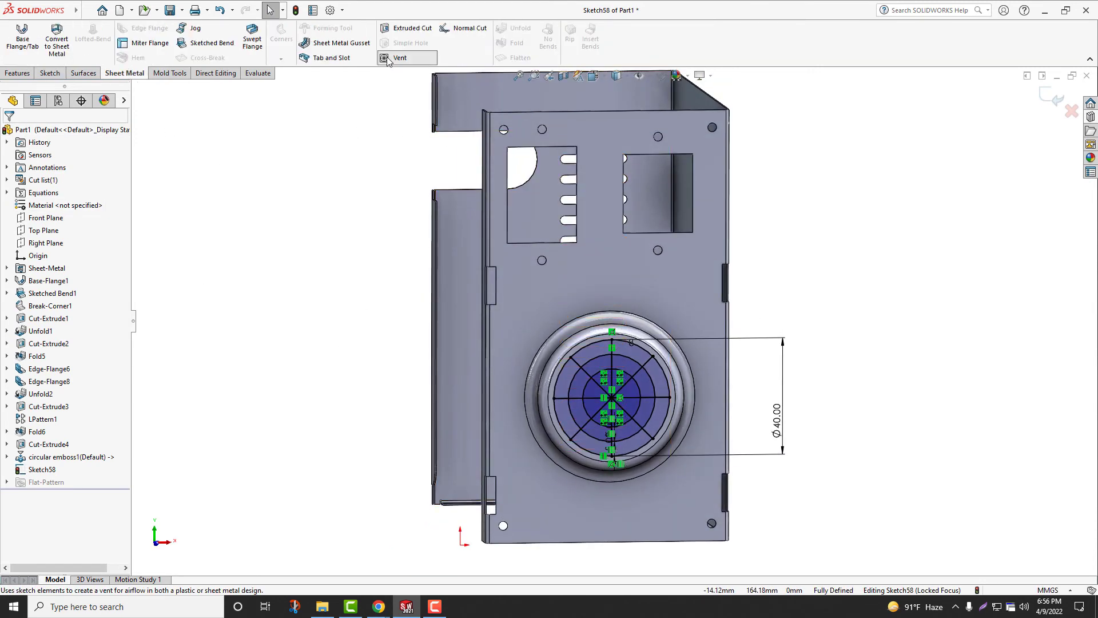
pyautogui.click(400, 57)
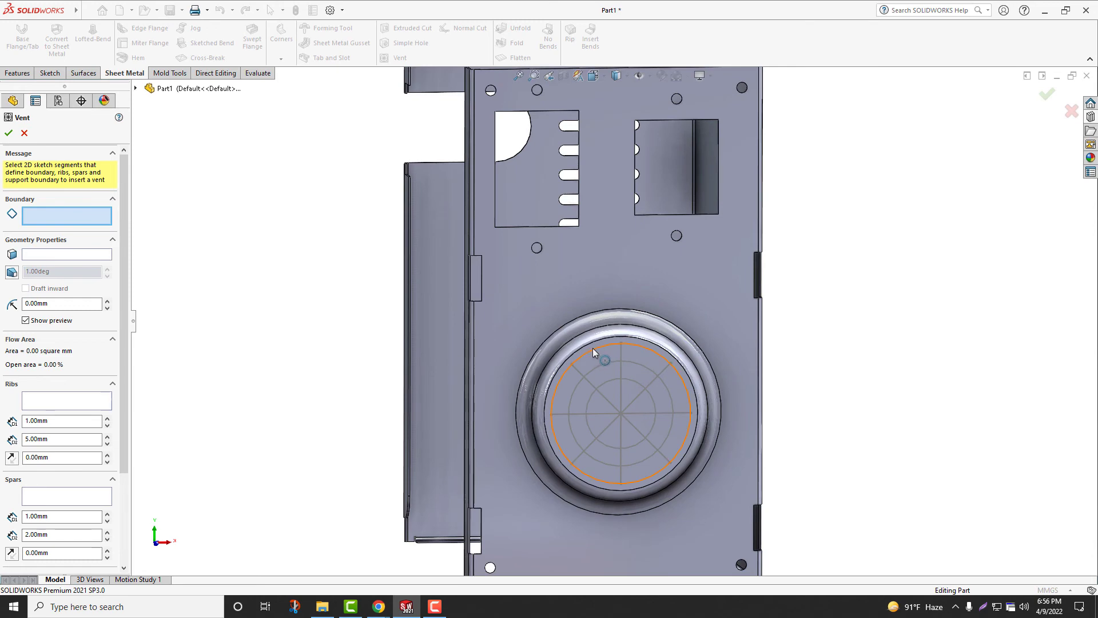
pyautogui.click(604, 359)
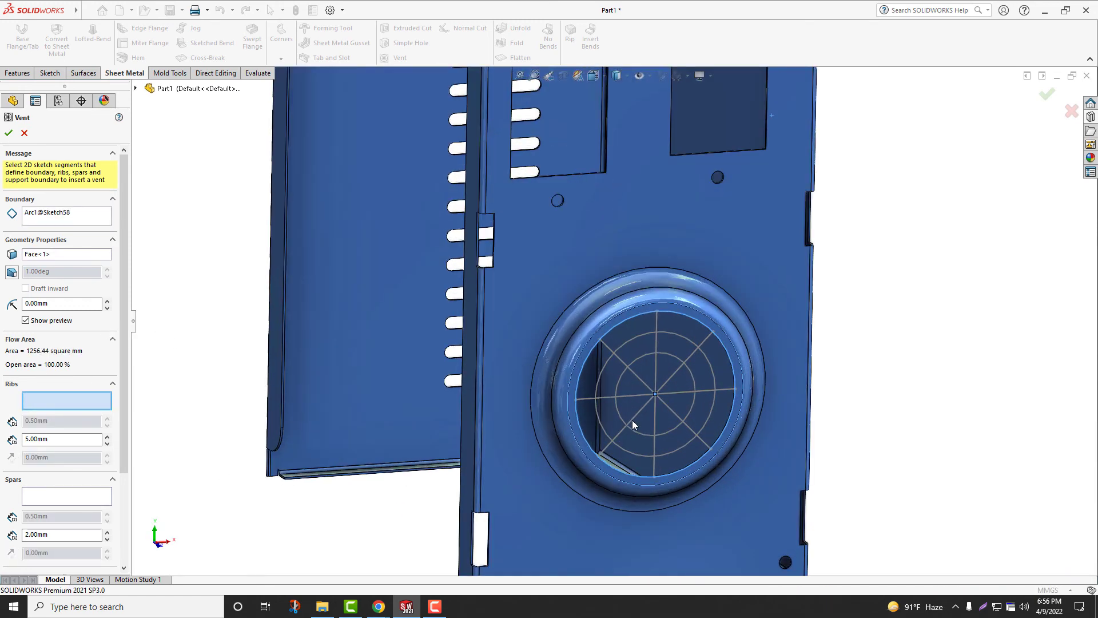
pyautogui.click(637, 382)
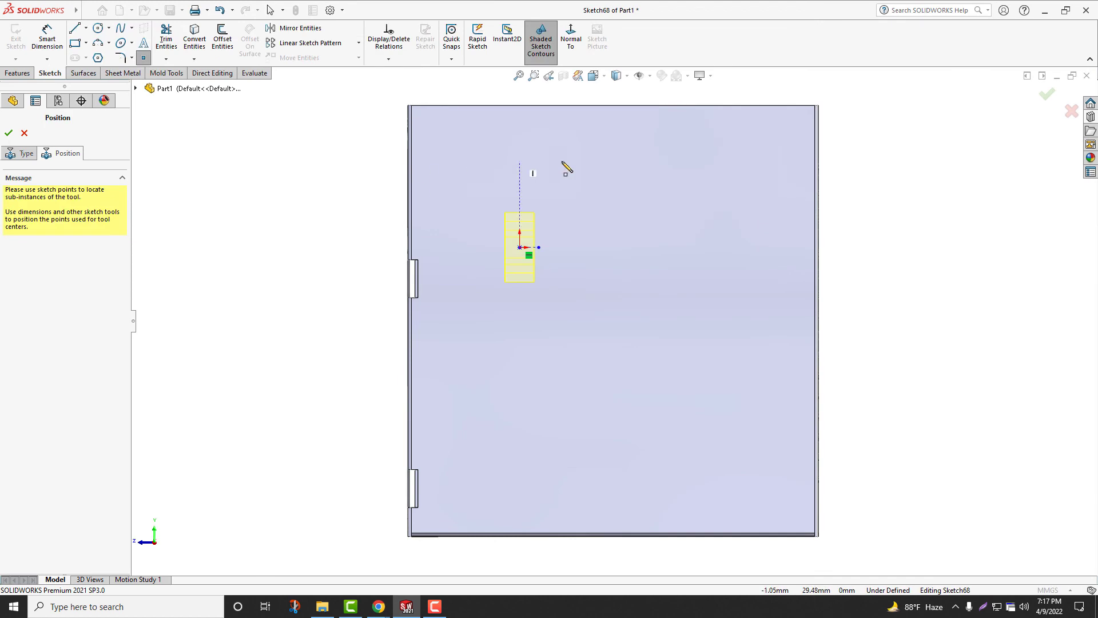
# Add a louver instance and dimension the lower-left louver 20 mm from the side and bottom edges
pyautogui.click(772, 164)
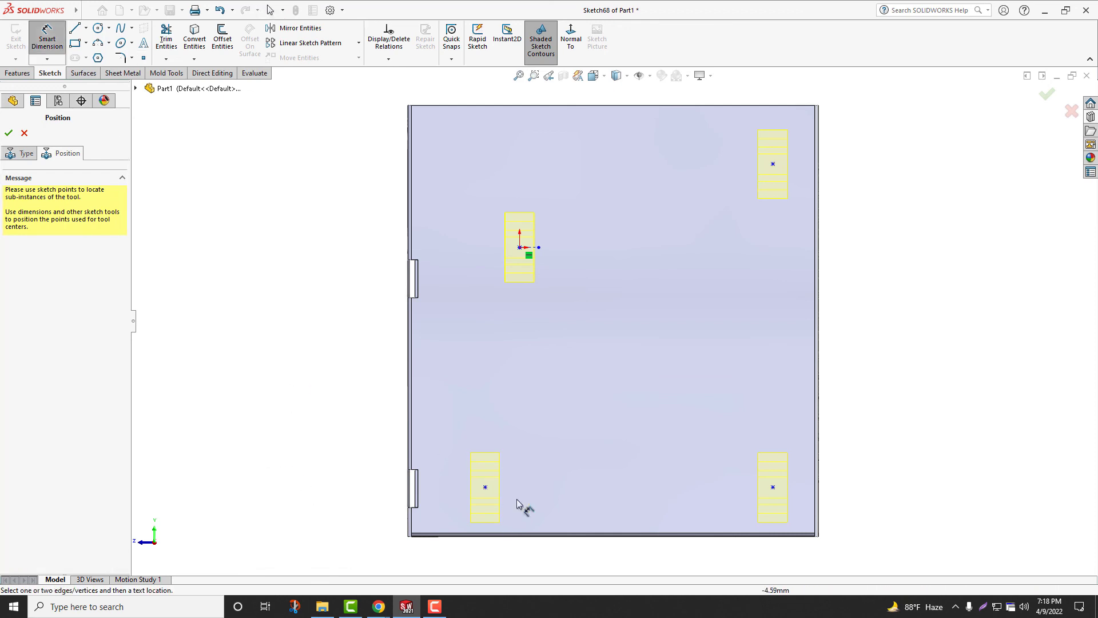
pyautogui.click(485, 488)
pyautogui.write('20')
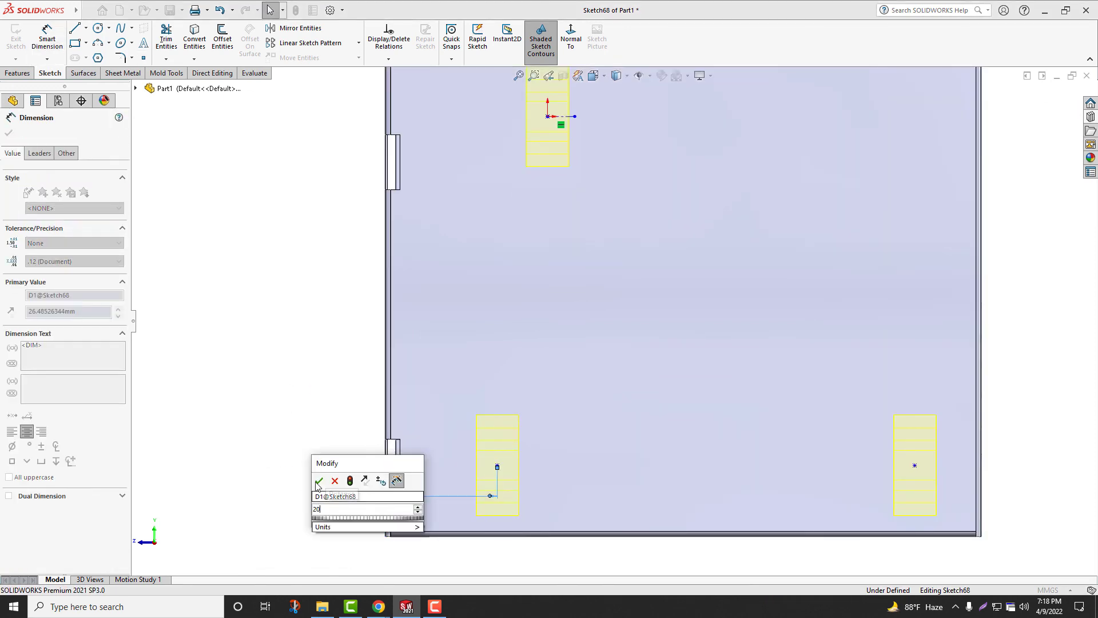
pyautogui.click(318, 482)
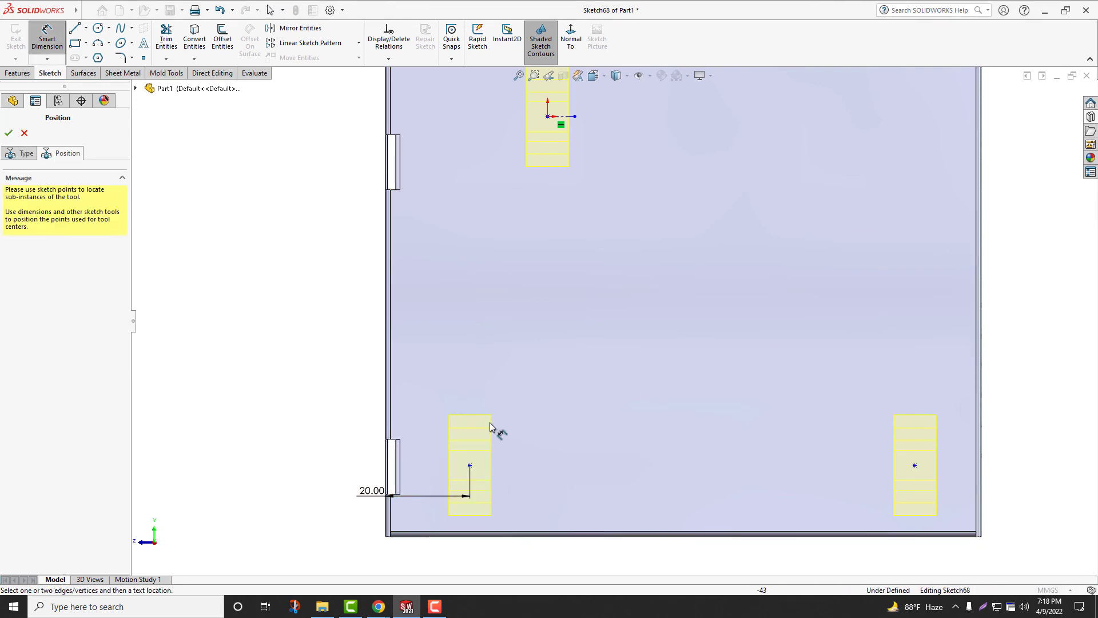
pyautogui.click(469, 465)
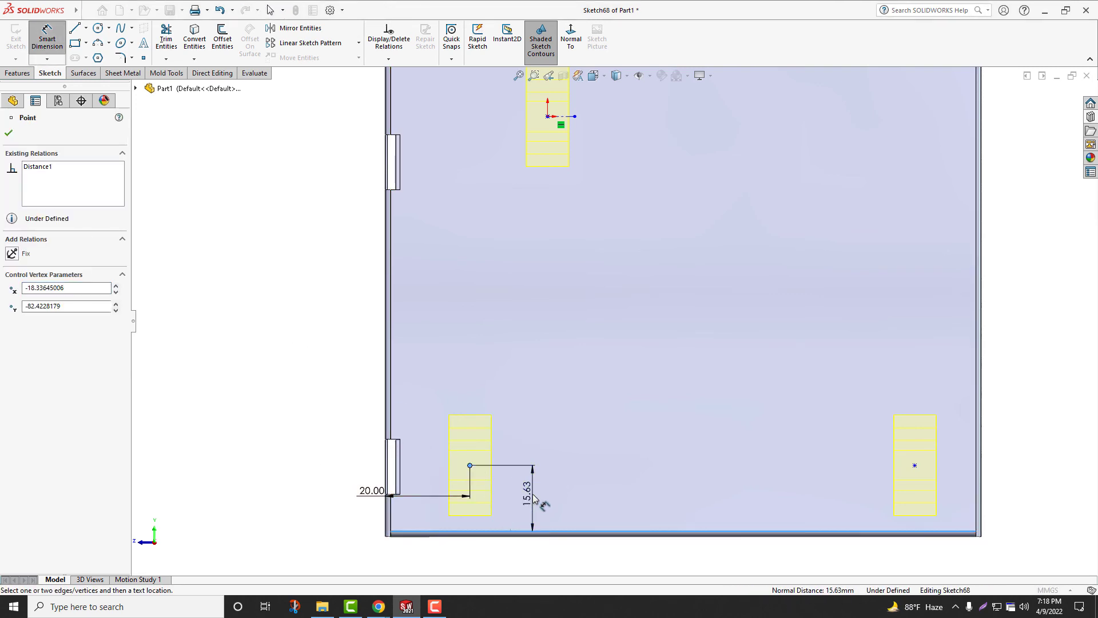
pyautogui.click(534, 490)
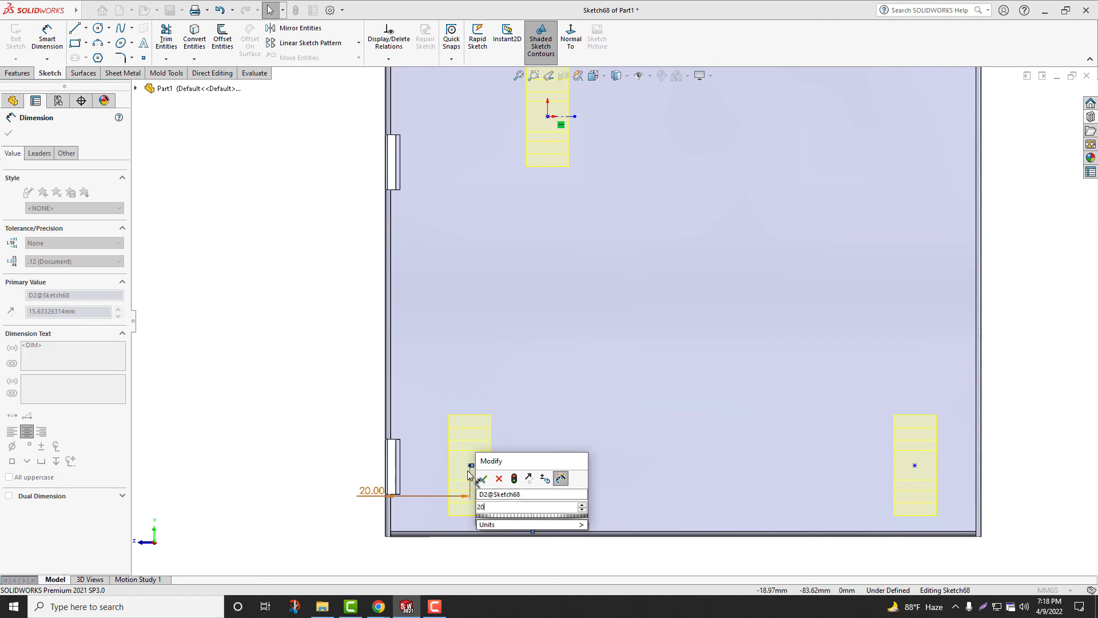
pyautogui.click(481, 479)
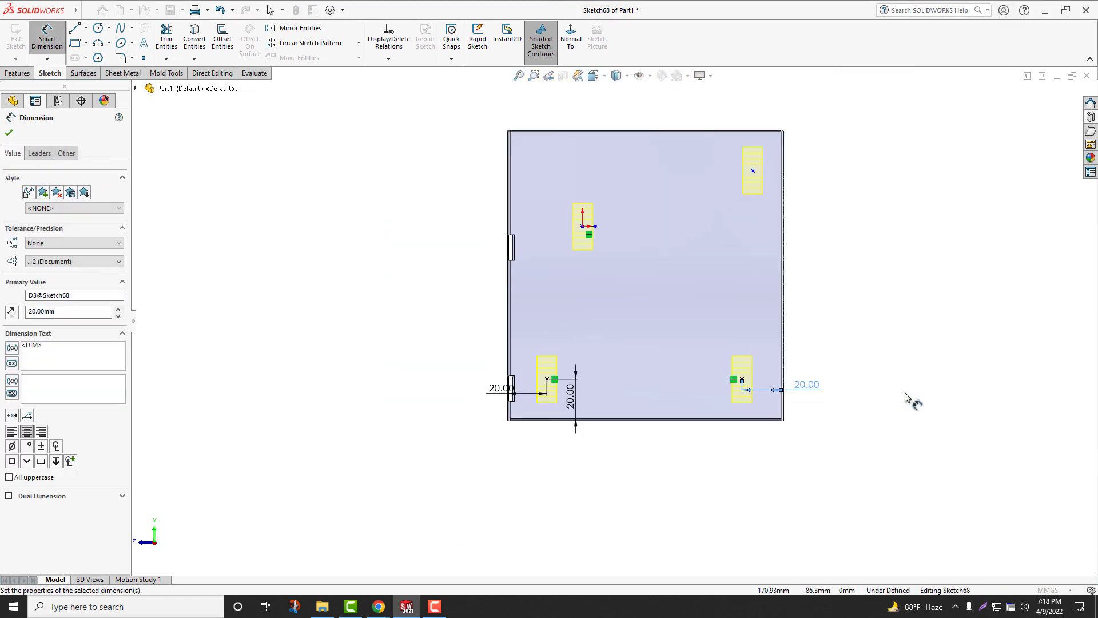
# Dimension the lower-right and top louvers 20 mm from their edges, align two vertically and accept
pyautogui.click(753, 172)
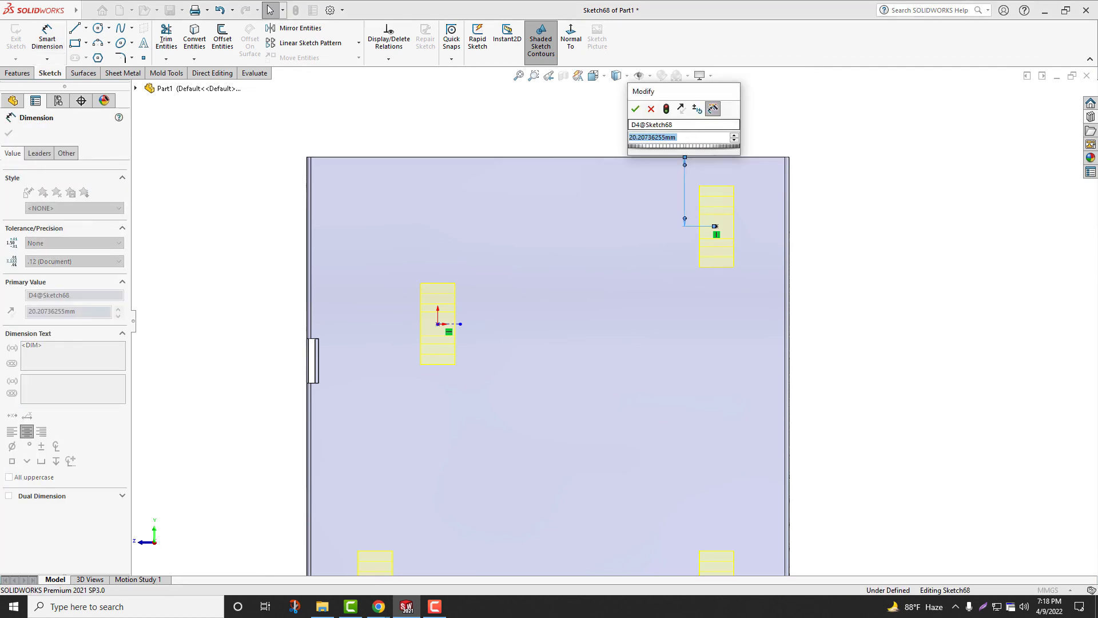
pyautogui.click(634, 109)
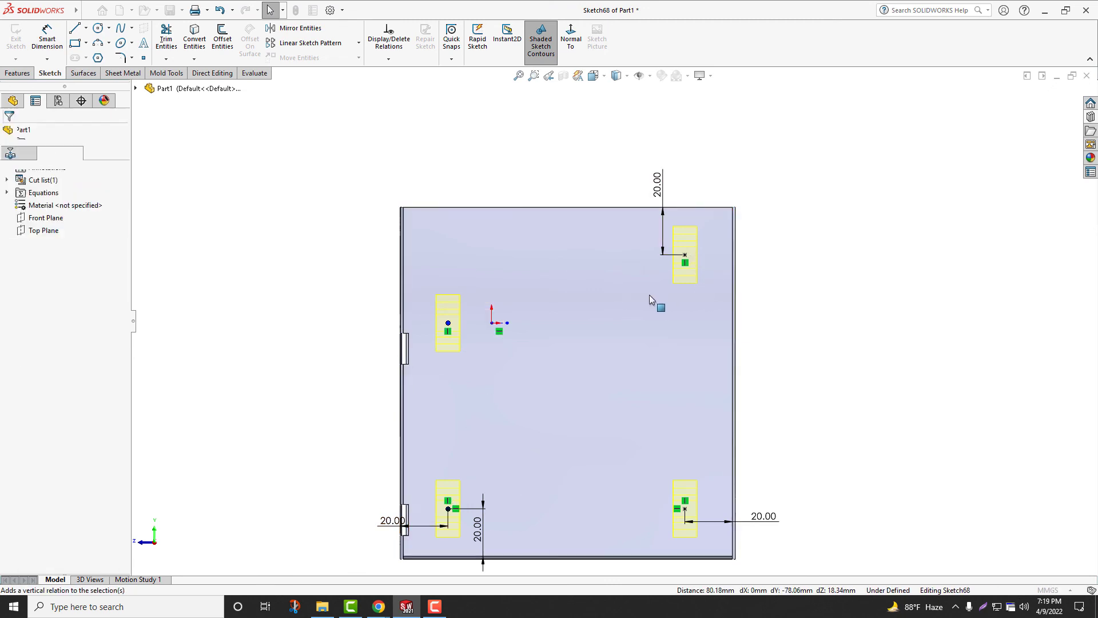
pyautogui.click(684, 254)
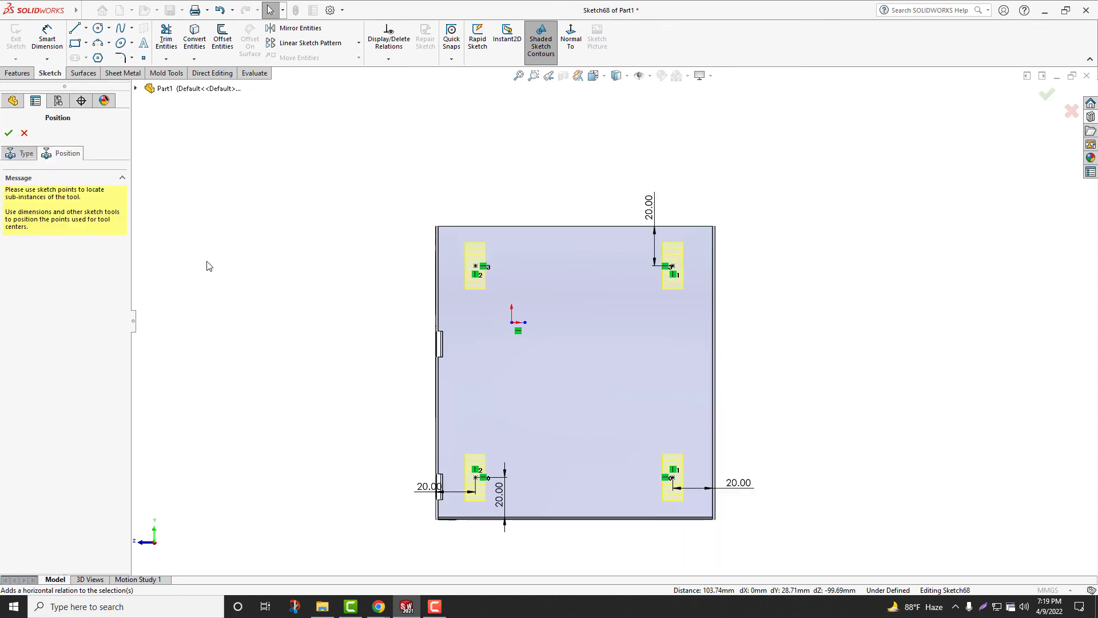
pyautogui.click(8, 132)
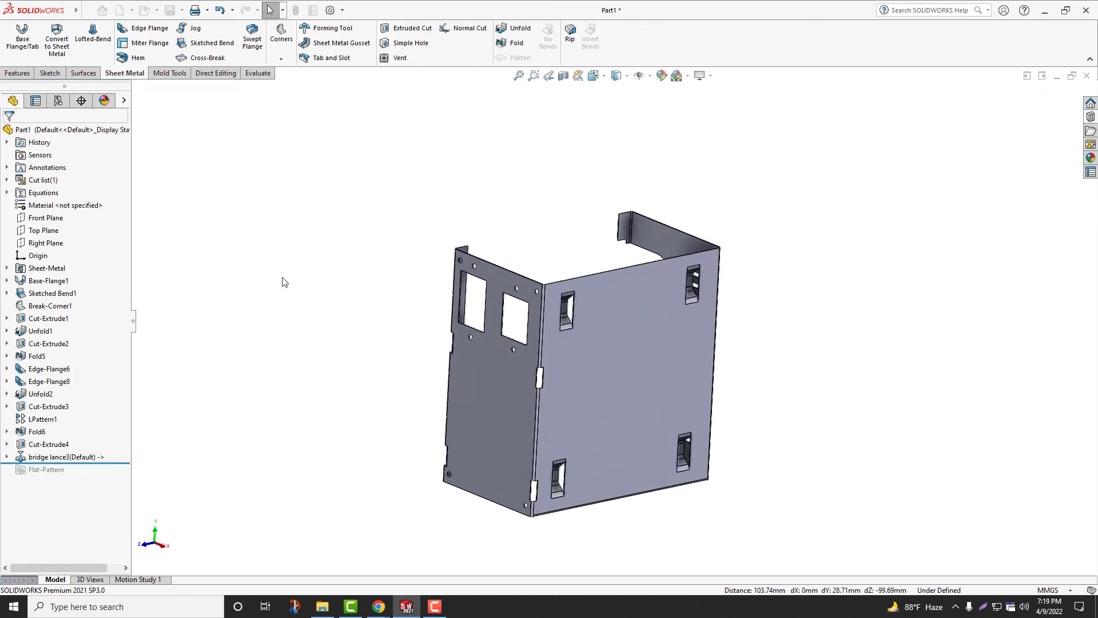